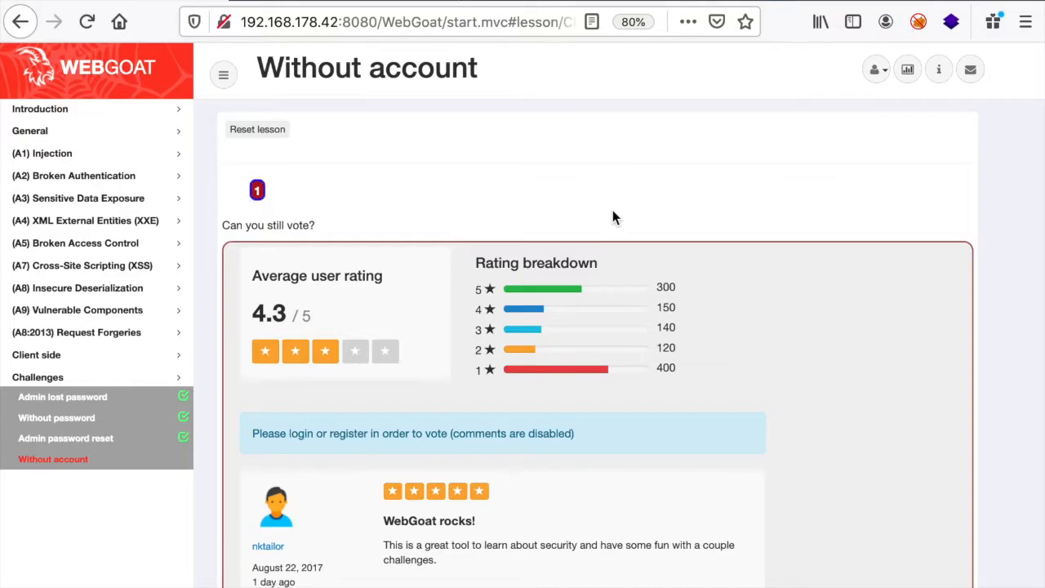
pyautogui.moveTo(584, 214)
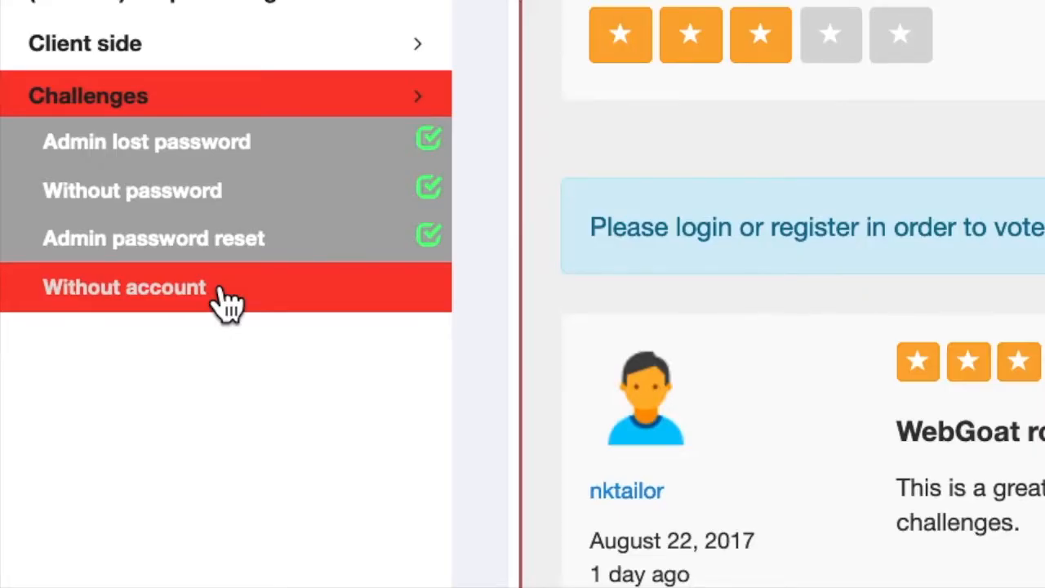
# - Scroll the video's playlist and description and open the hands-on lab download page
pyautogui.click(124, 287)
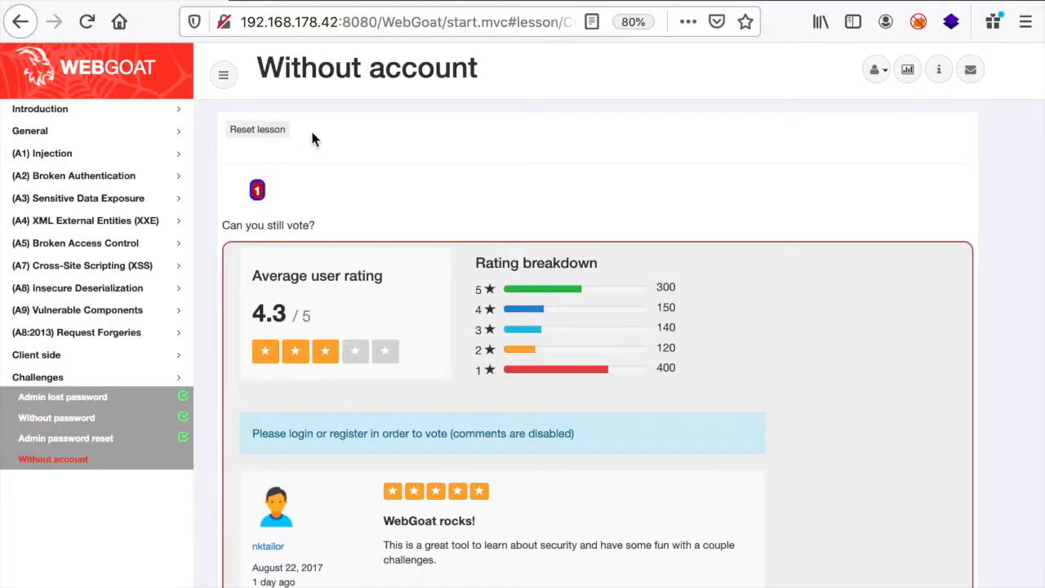
pyautogui.moveTo(379, 151)
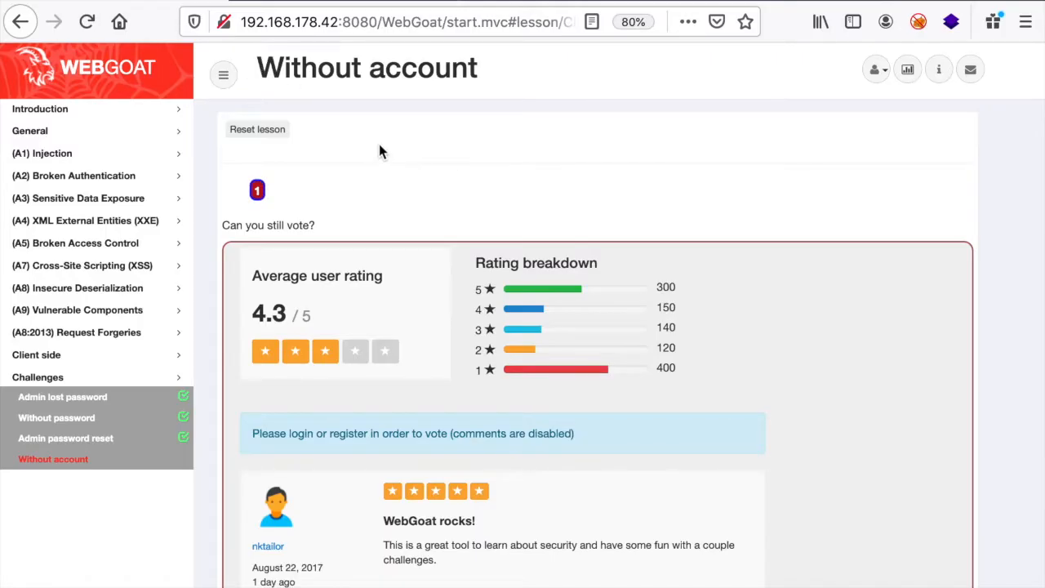
pyautogui.moveTo(325, 142)
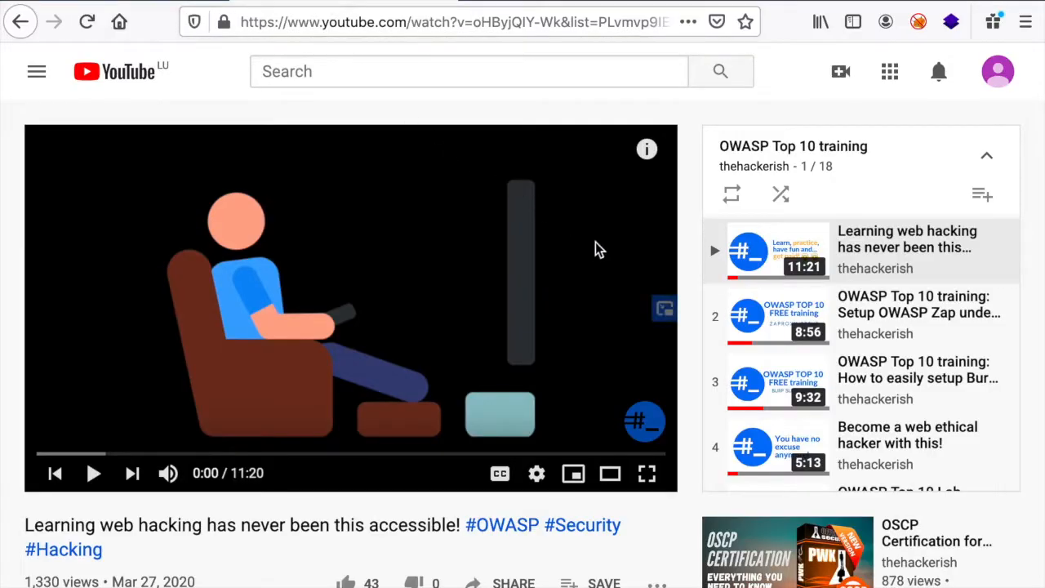
pyautogui.moveTo(163, 529)
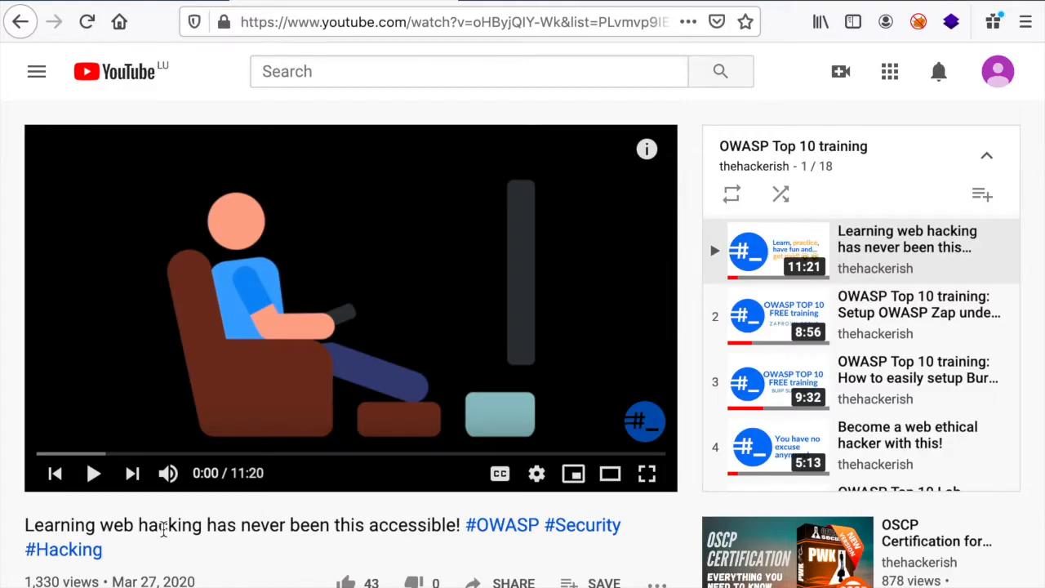
pyautogui.scroll(-3)
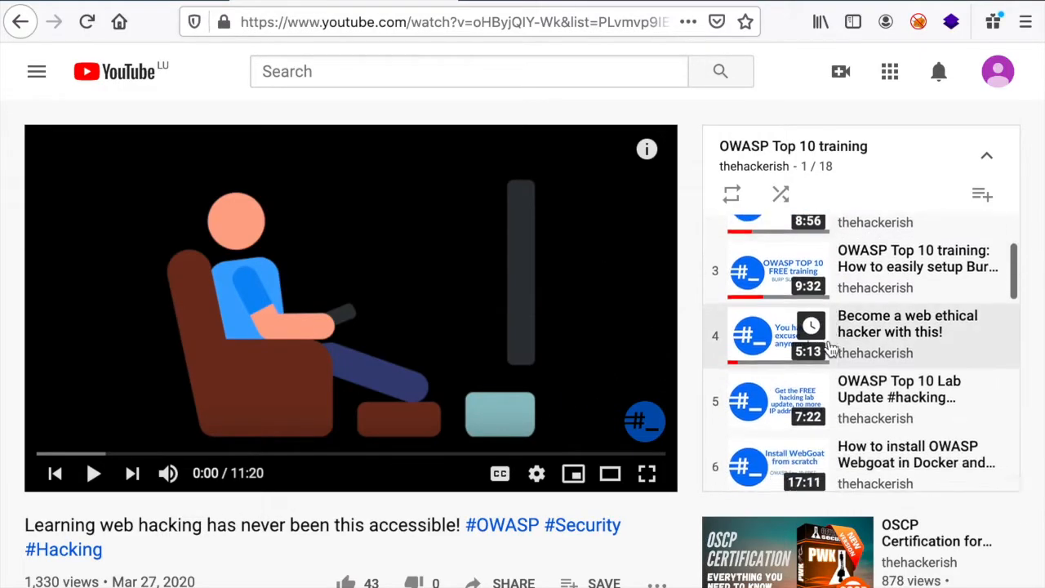
pyautogui.scroll(-3)
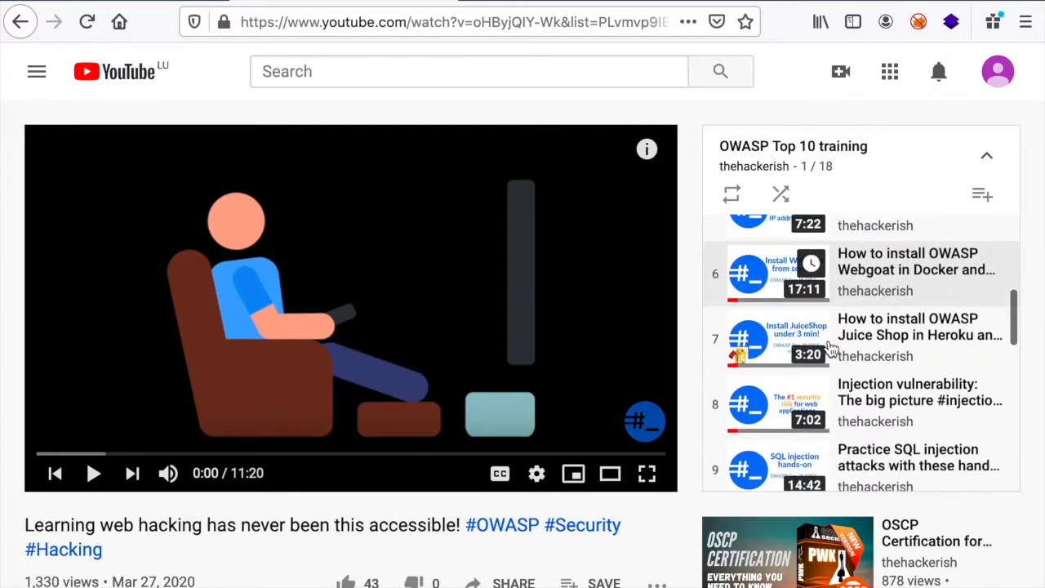
pyautogui.scroll(-3)
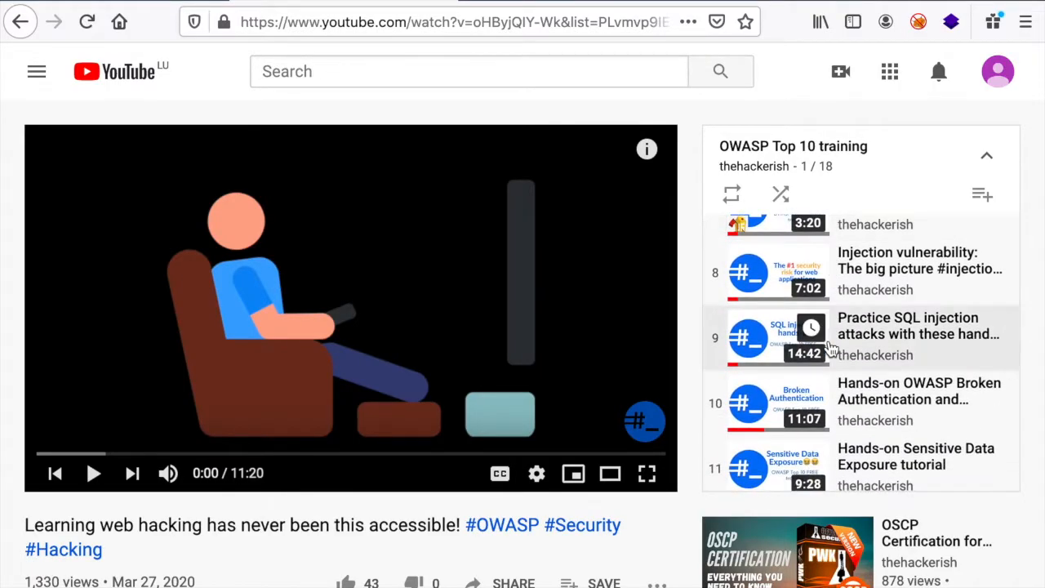
pyautogui.scroll(-3)
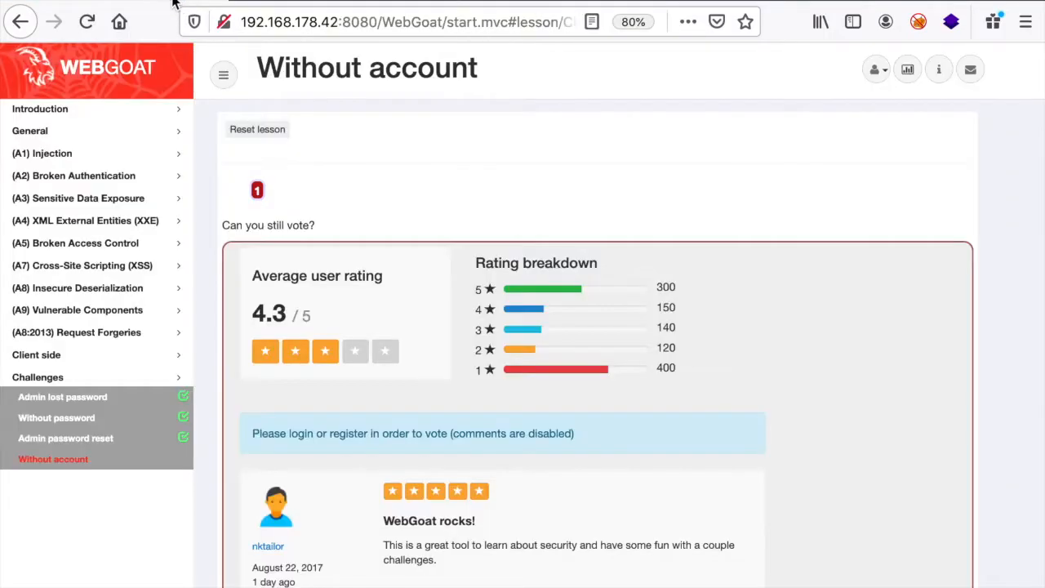
pyautogui.moveTo(228, 316)
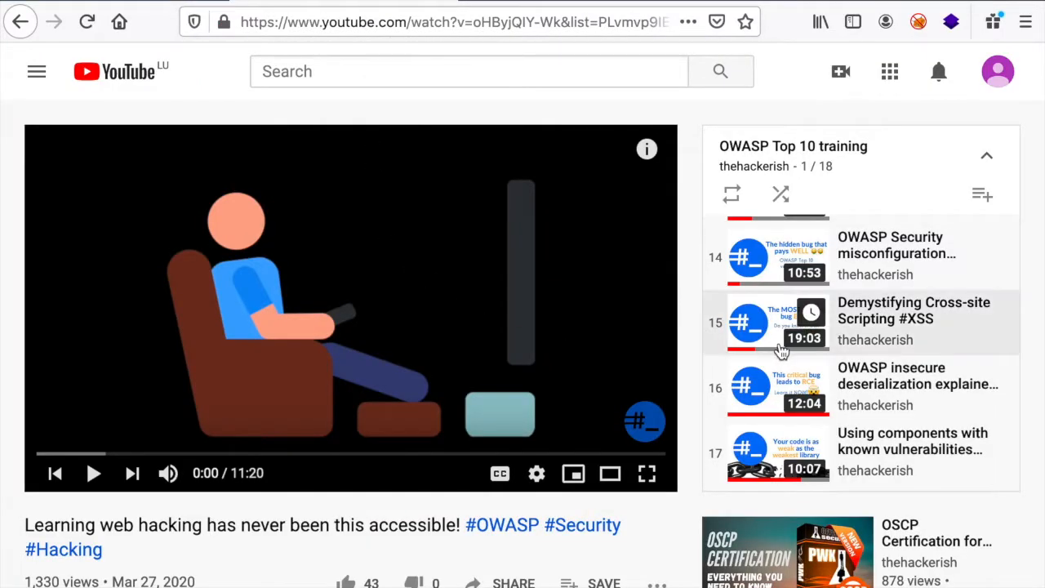
pyautogui.scroll(-3)
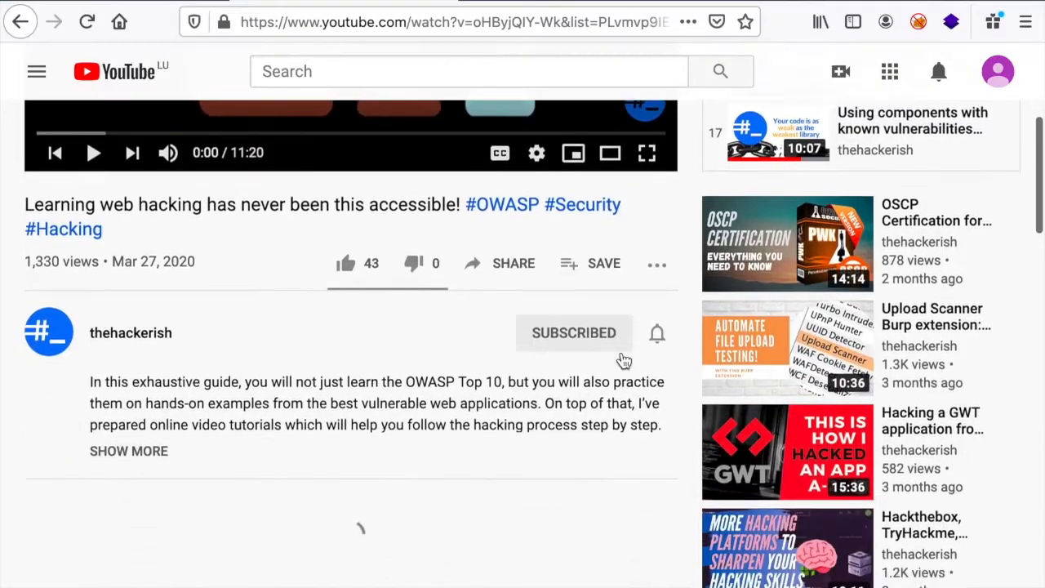
pyautogui.scroll(-3)
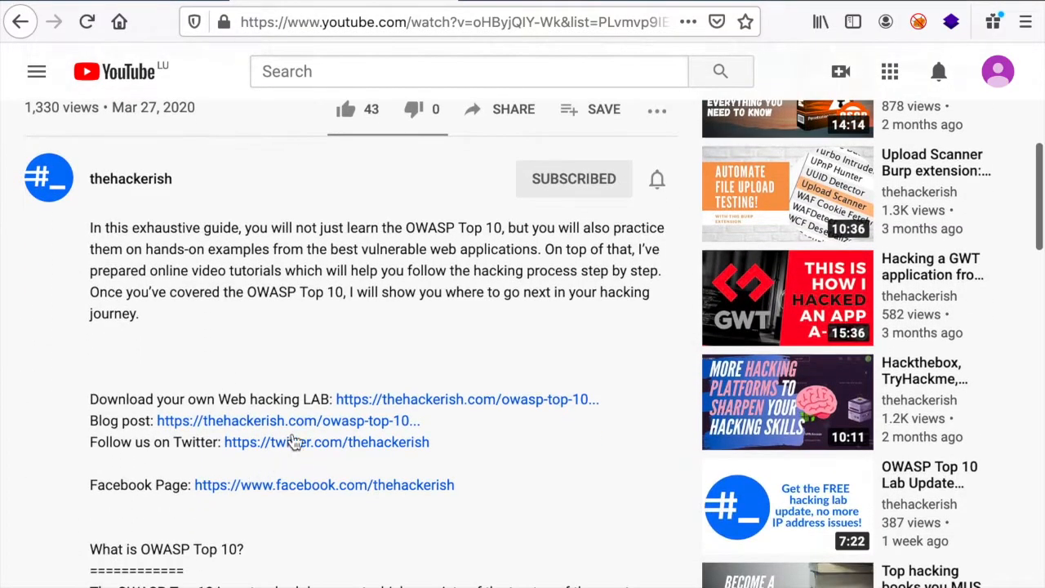
pyautogui.click(467, 399)
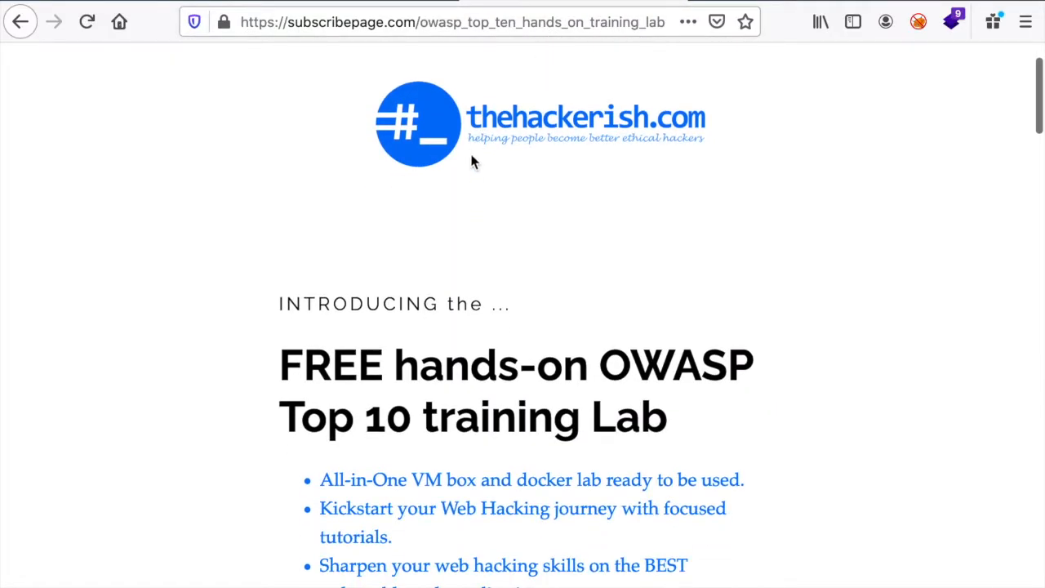
# - Go to the thehackerish.com home page via the address bar suggestions
pyautogui.click(452, 22)
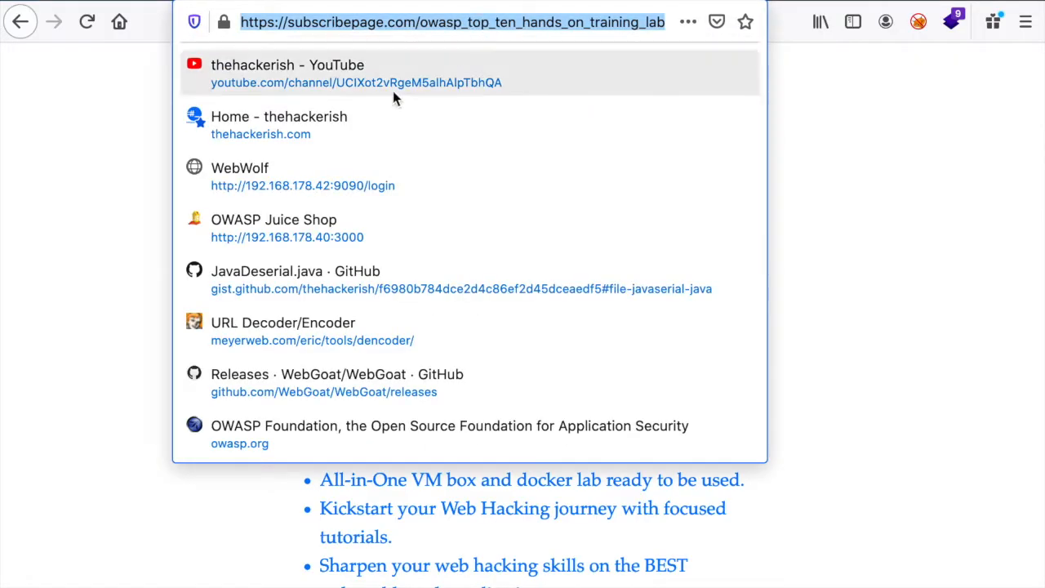
pyautogui.click(279, 124)
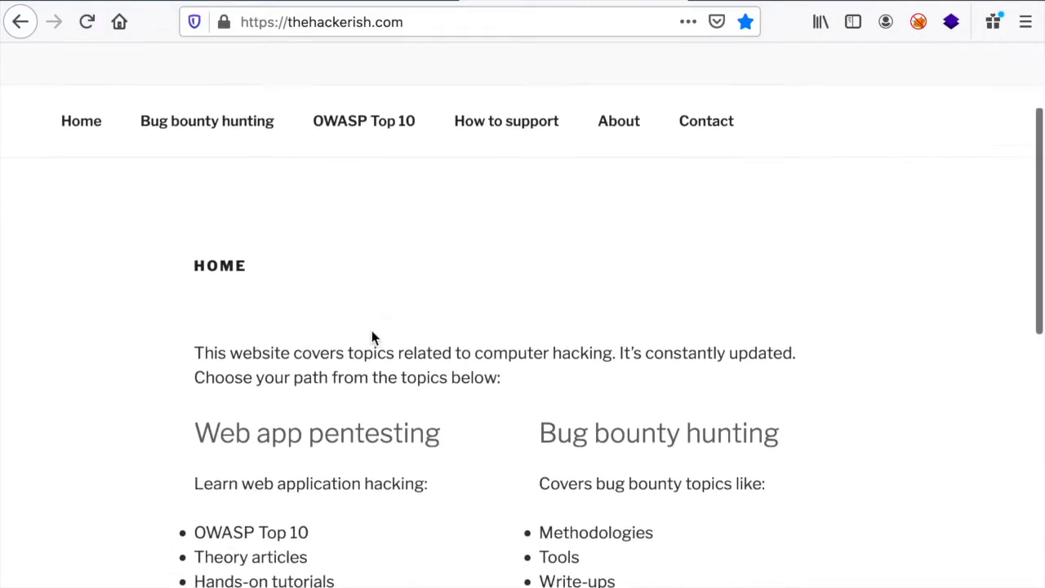
pyautogui.click(363, 121)
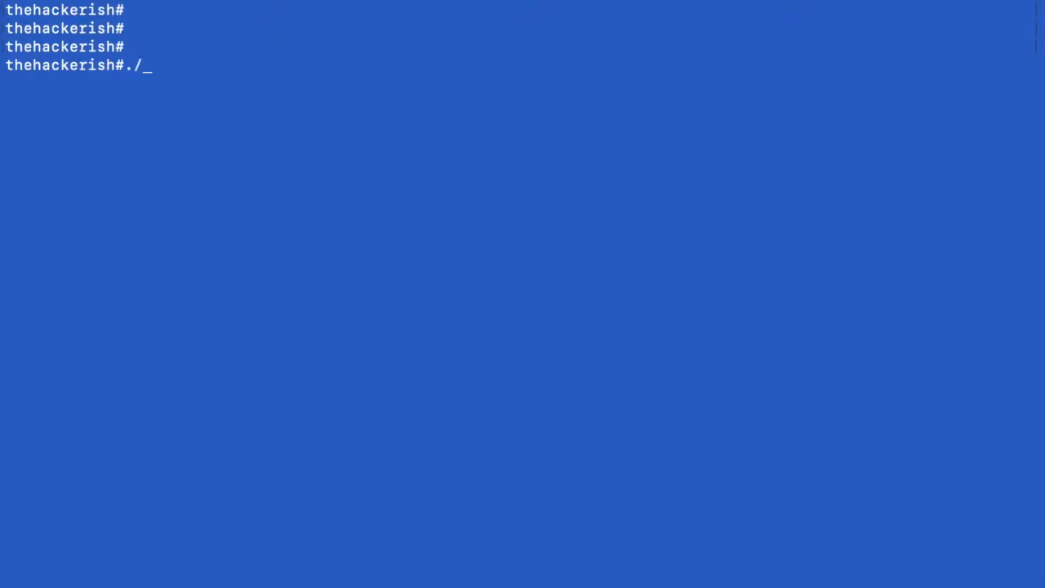
pyautogui.write('become-a-better-hacker')
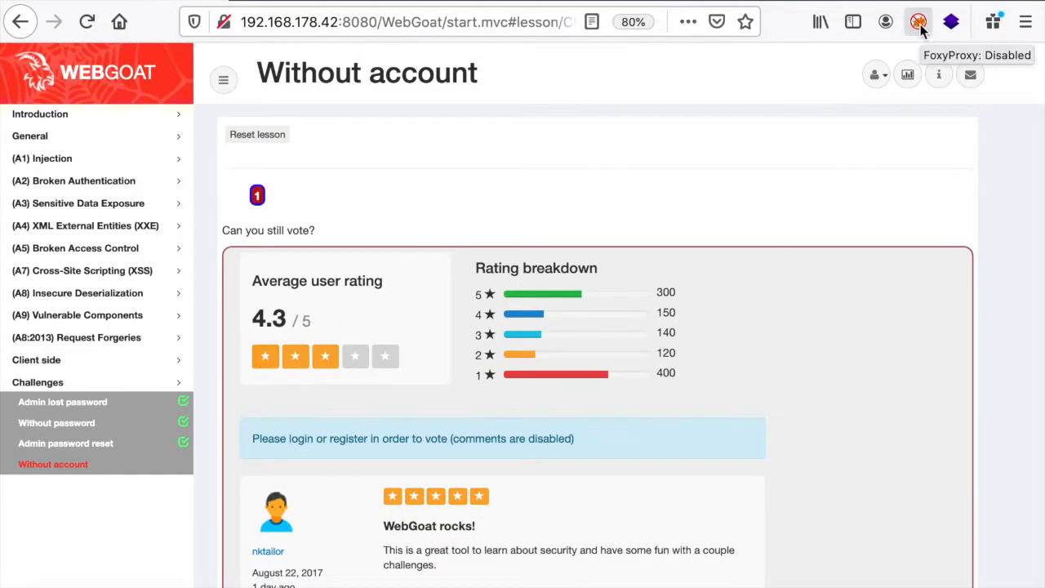
# - Switch FoxyProxy to the BurpSuite profile
pyautogui.click(918, 21)
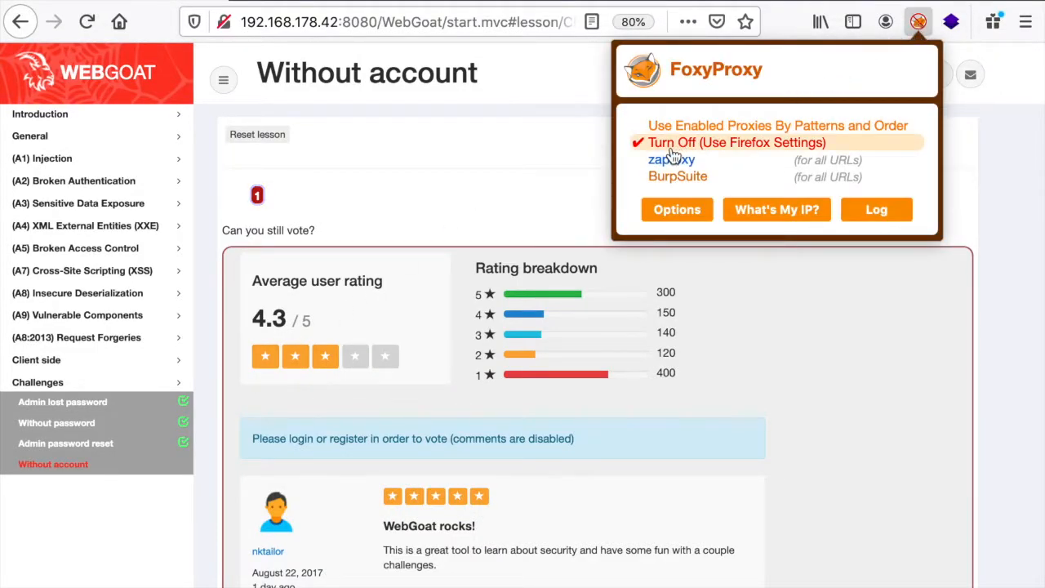
pyautogui.click(677, 176)
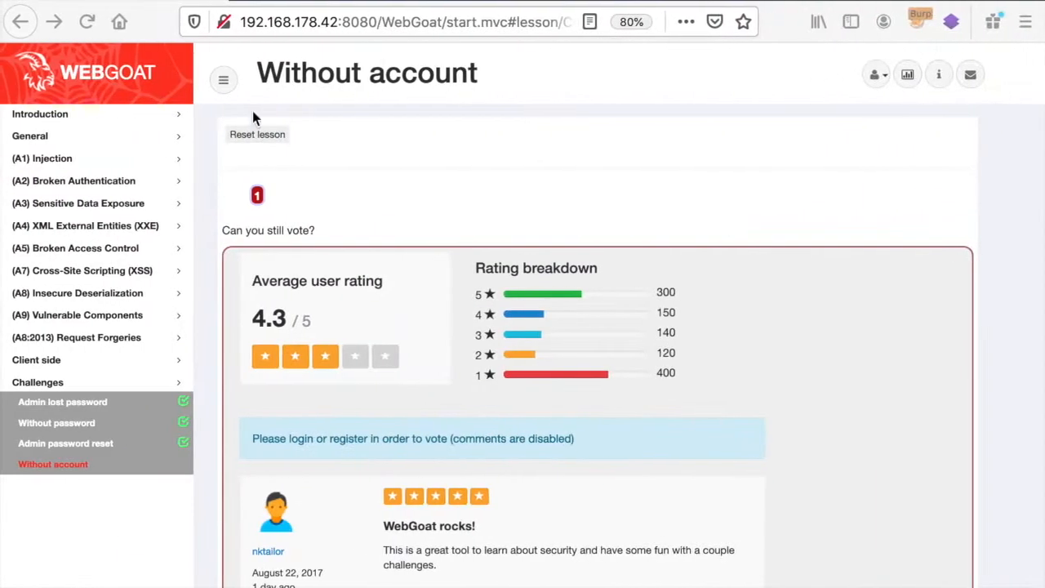
pyautogui.moveTo(425, 146)
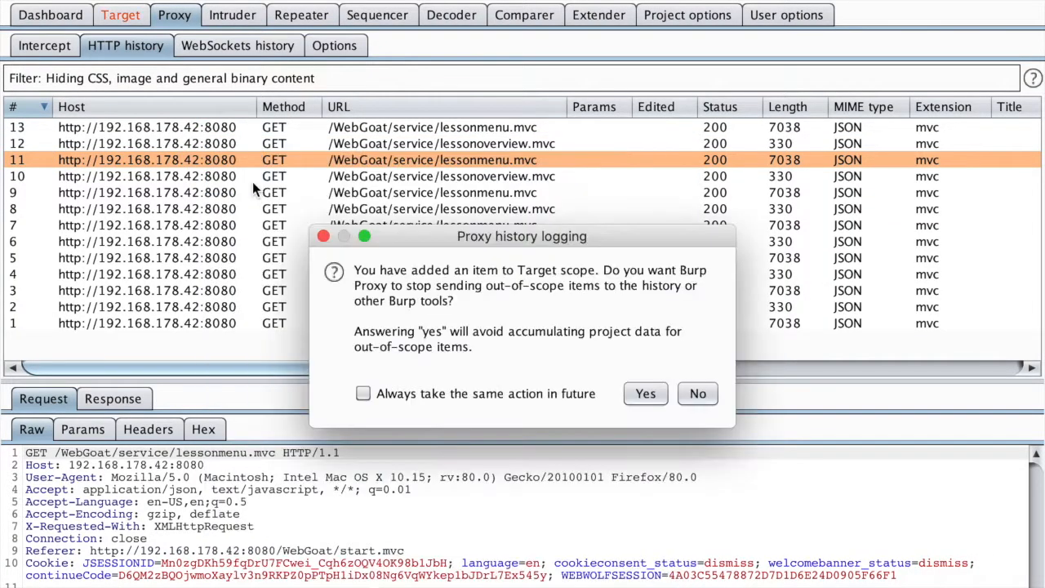
# - Stop logging out-of-scope proxy items and edit the in-scope lessonmenu URL prefix
pyautogui.click(645, 394)
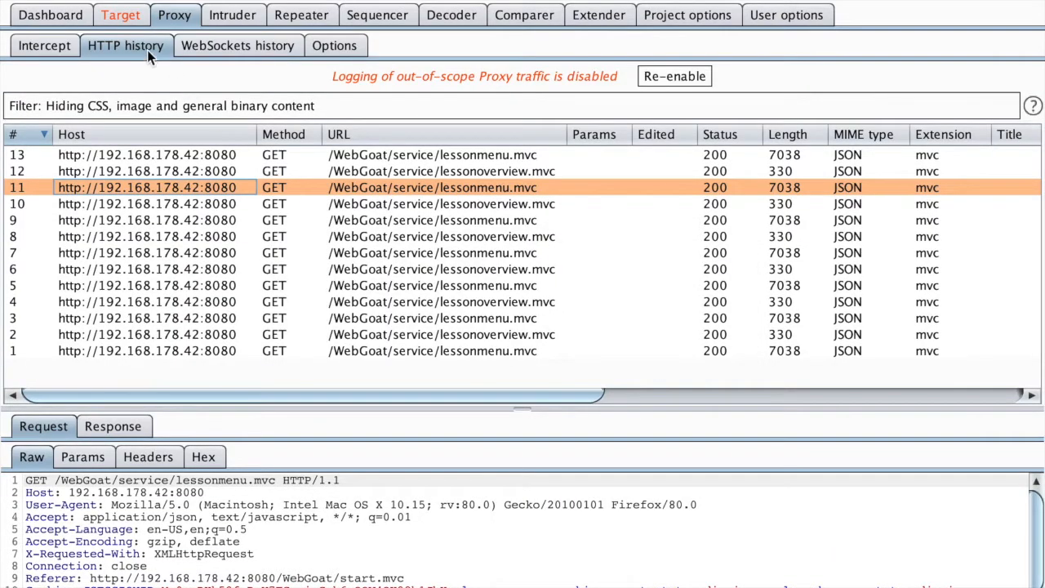
pyautogui.click(120, 15)
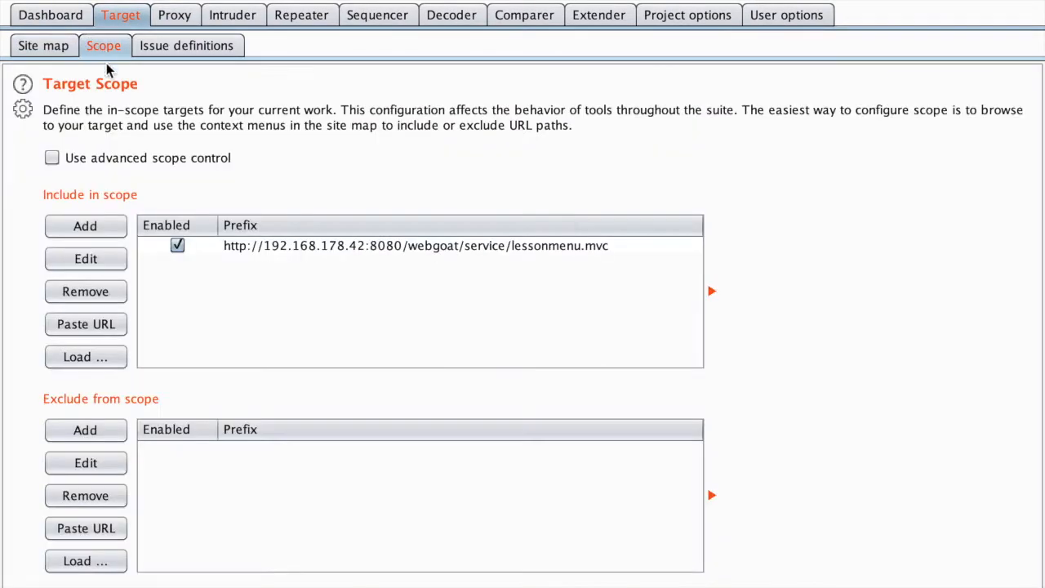
pyautogui.click(85, 258)
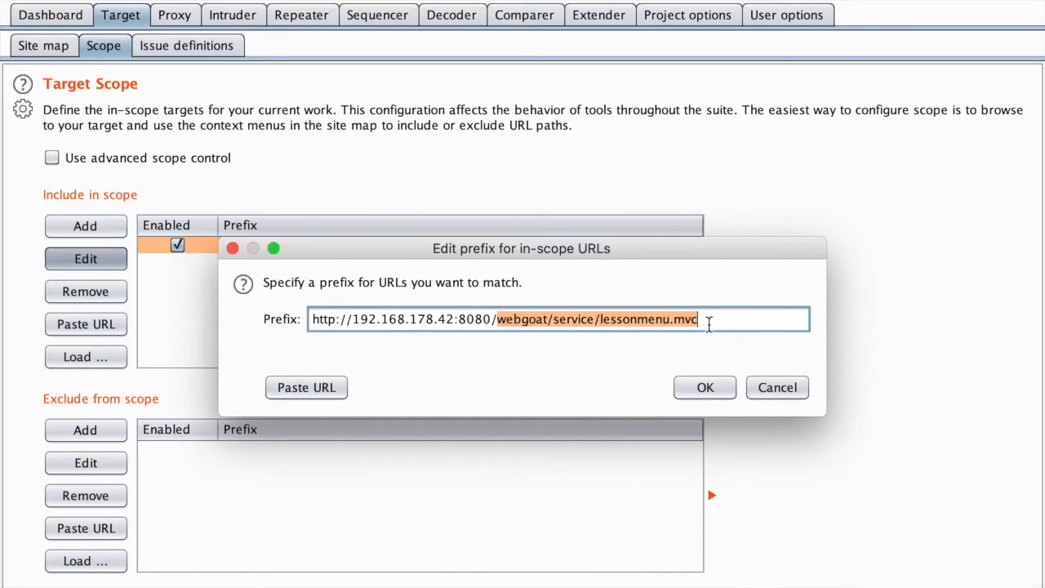
# - Return to Proxy HTTP history and open its display filter
pyautogui.click(174, 15)
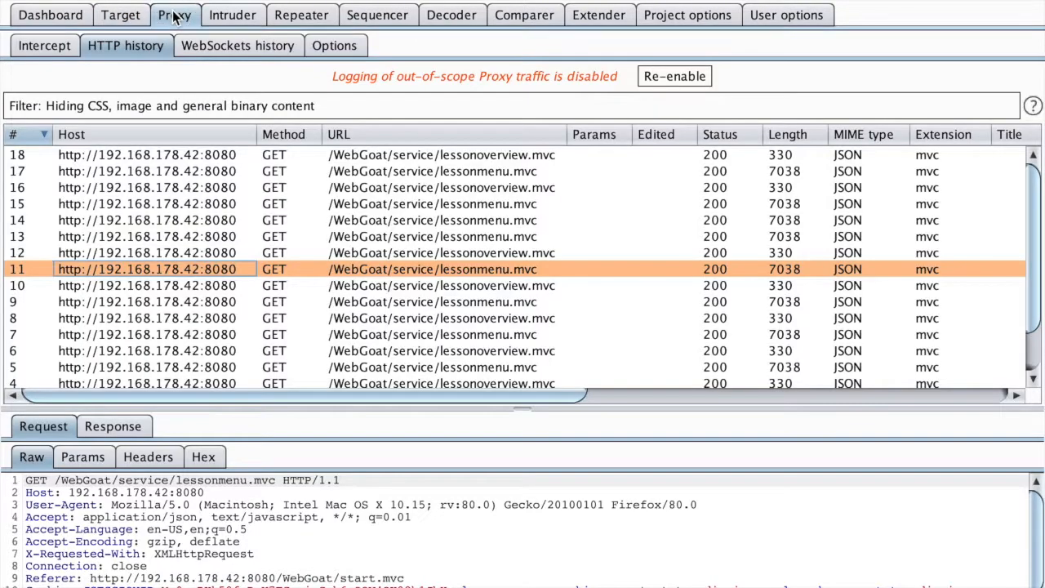
pyautogui.scroll(3)
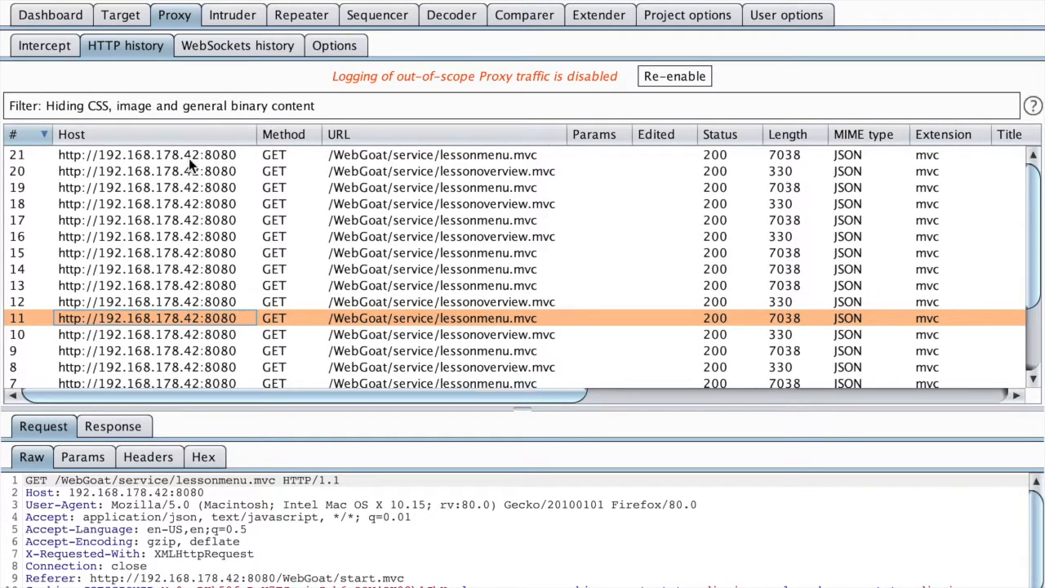
pyautogui.moveTo(202, 166)
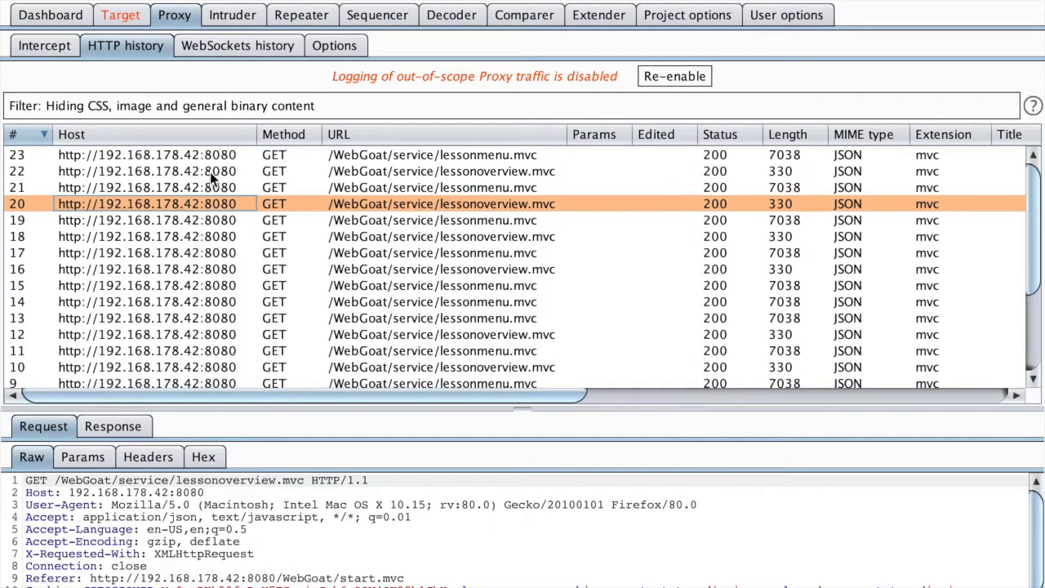
pyautogui.moveTo(223, 157)
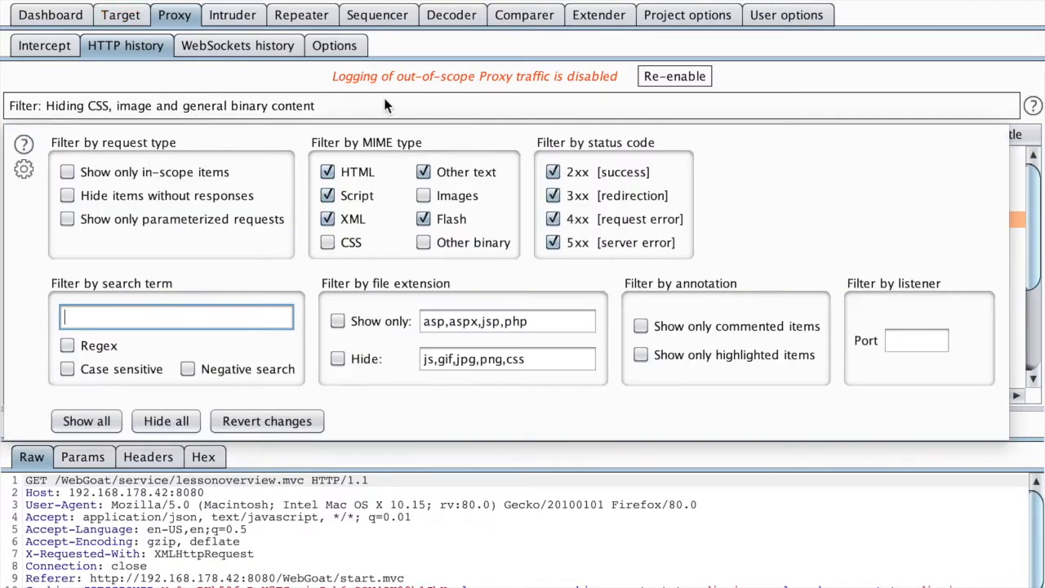
pyautogui.click(67, 172)
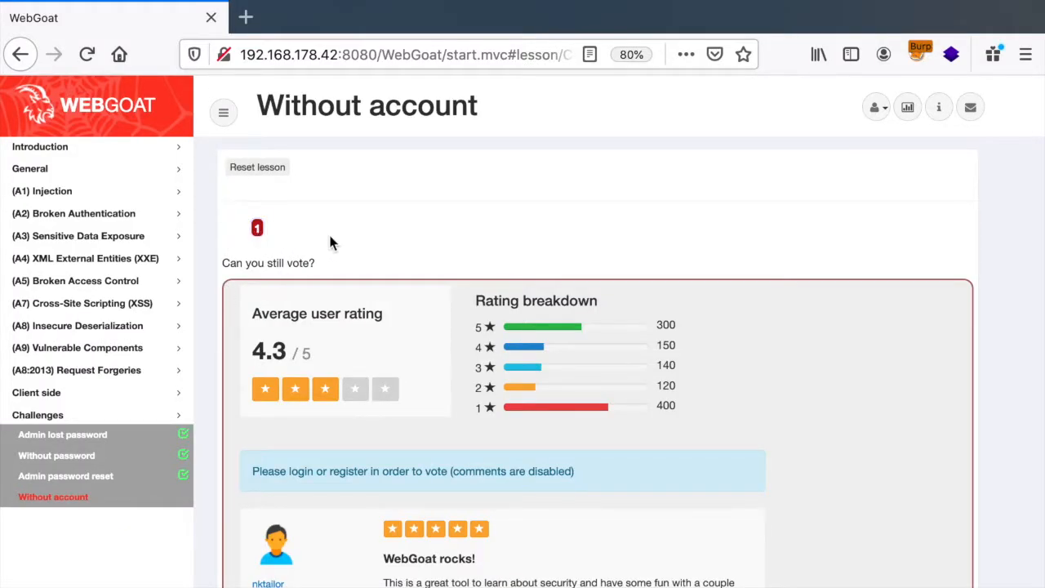
pyautogui.scroll(-3)
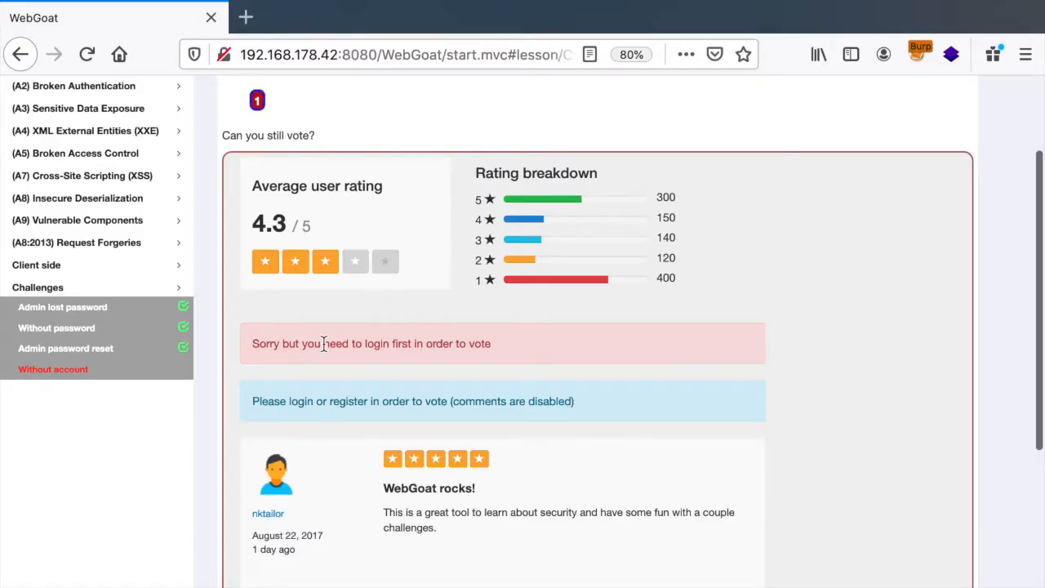
pyautogui.scroll(-3)
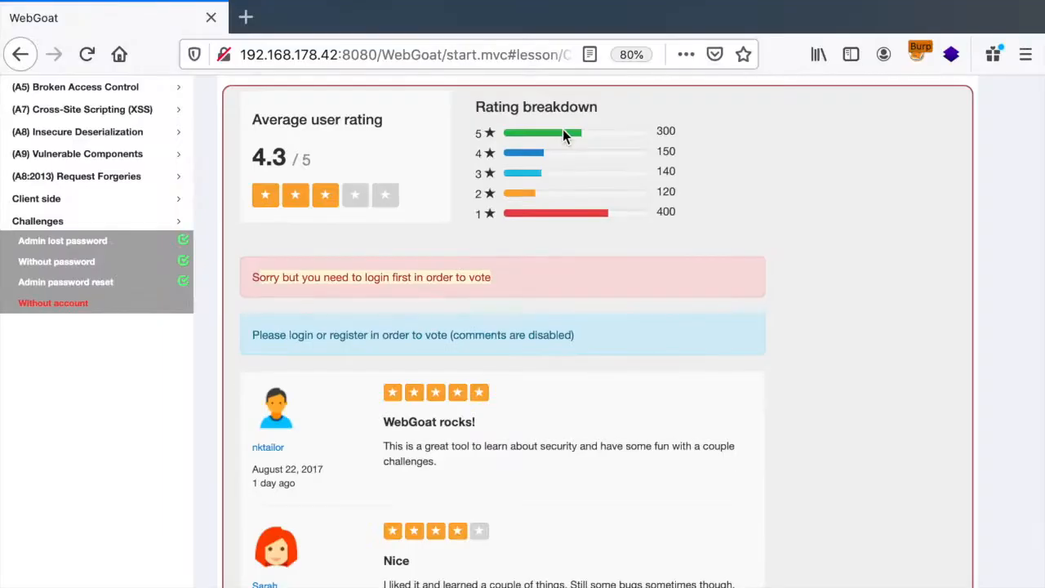
pyautogui.scroll(3)
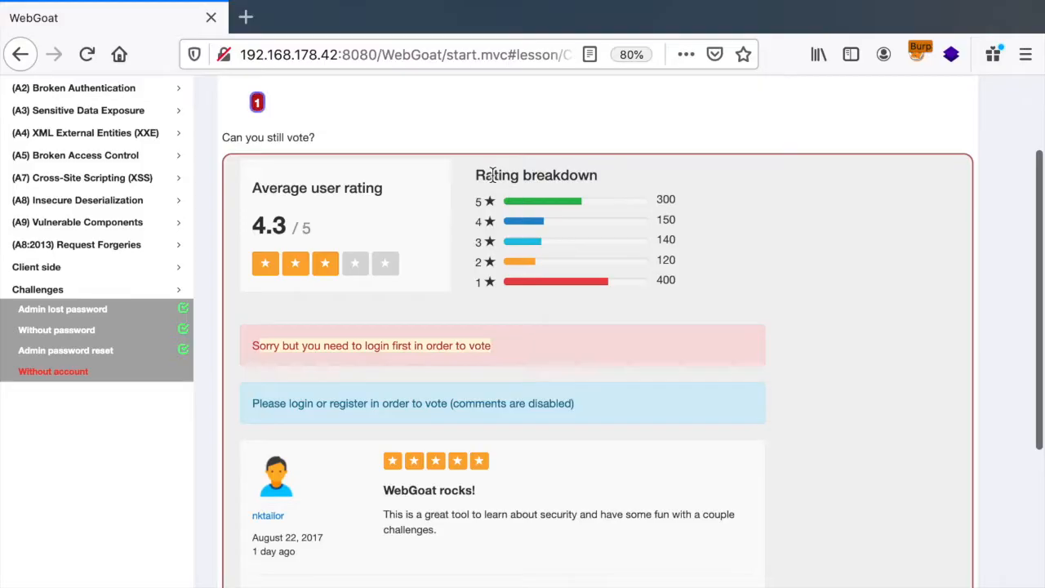
pyautogui.moveTo(619, 209)
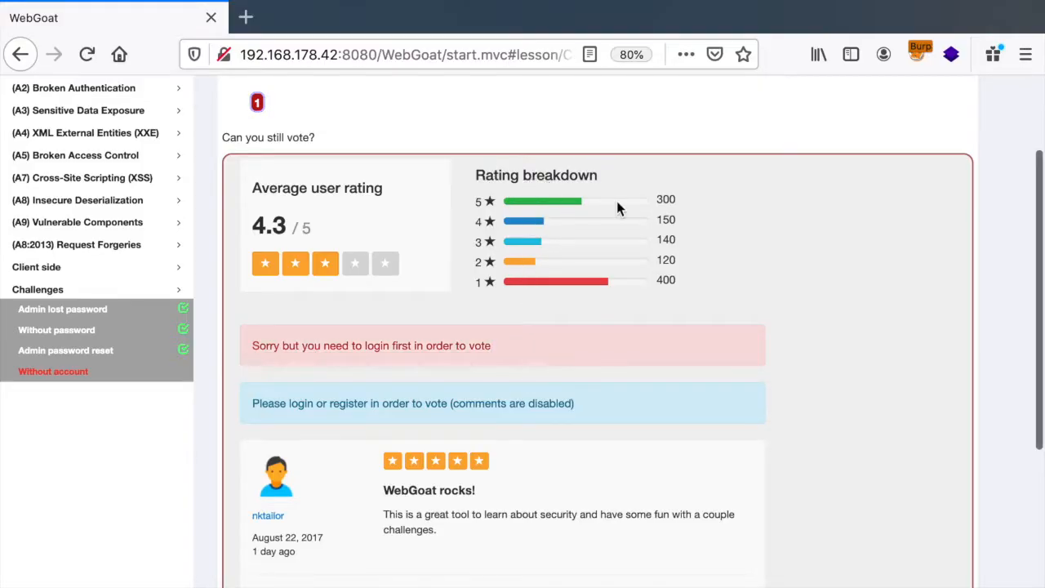
pyautogui.scroll(-3)
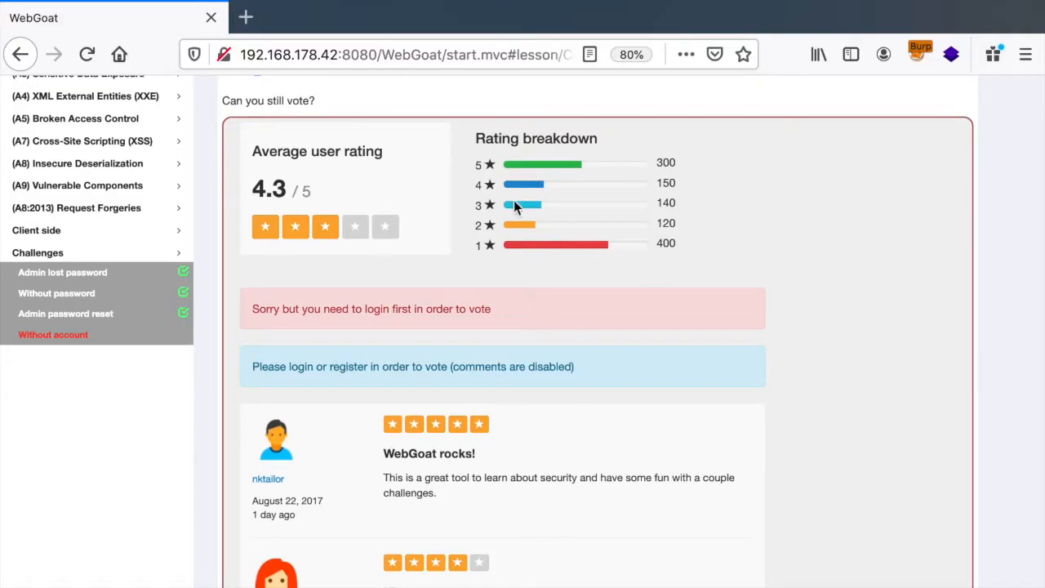
pyautogui.scroll(-3)
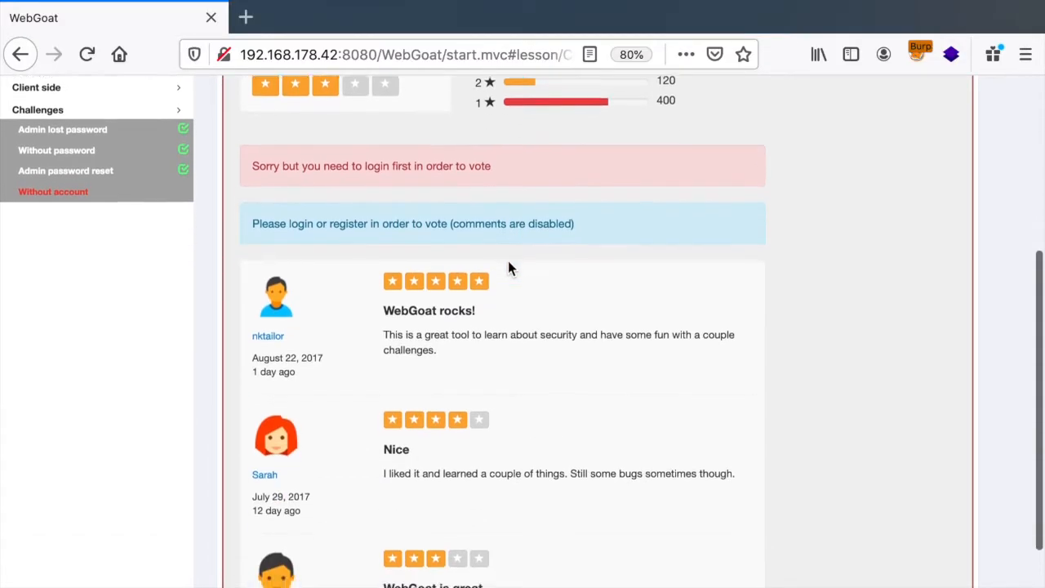
pyautogui.scroll(-3)
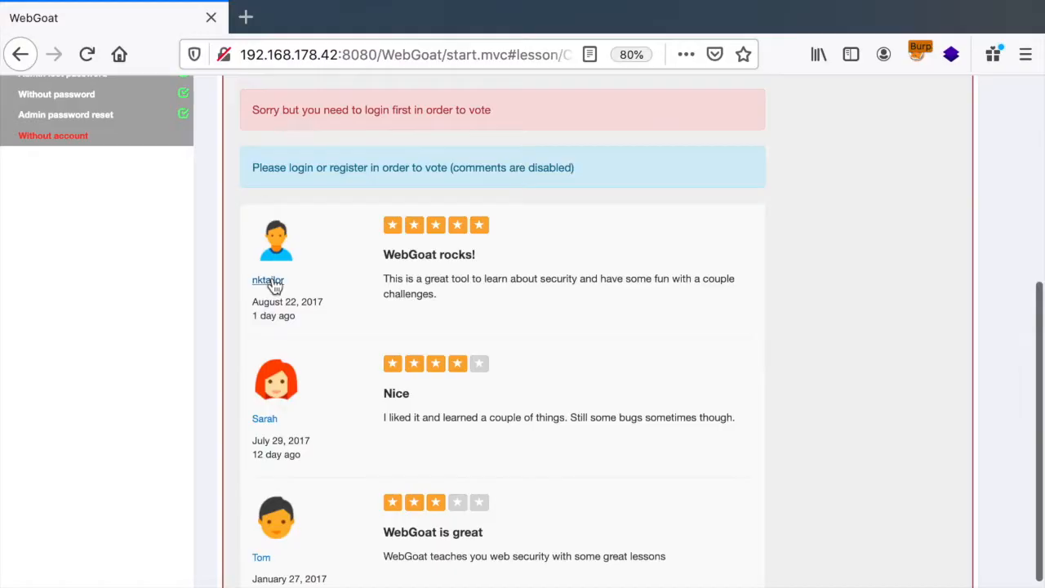
pyautogui.scroll(-3)
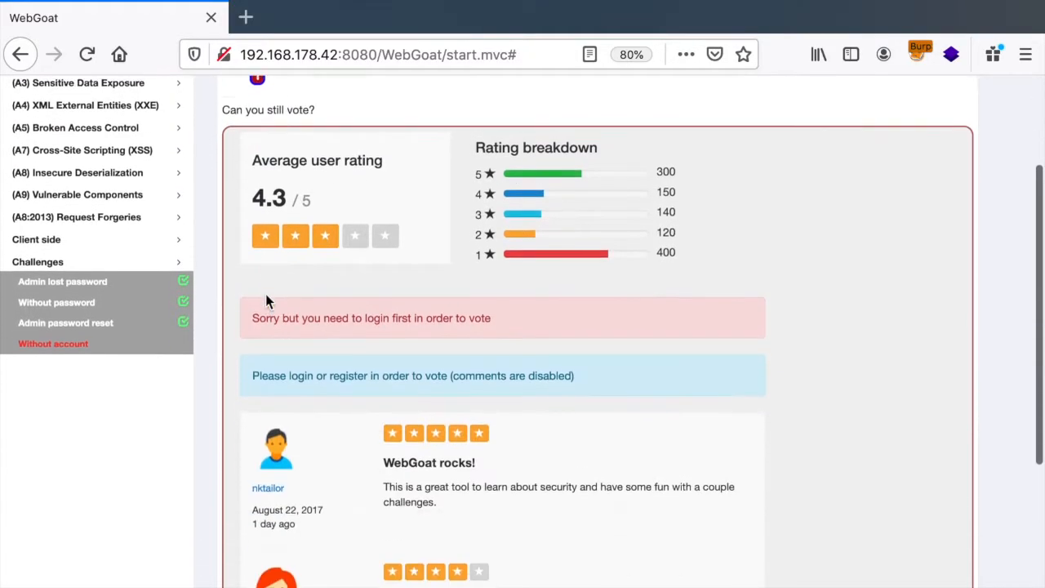
pyautogui.scroll(-3)
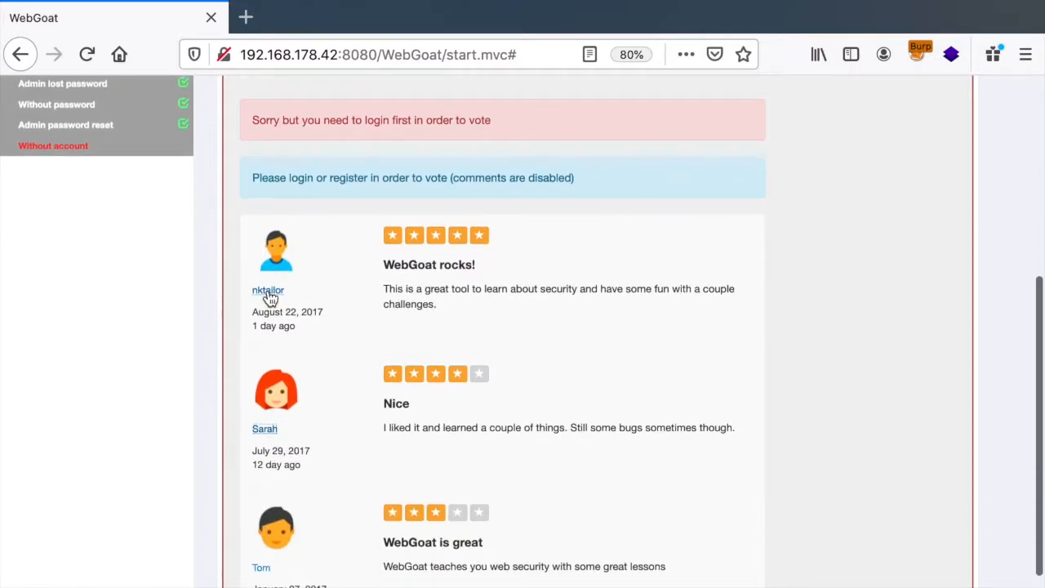
pyautogui.scroll(-3)
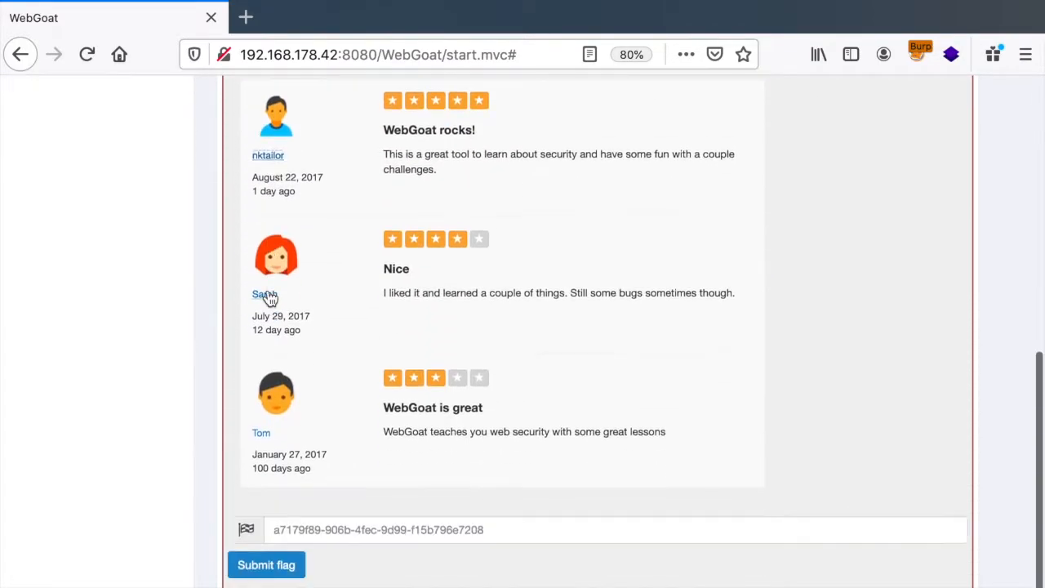
pyautogui.moveTo(261, 432)
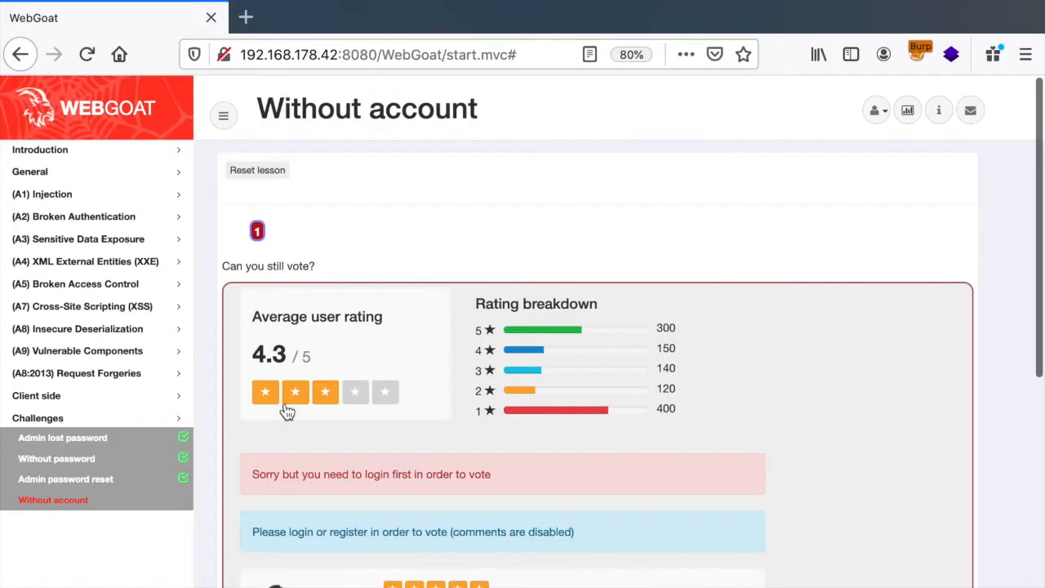
pyautogui.scroll(-3)
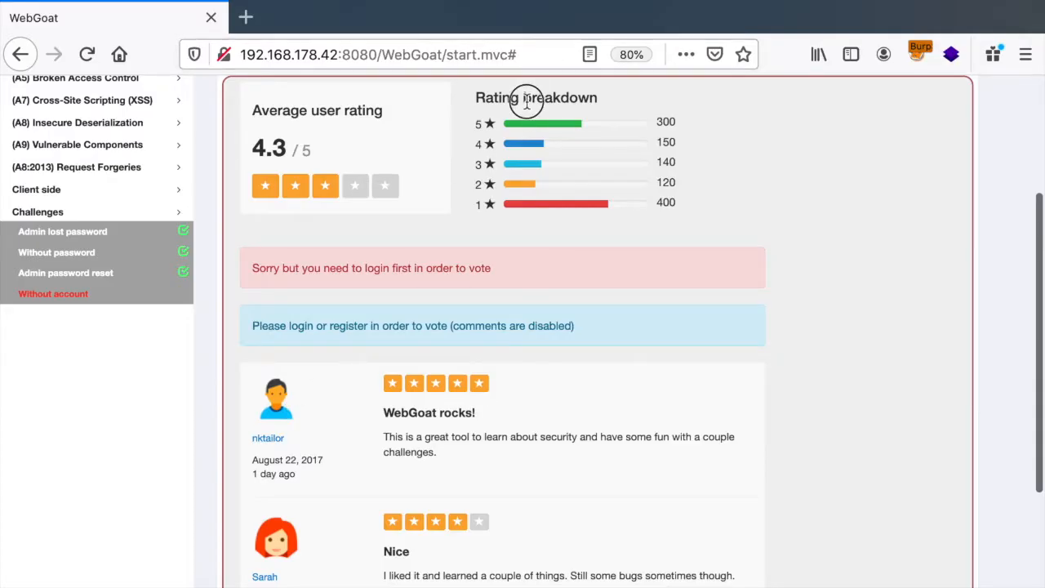
pyautogui.scroll(-3)
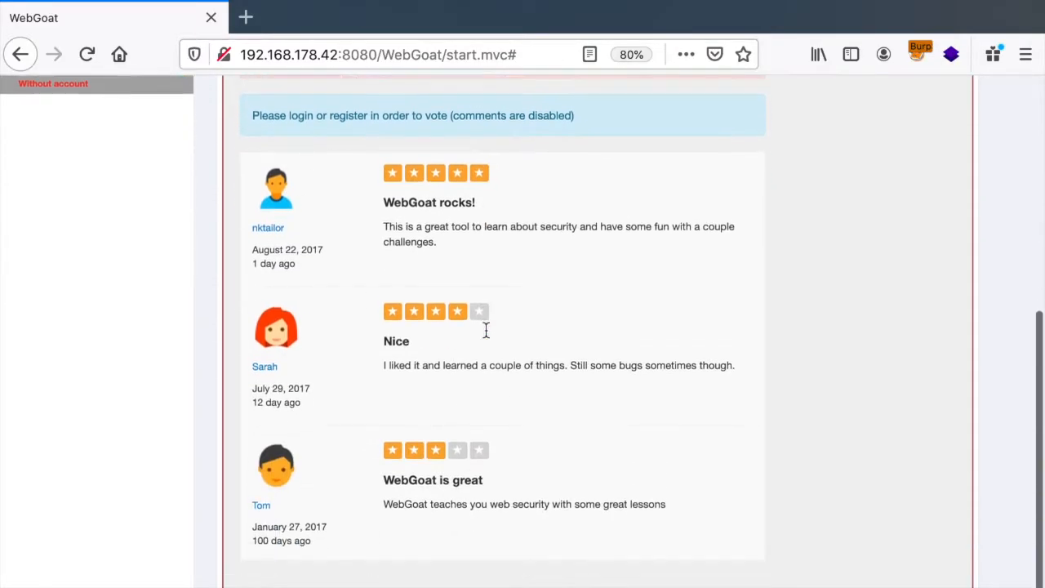
pyautogui.scroll(-3)
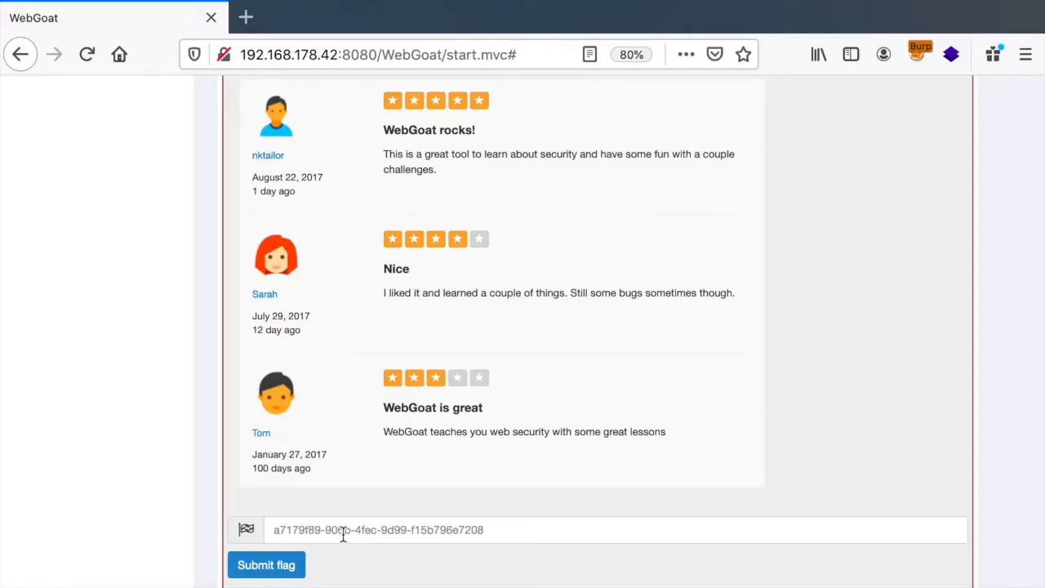
pyautogui.moveTo(350, 521)
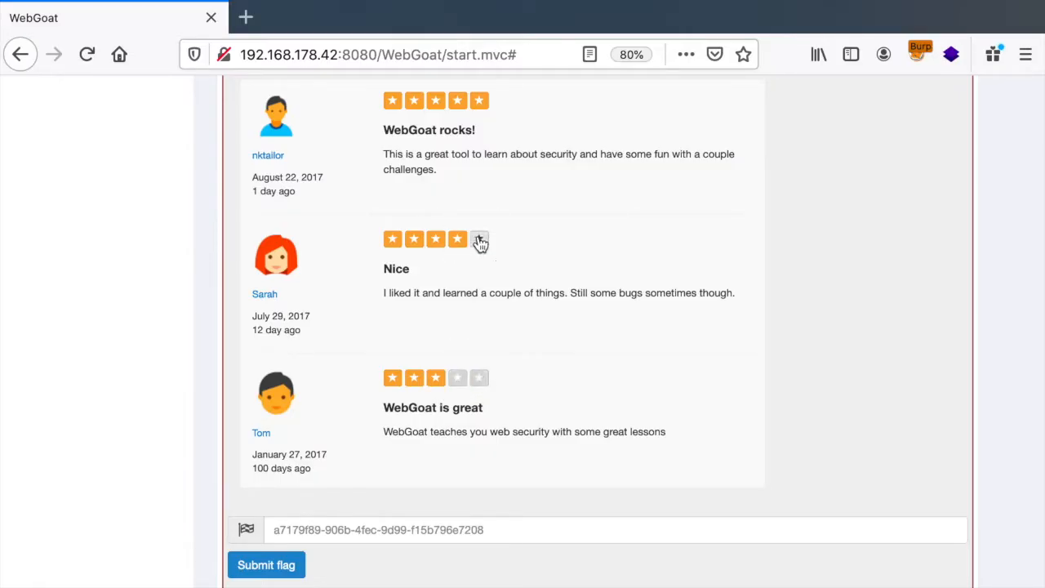
pyautogui.click(479, 240)
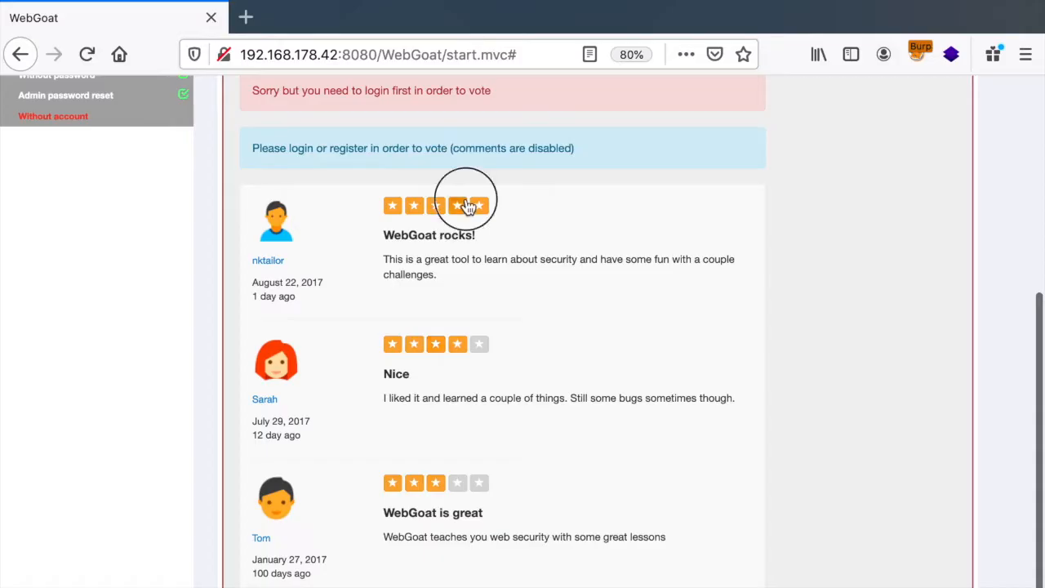
pyautogui.scroll(-3)
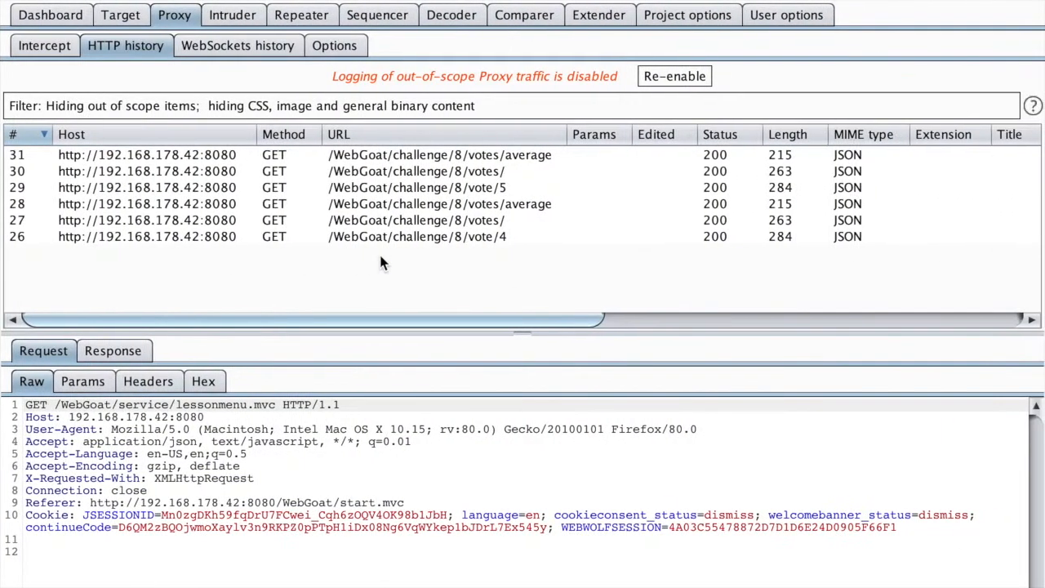
pyautogui.moveTo(275, 186)
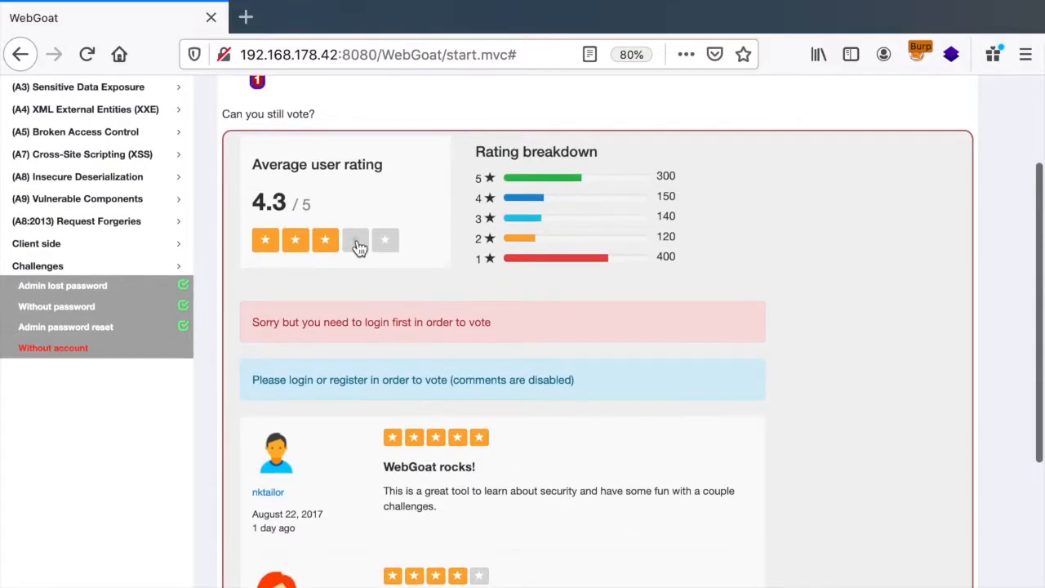
pyautogui.moveTo(385, 239)
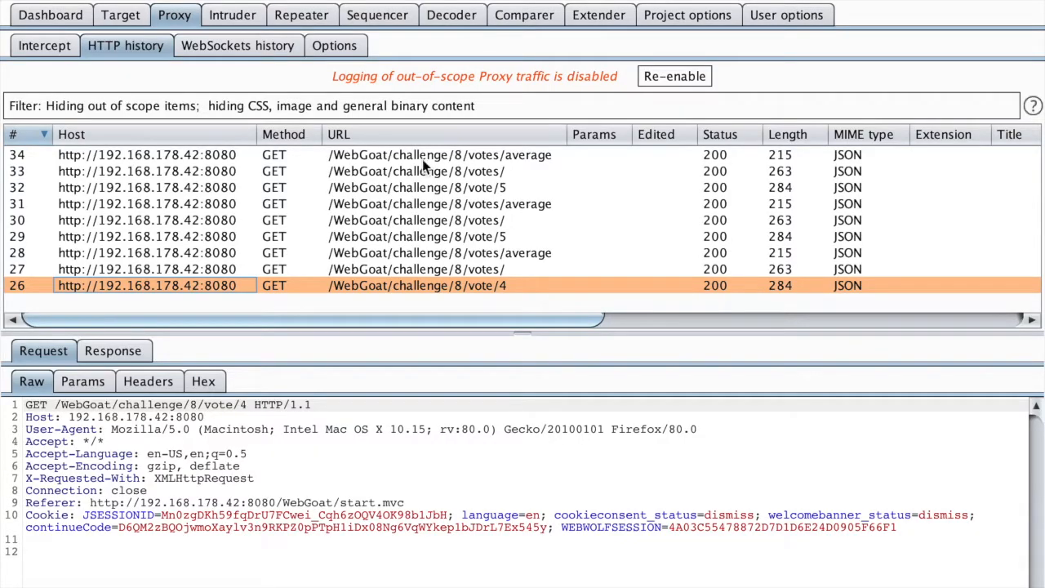
pyautogui.moveTo(357, 157)
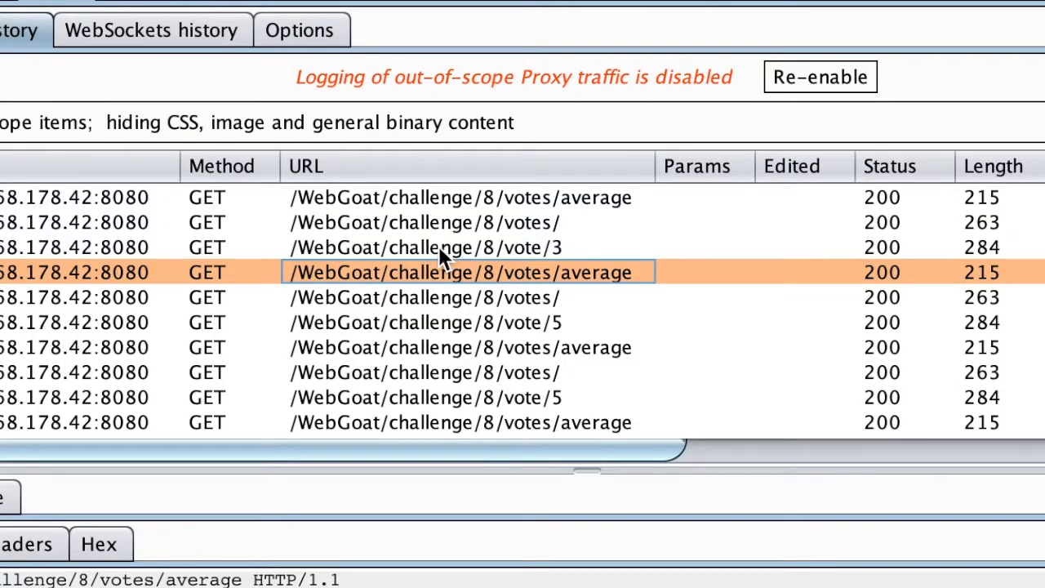
# - Select the vote/5 GET request to view its raw contents
pyautogui.click(425, 247)
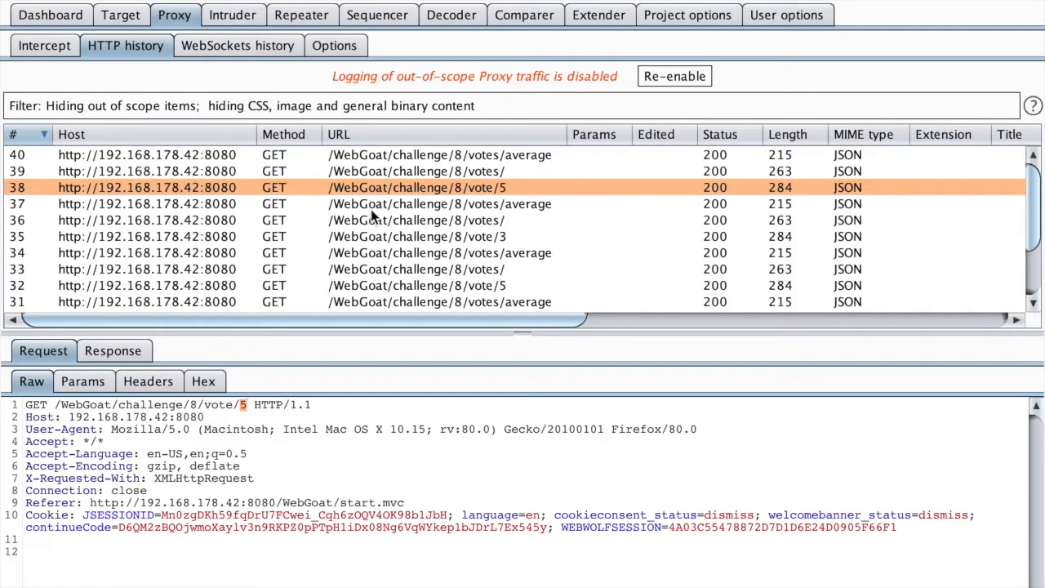
pyautogui.moveTo(388, 178)
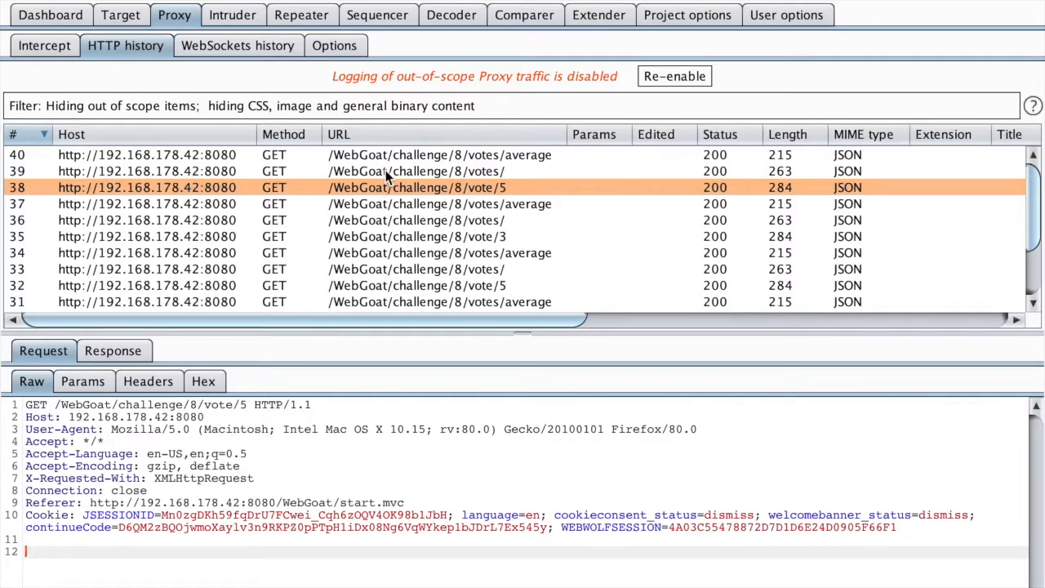
# - Compare the votes totals request and response, then view vote/4's login-required response
pyautogui.click(417, 171)
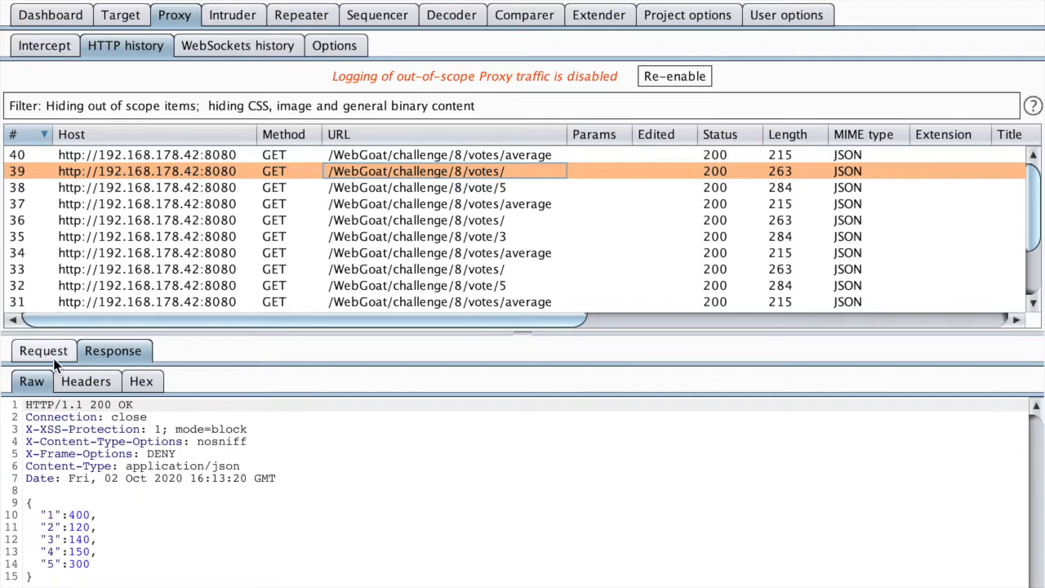
pyautogui.click(43, 351)
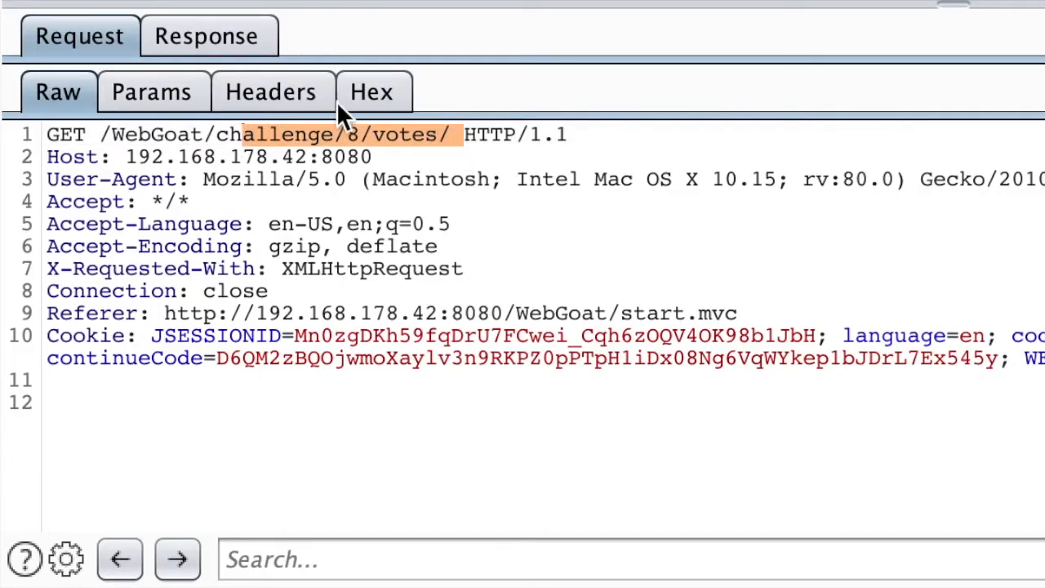
pyautogui.click(205, 35)
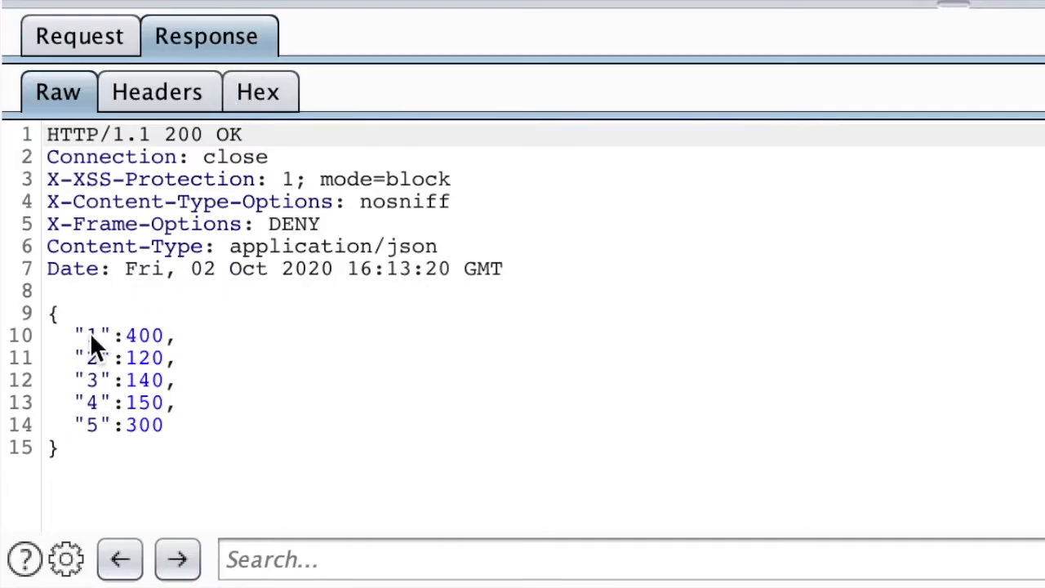
pyautogui.moveTo(143, 454)
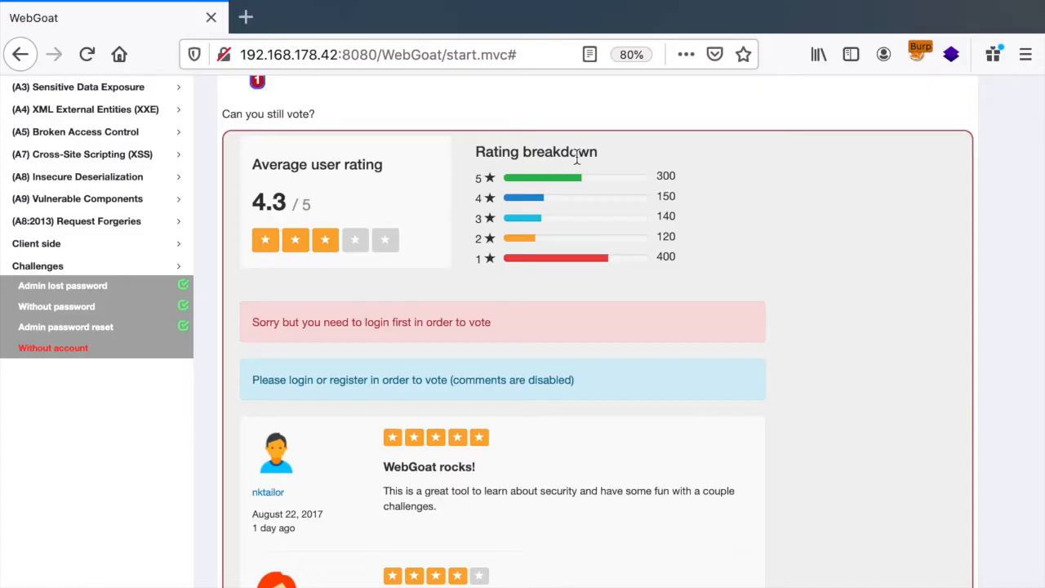
pyautogui.moveTo(667, 260)
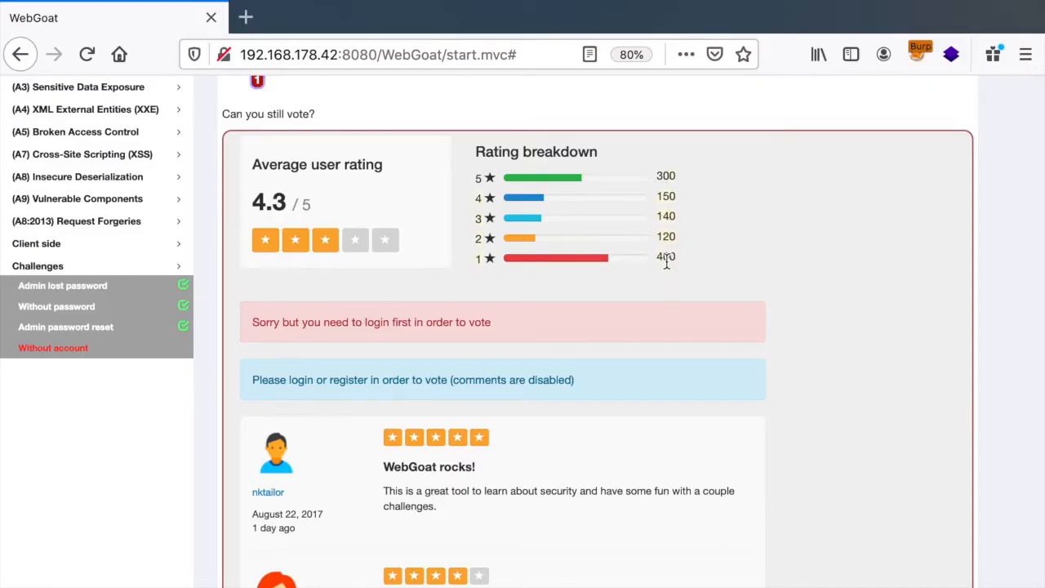
pyautogui.moveTo(527, 267)
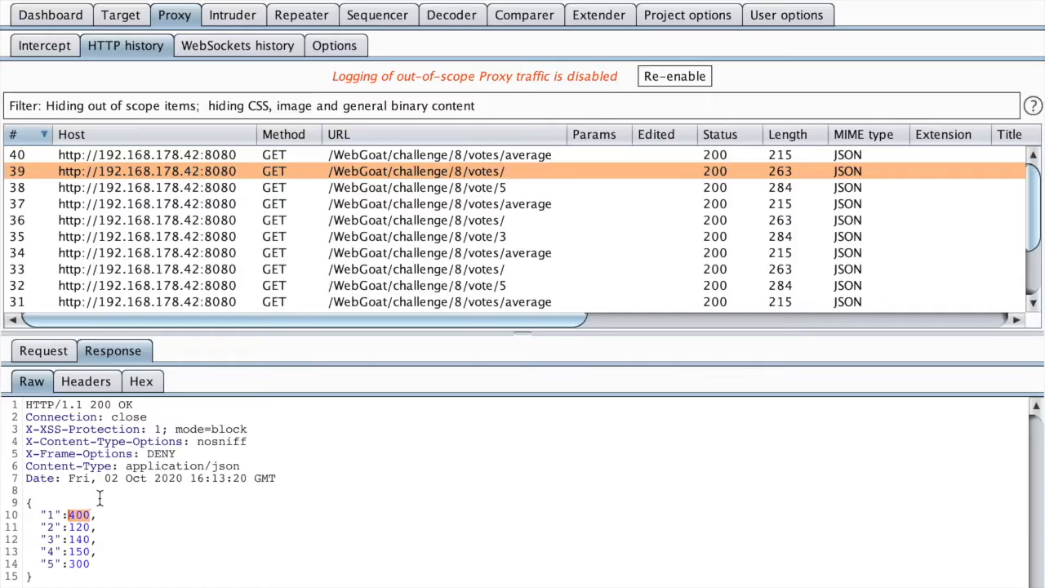
pyautogui.click(441, 154)
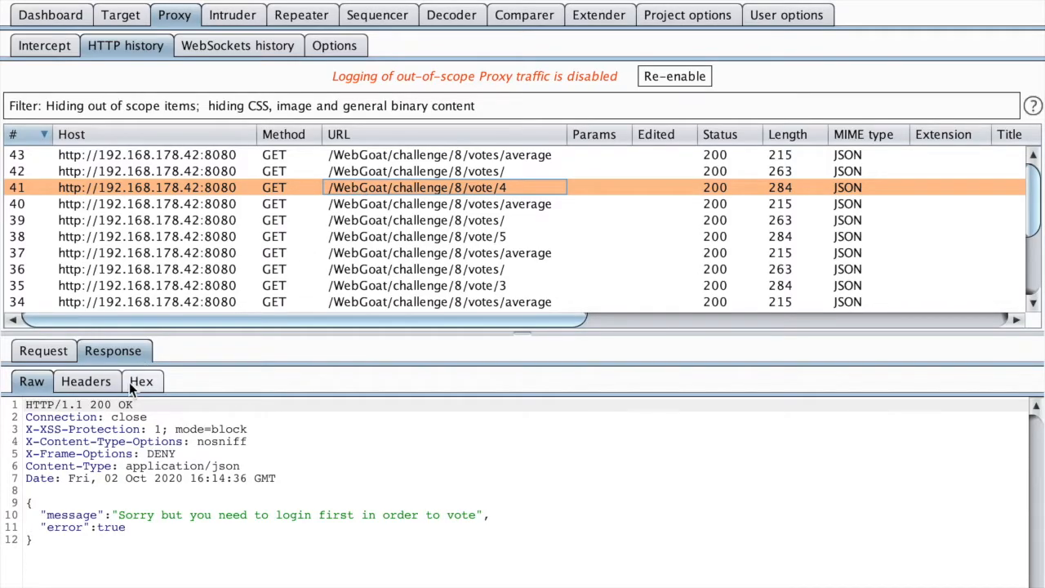
pyautogui.click(42, 350)
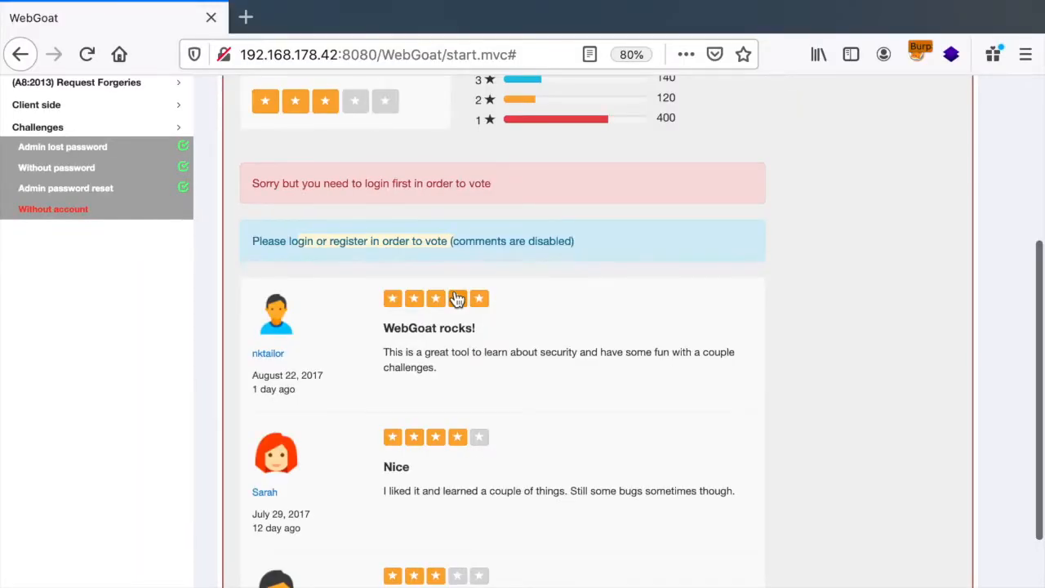
# - Remove welcomebanner_status and continueCode cookies from the vote/4 request and resend it
pyautogui.scroll(-3)
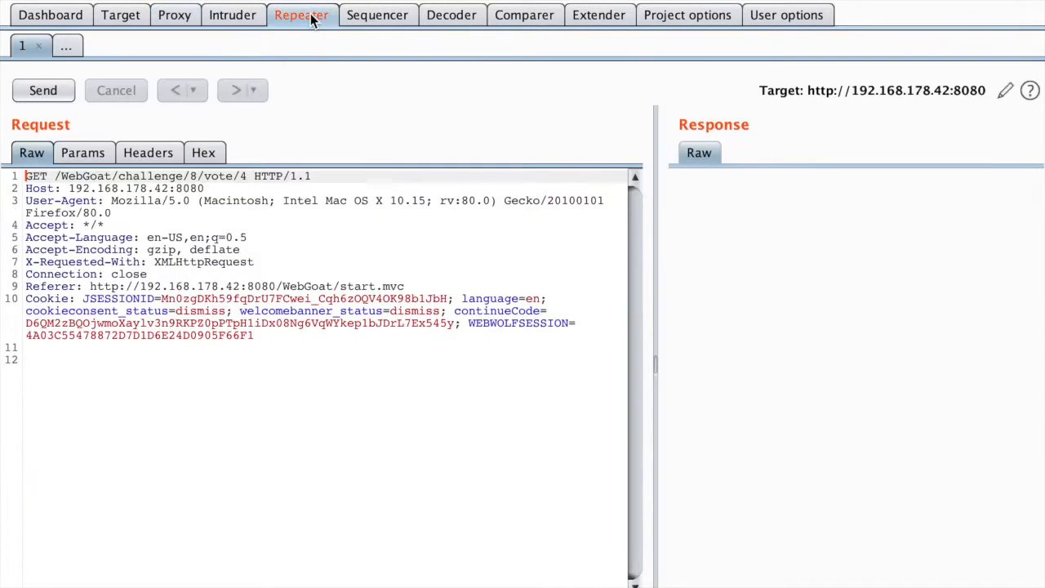
pyautogui.click(42, 90)
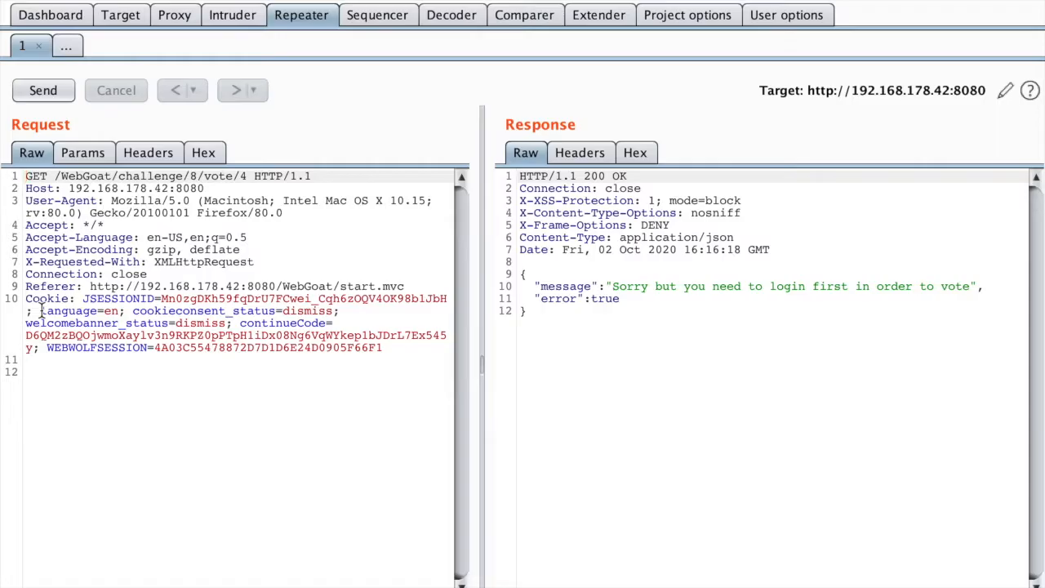
pyautogui.moveTo(39, 311); pyautogui.dragTo(172, 311)
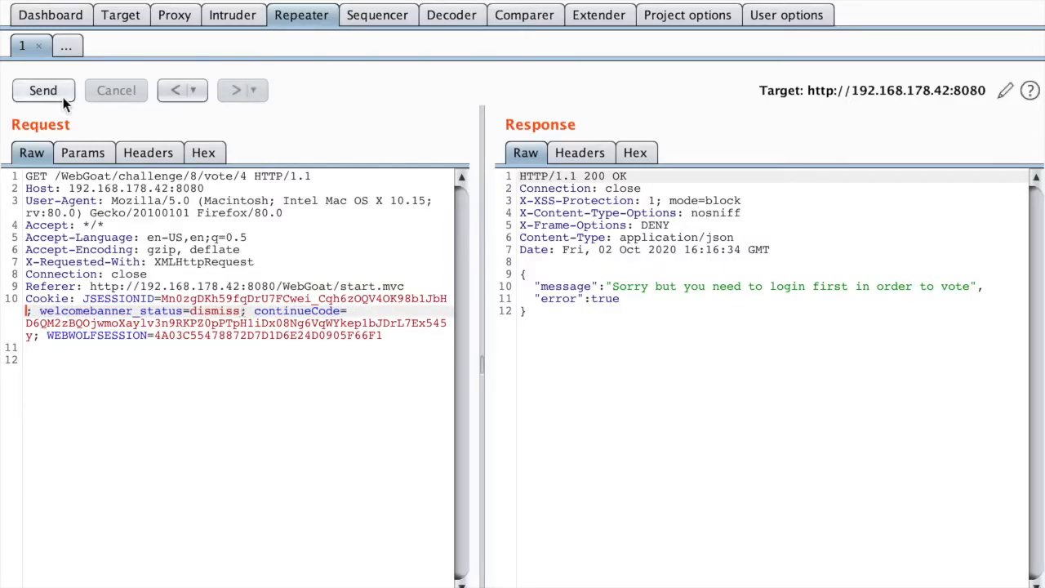
pyautogui.click(43, 90)
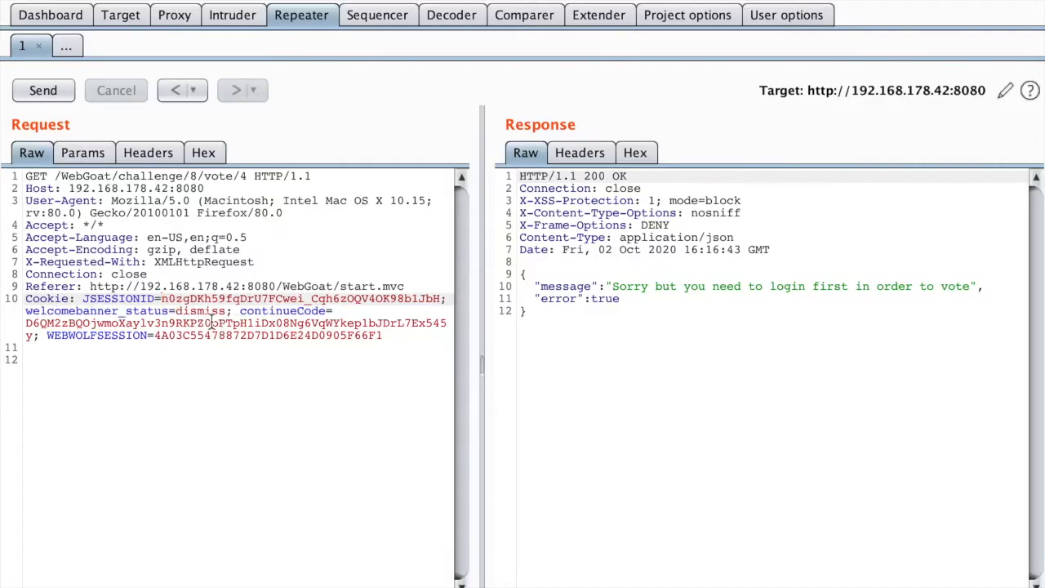
pyautogui.click(43, 90)
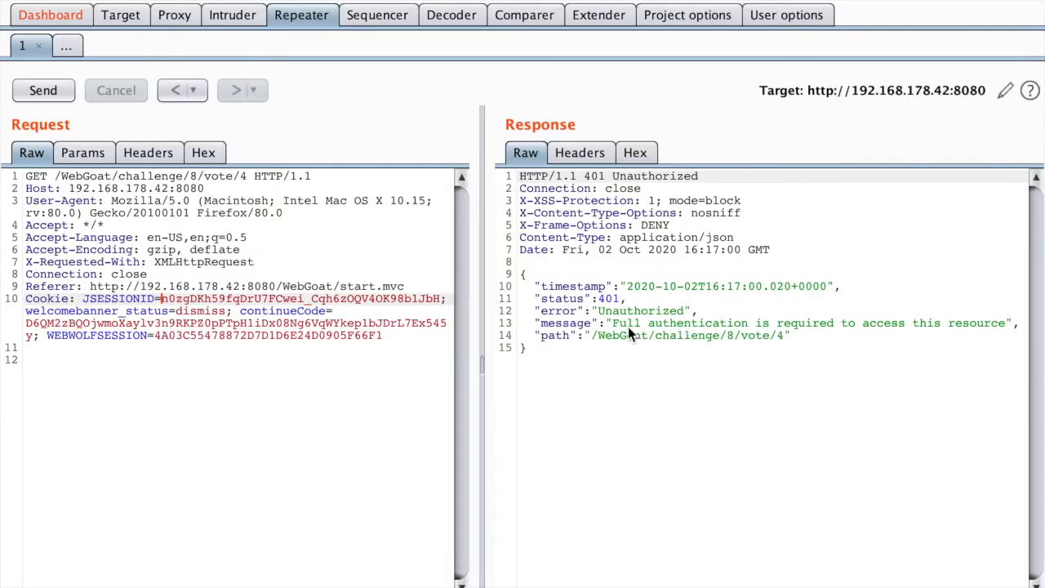
pyautogui.moveTo(633, 327)
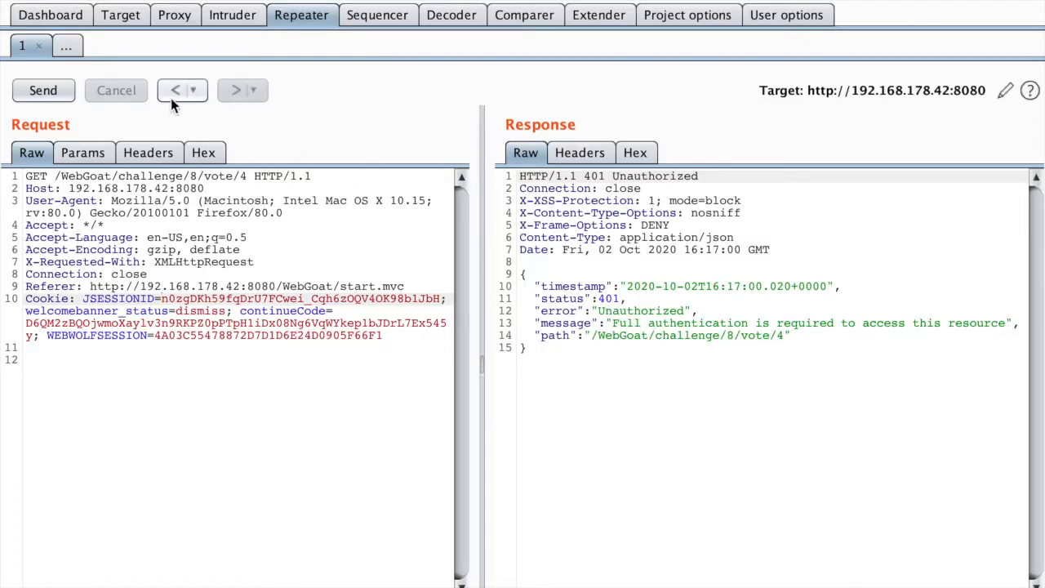
pyautogui.click(43, 90)
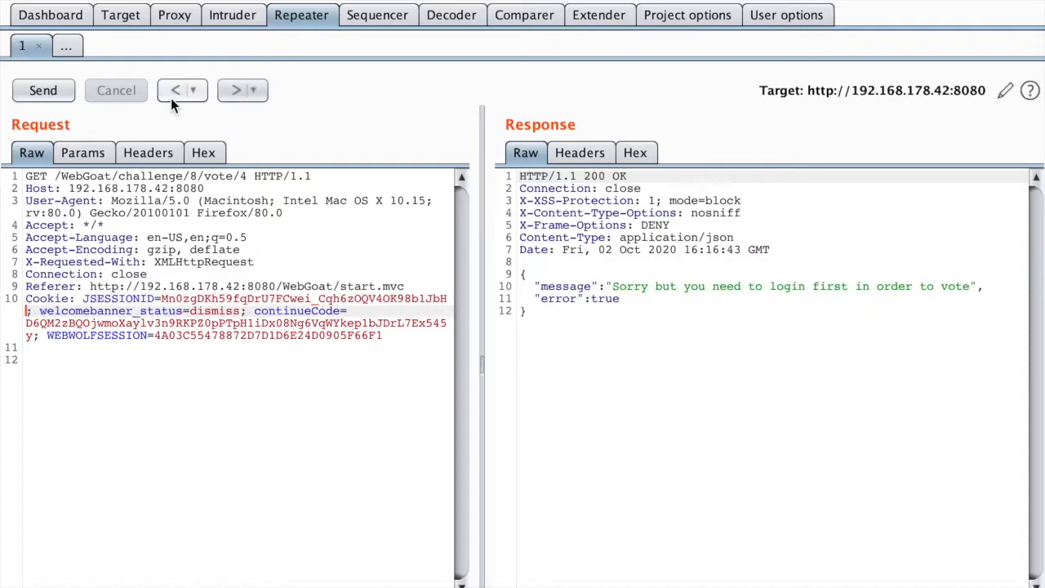
pyautogui.moveTo(153, 243)
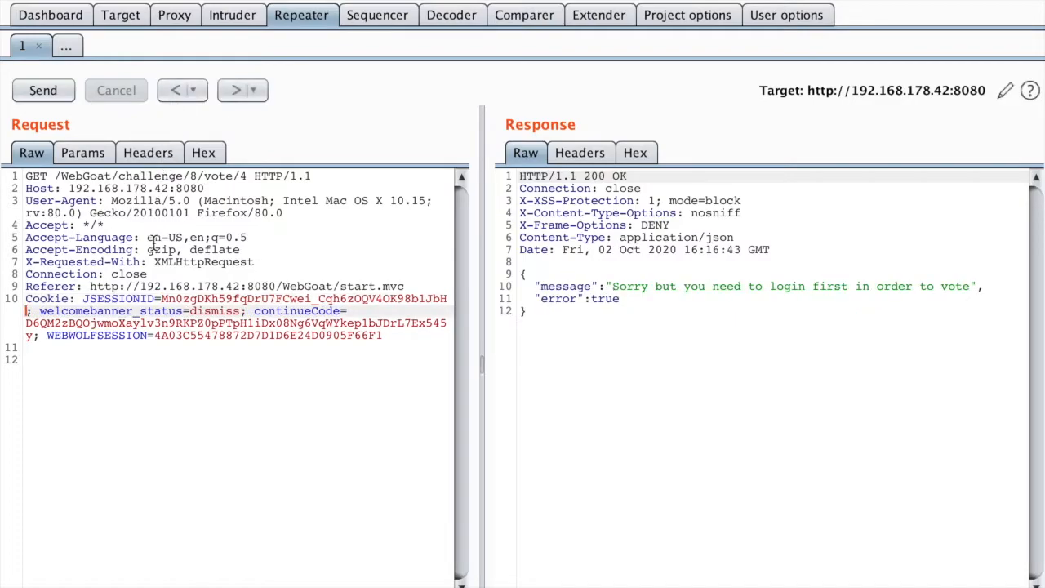
pyautogui.click(42, 90)
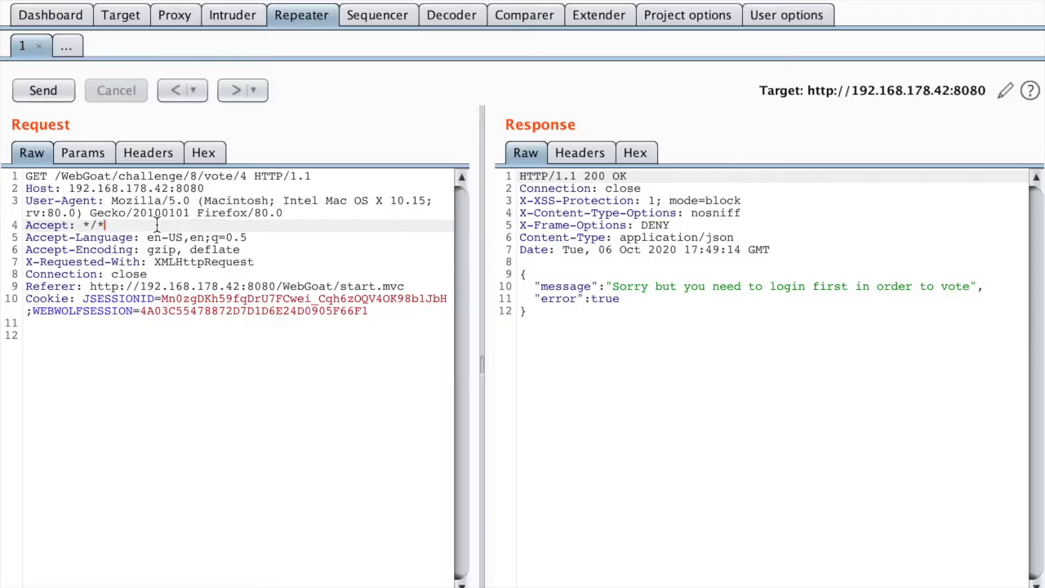
pyautogui.write('Authori')
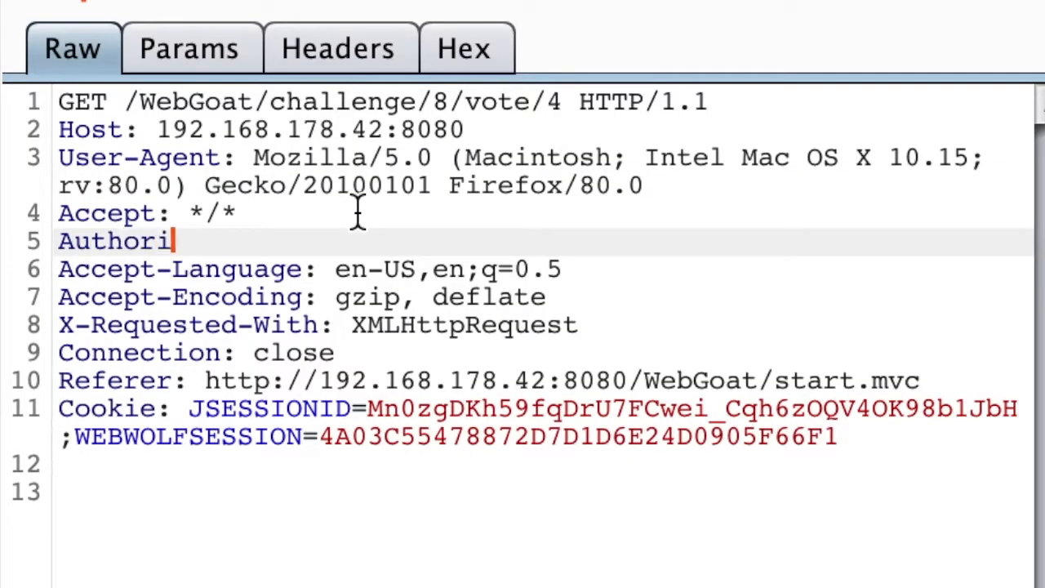
pyautogui.write('zation: Basic admin:admin')
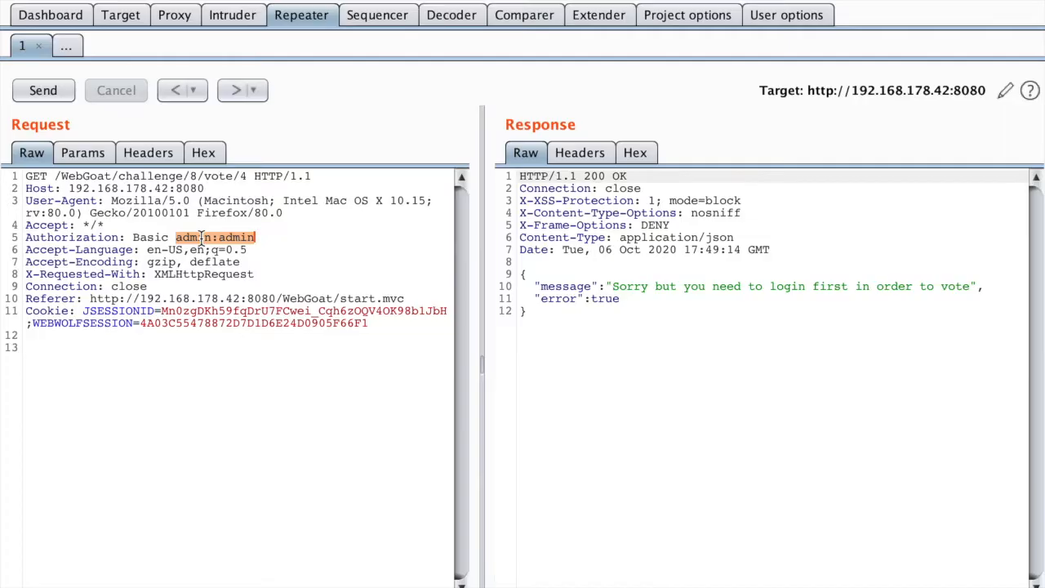
pyautogui.rightClick(210, 237)
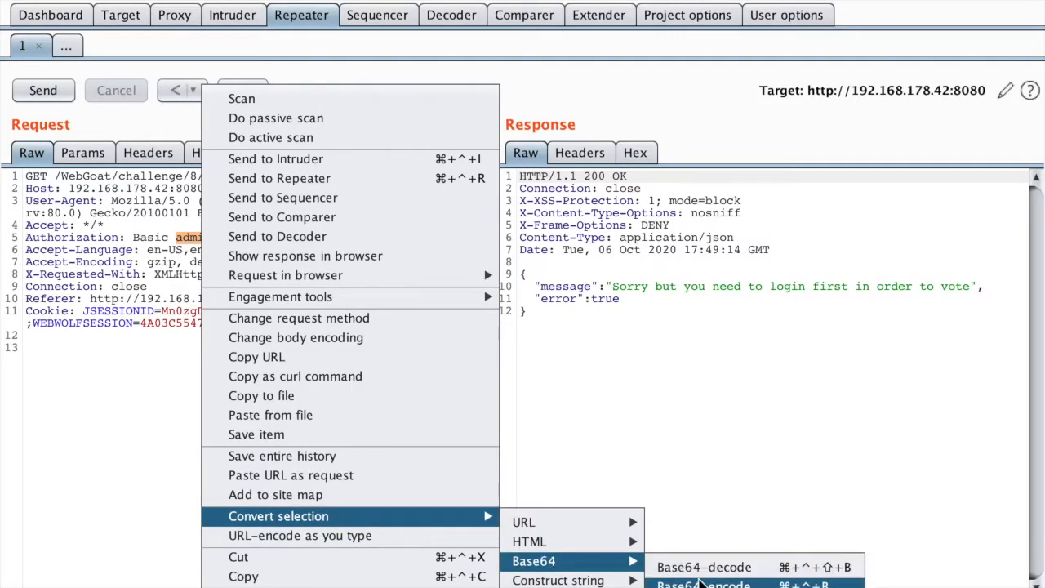
pyautogui.click(704, 567)
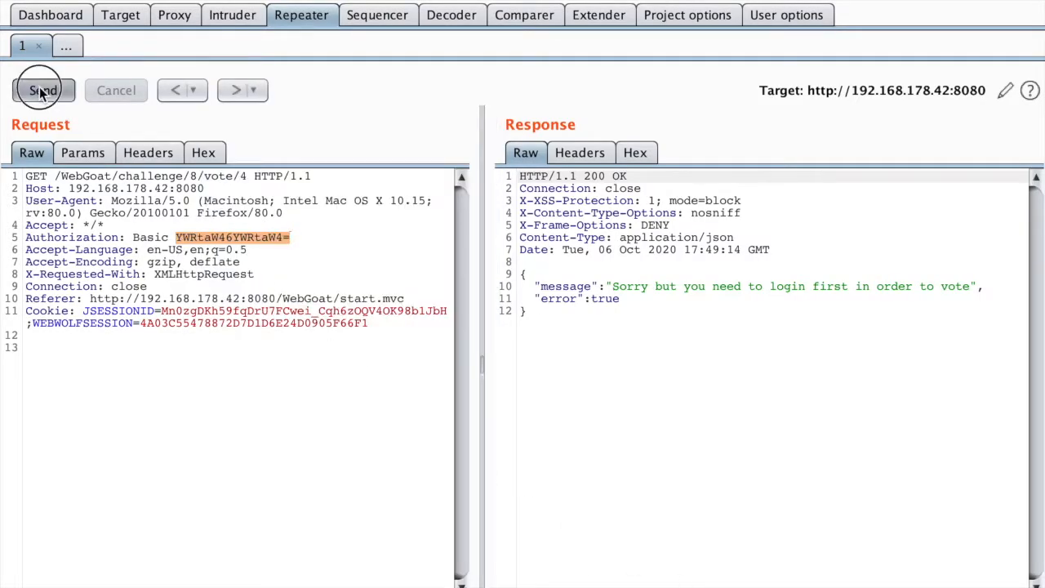
pyautogui.click(43, 90)
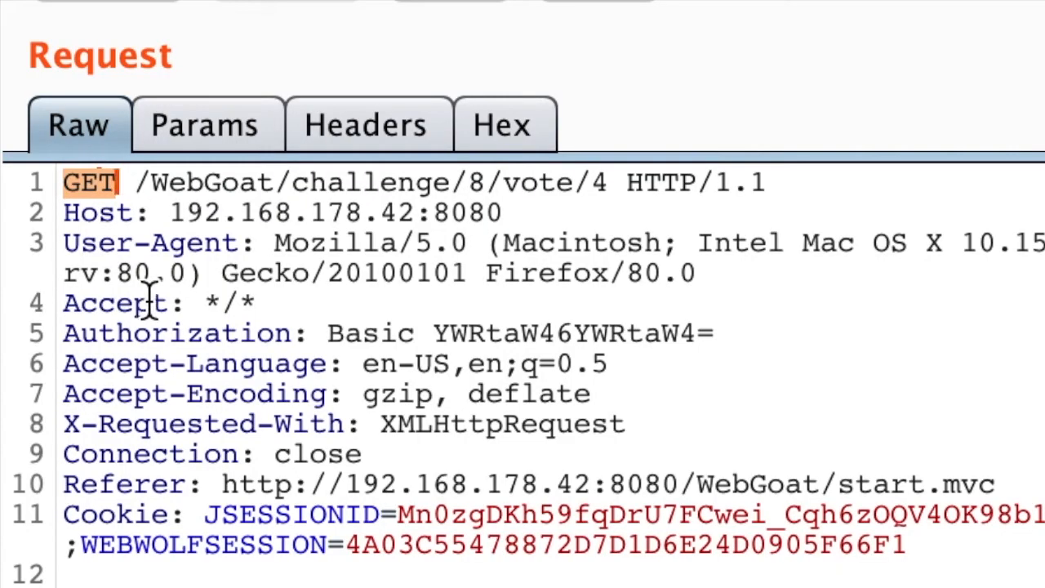
# - Probe POST and OPTIONS (GET, HEAD, OPTIONS allowed), then send a GET to vote/40
pyautogui.click(42, 90)
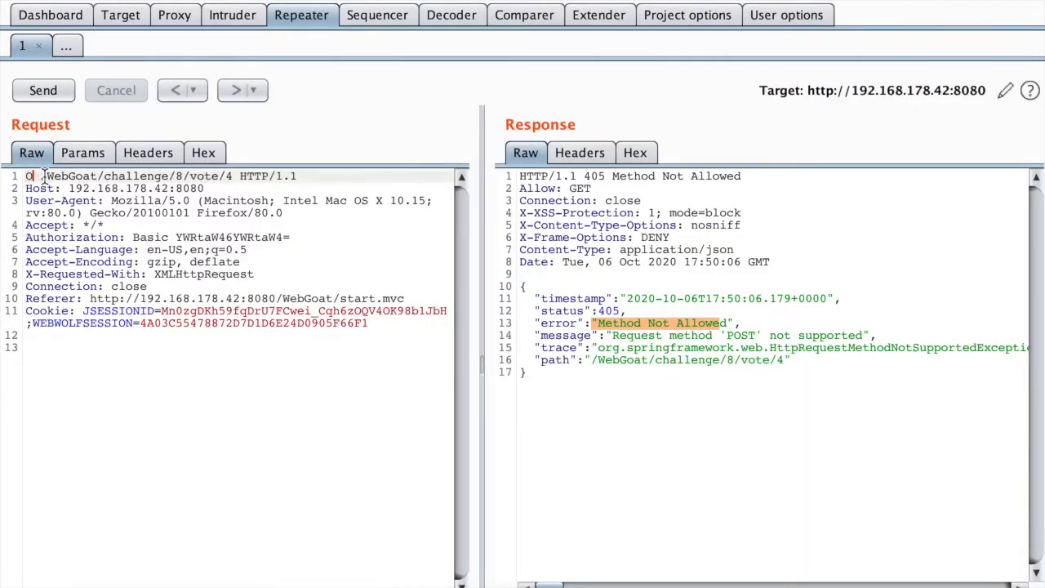
pyautogui.click(43, 90)
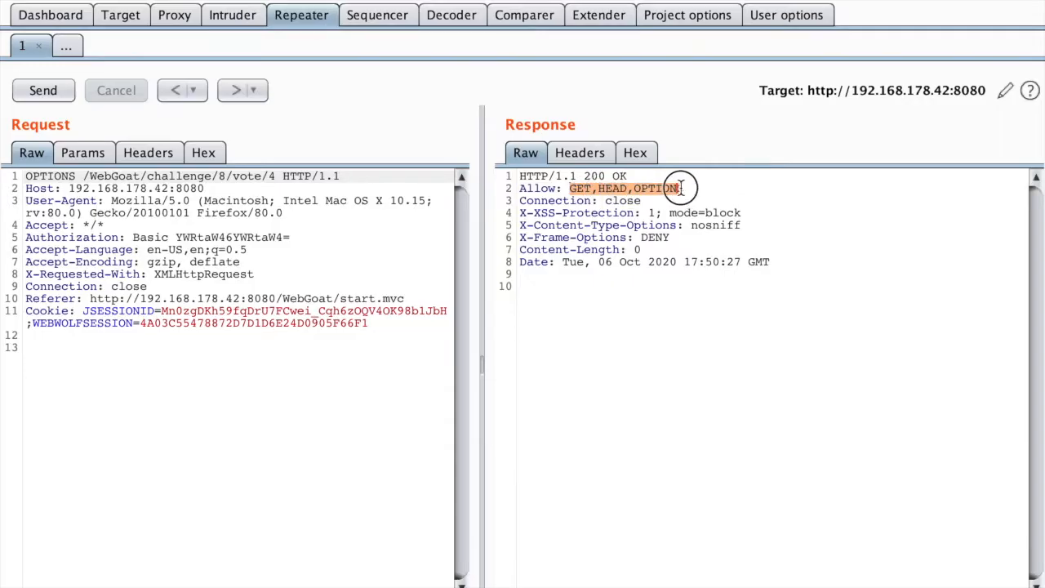
pyautogui.click(44, 89)
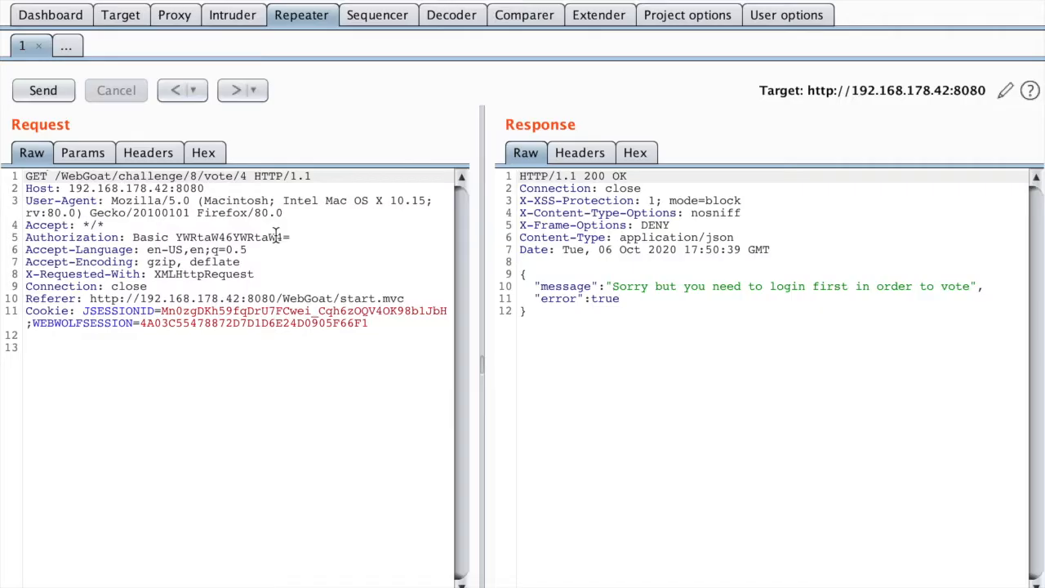
pyautogui.write('0')
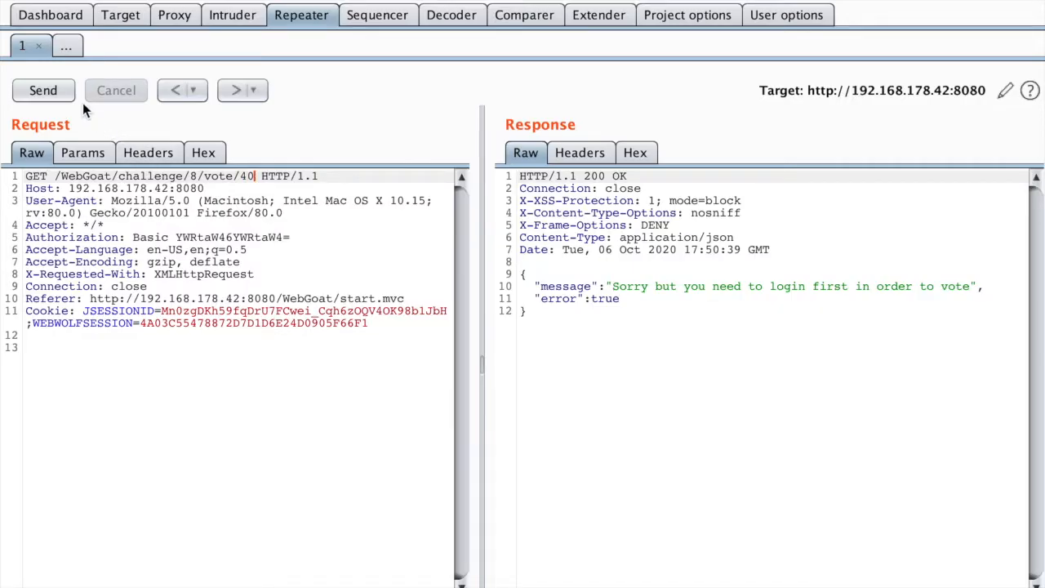
pyautogui.click(42, 90)
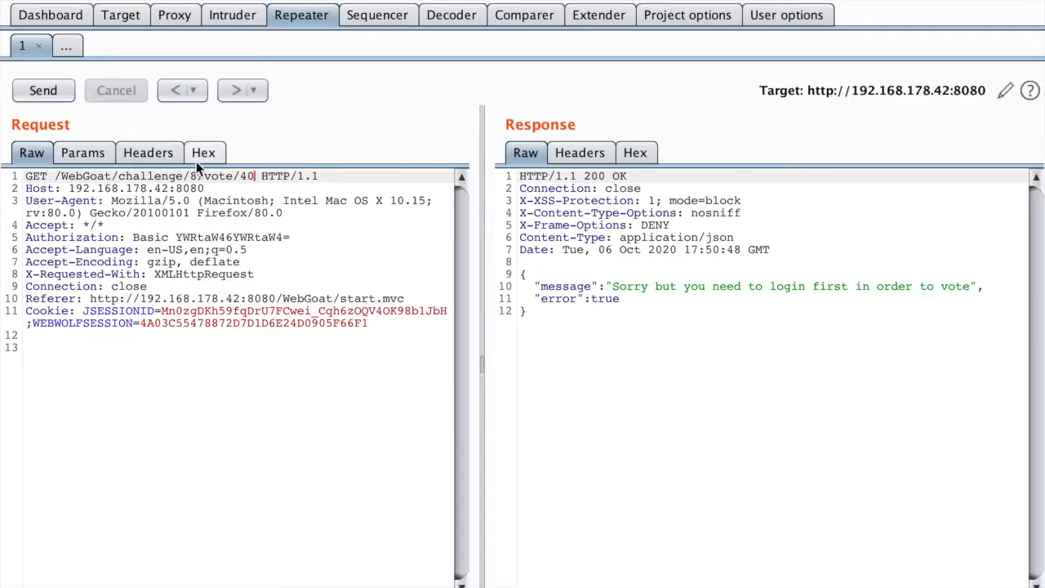
pyautogui.moveTo(256, 231)
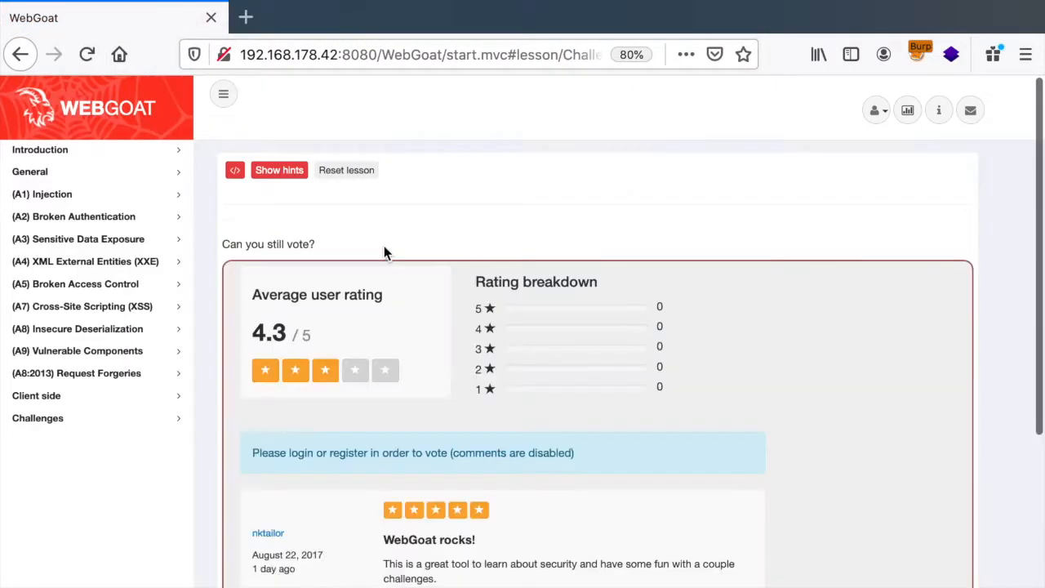
# - Send requests to challenge/8 login, register, signin and signup paths, all 404
pyautogui.scroll(-3)
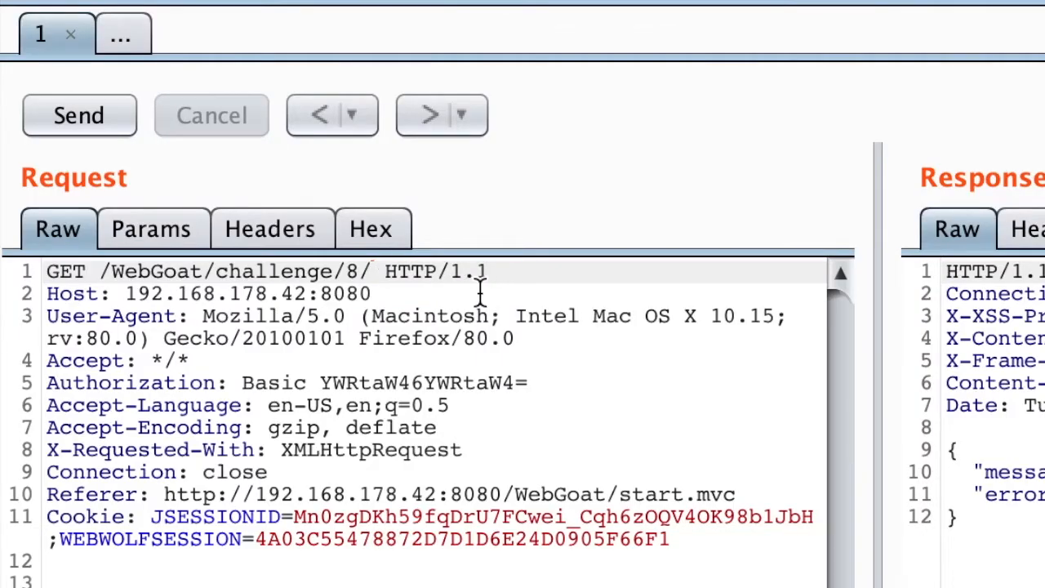
pyautogui.write('login')
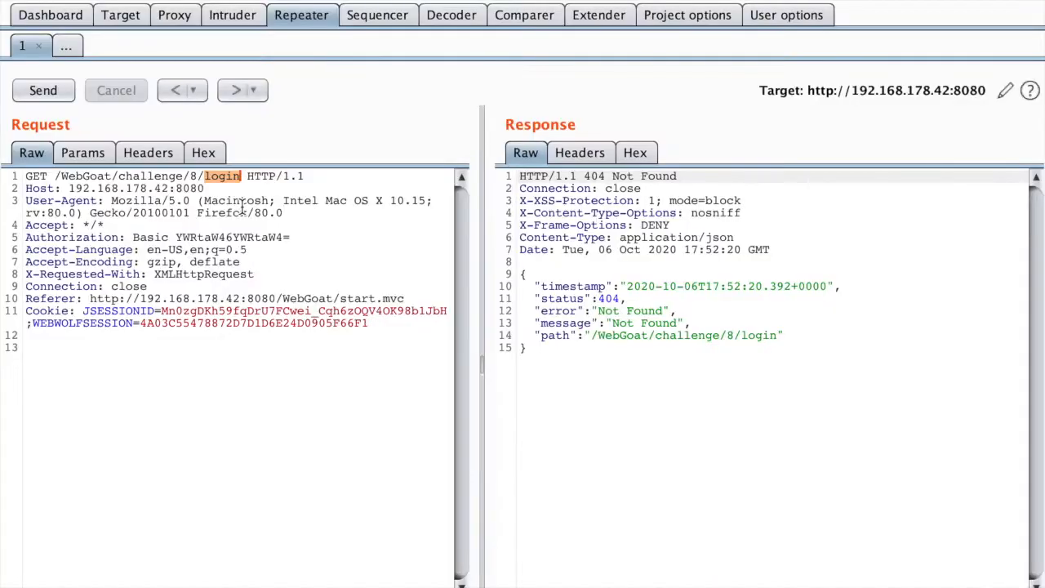
pyautogui.write('register')
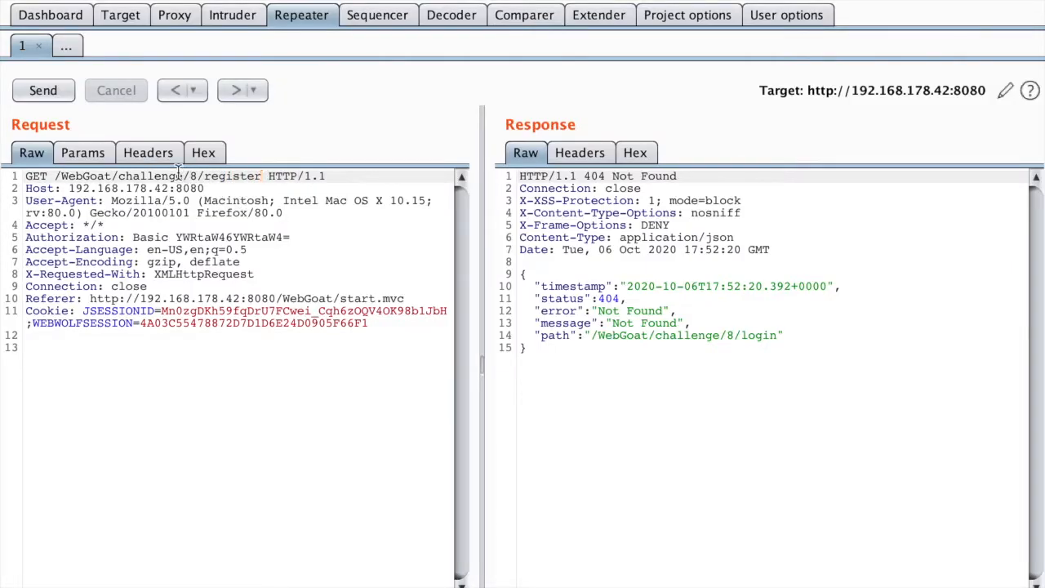
pyautogui.click(43, 90)
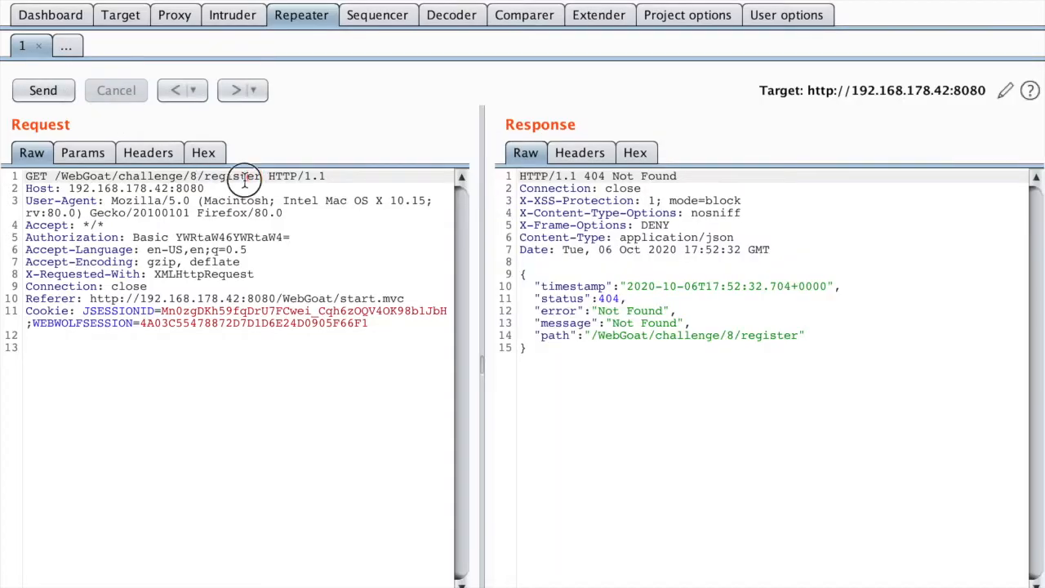
pyautogui.write('signin')
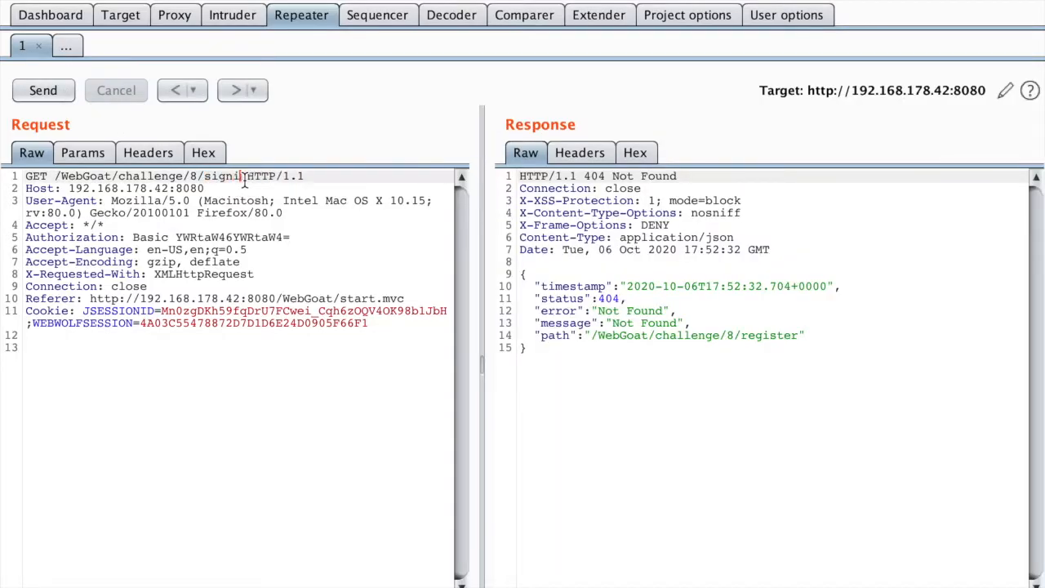
pyautogui.click(43, 90)
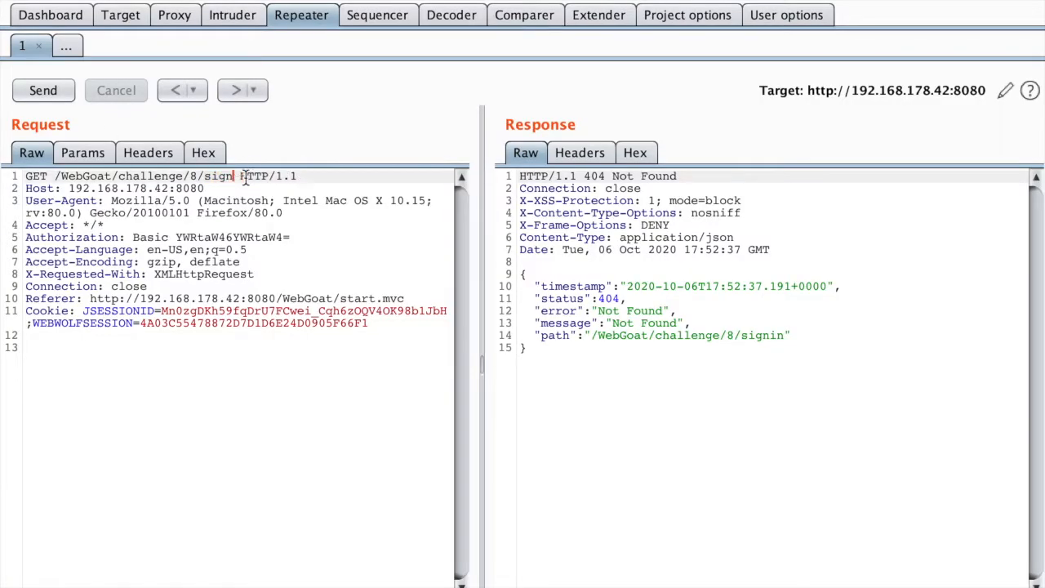
pyautogui.click(43, 91)
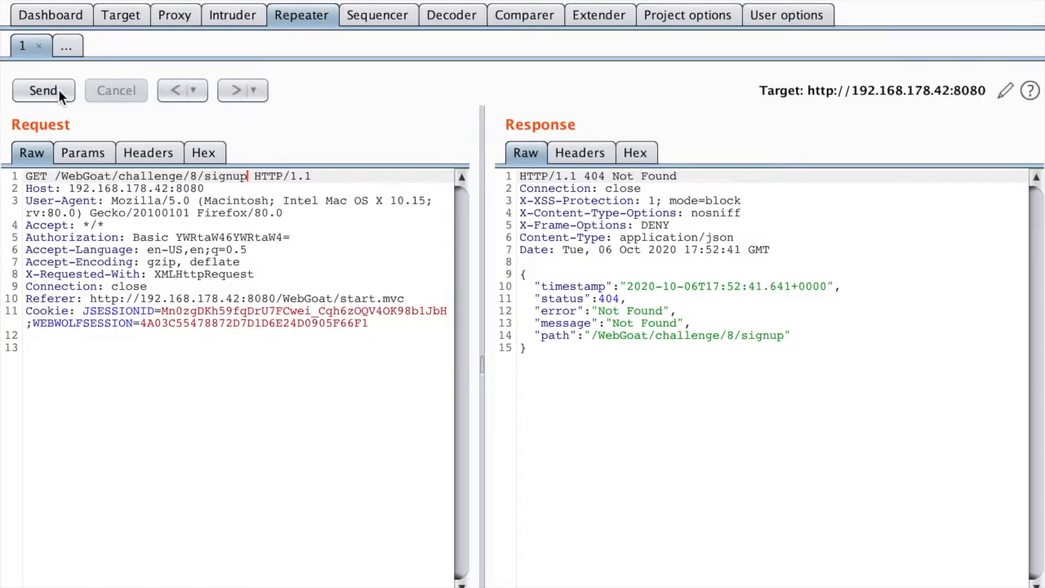
pyautogui.moveTo(231, 221)
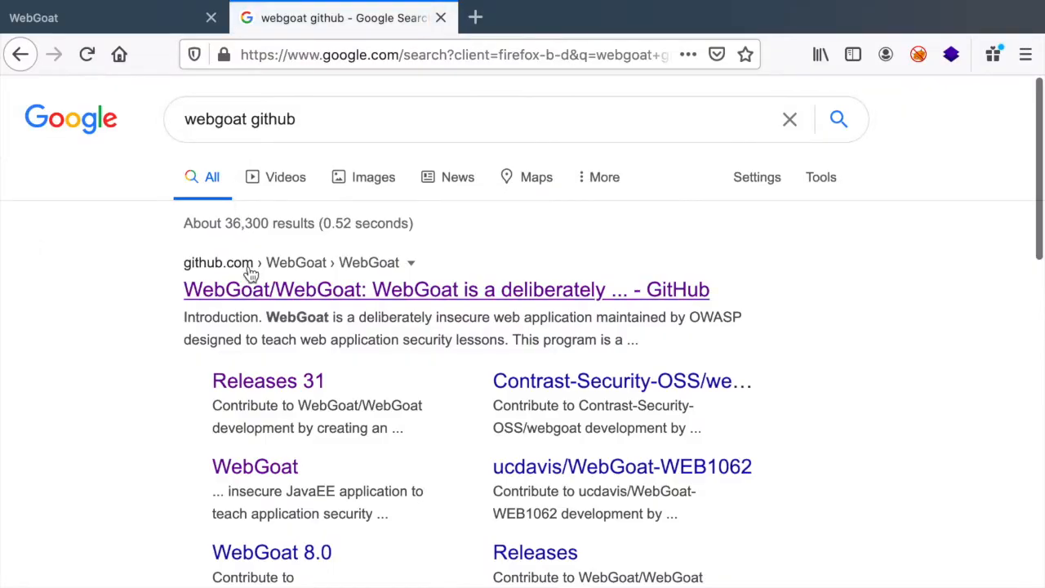
# - Open the WebGoat GitHub repository and switch to tag v8.0.0.M26
pyautogui.click(447, 289)
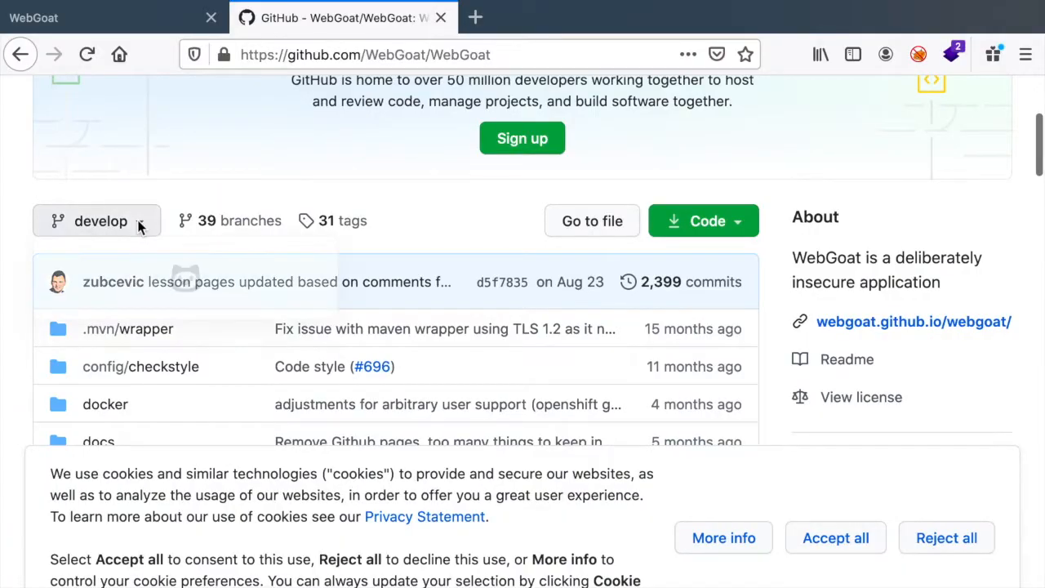
pyautogui.click(97, 220)
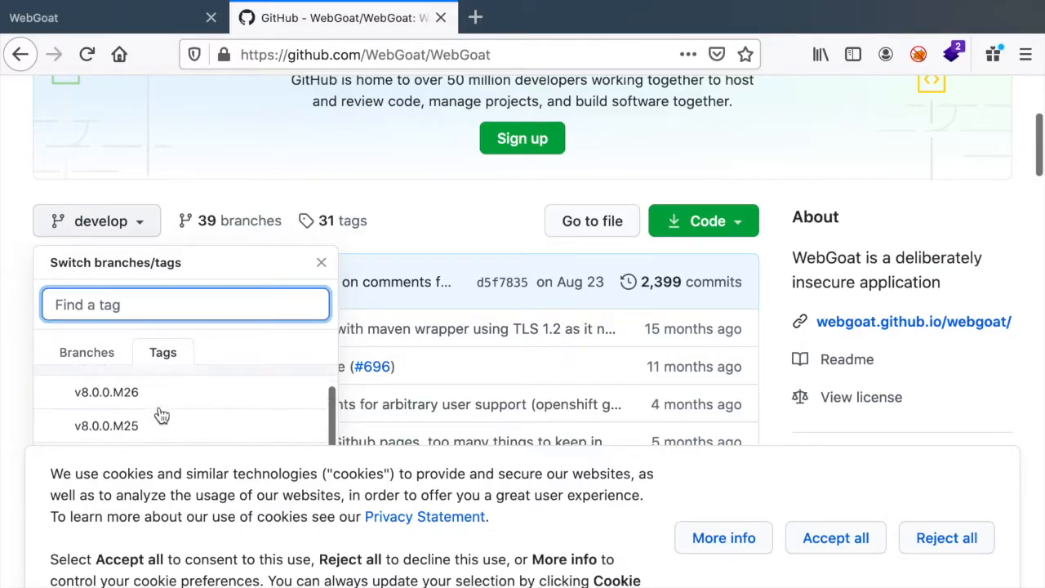
pyautogui.moveTo(127, 396)
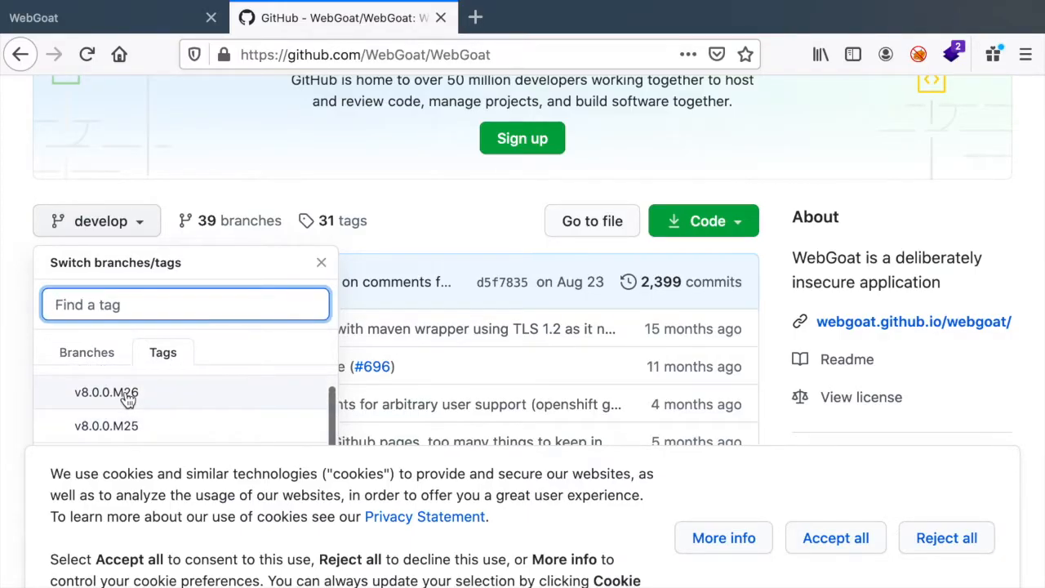
pyautogui.click(106, 392)
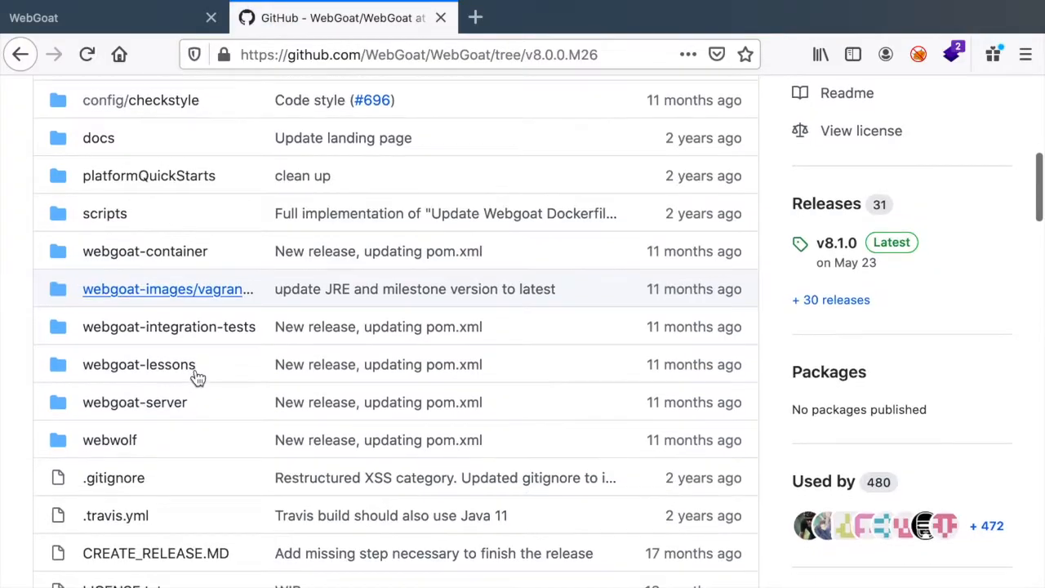
# - Browse webgoat-lessons > challenge > src > main down to the challenge8 folder
pyautogui.click(139, 365)
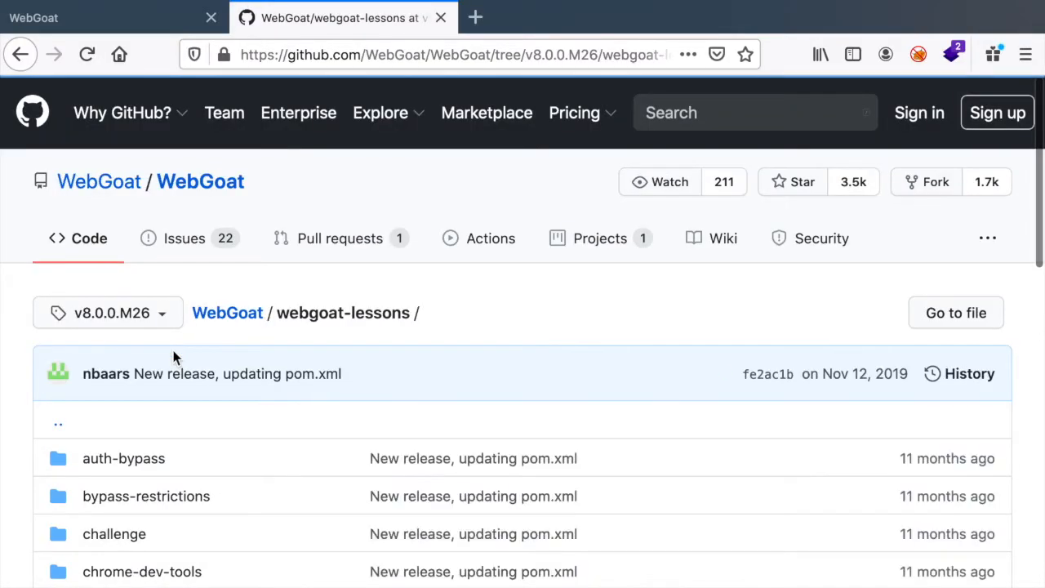
pyautogui.scroll(-3)
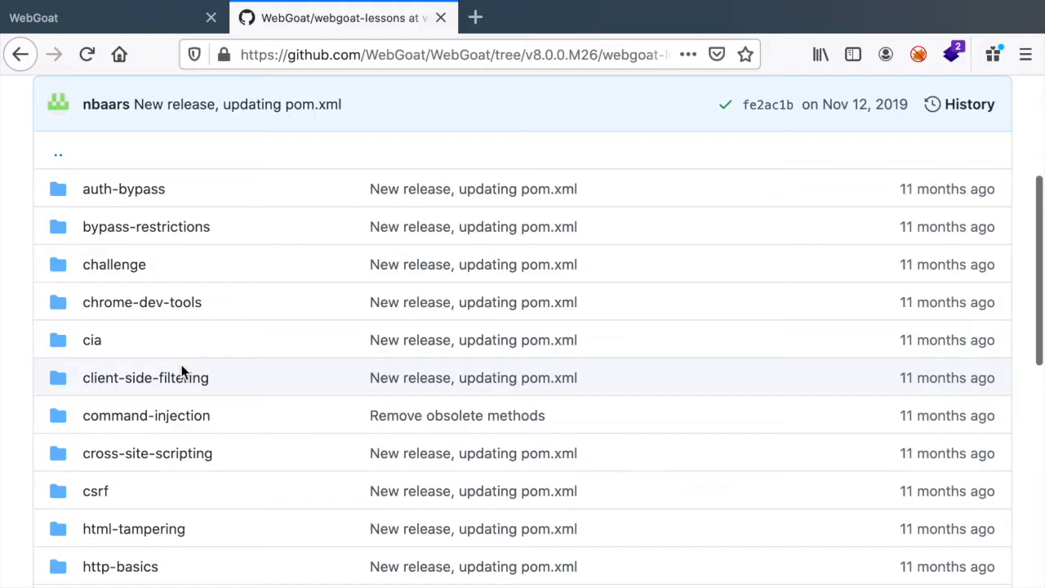
pyautogui.click(115, 264)
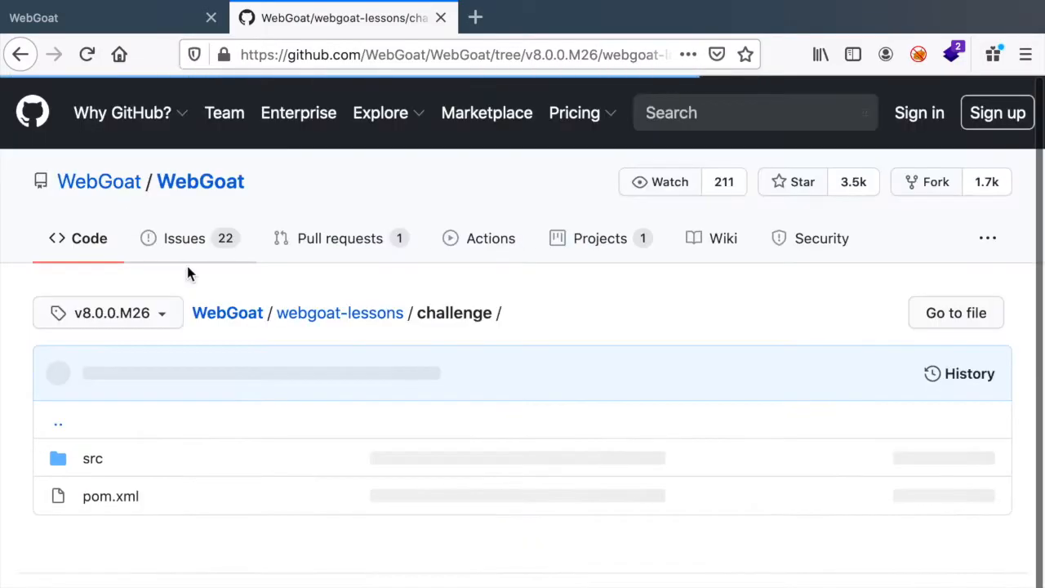
pyautogui.click(92, 458)
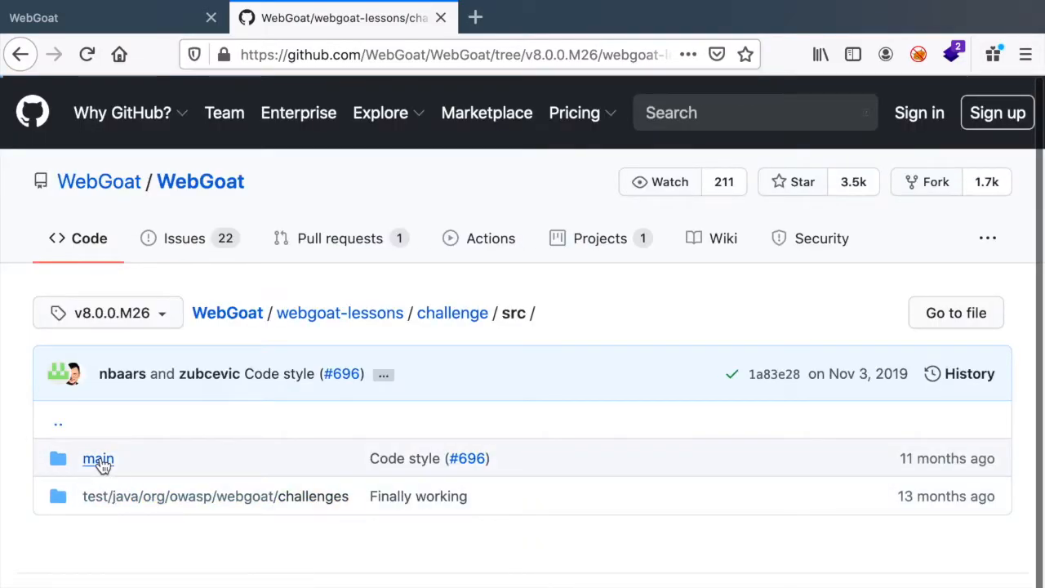
pyautogui.click(98, 458)
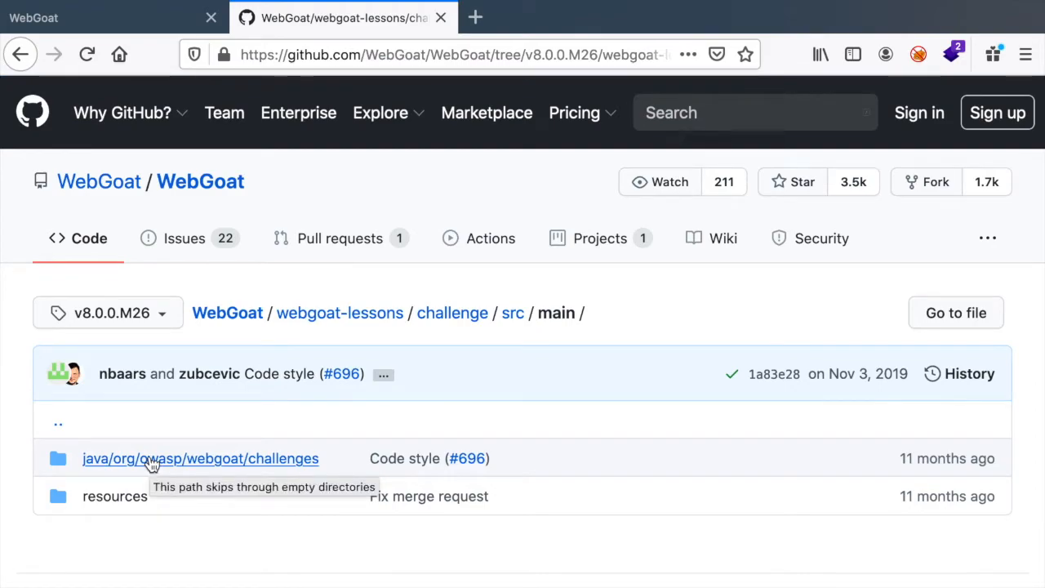
pyautogui.moveTo(180, 464)
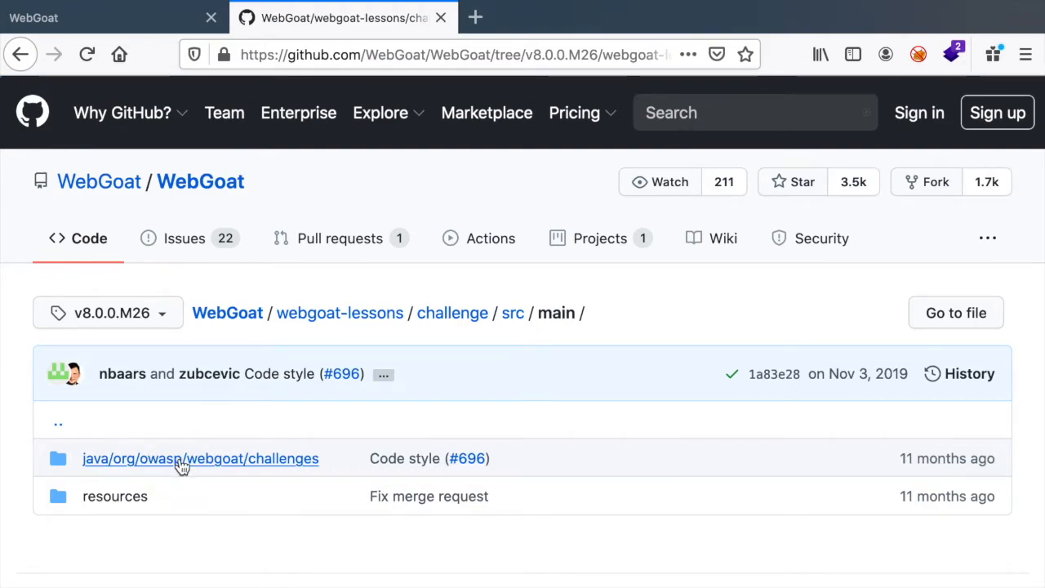
pyautogui.click(200, 458)
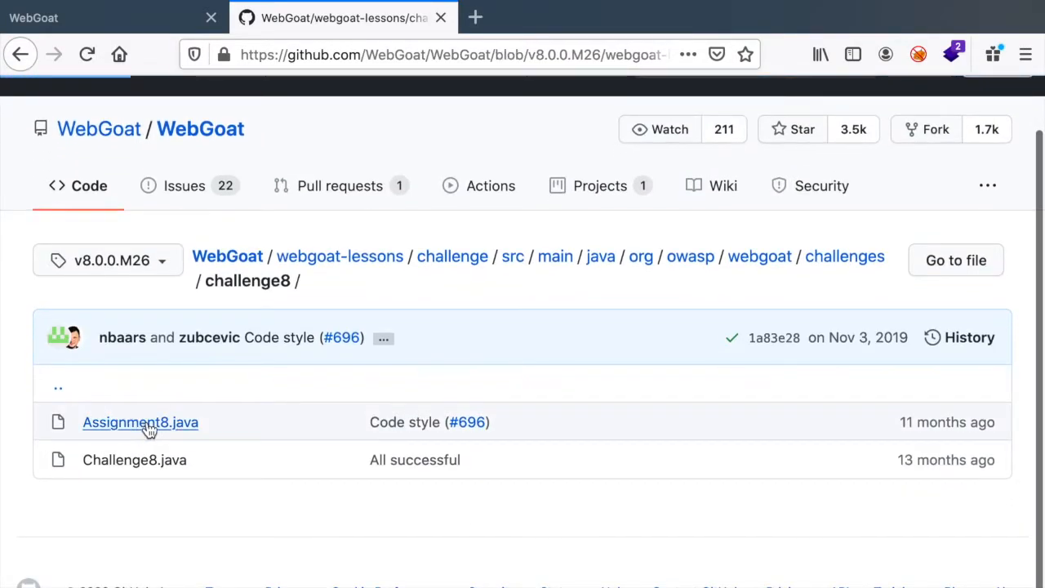
# - Open Assignment8.java and highlight the static block's preset vote counts for each star rating
pyautogui.click(139, 421)
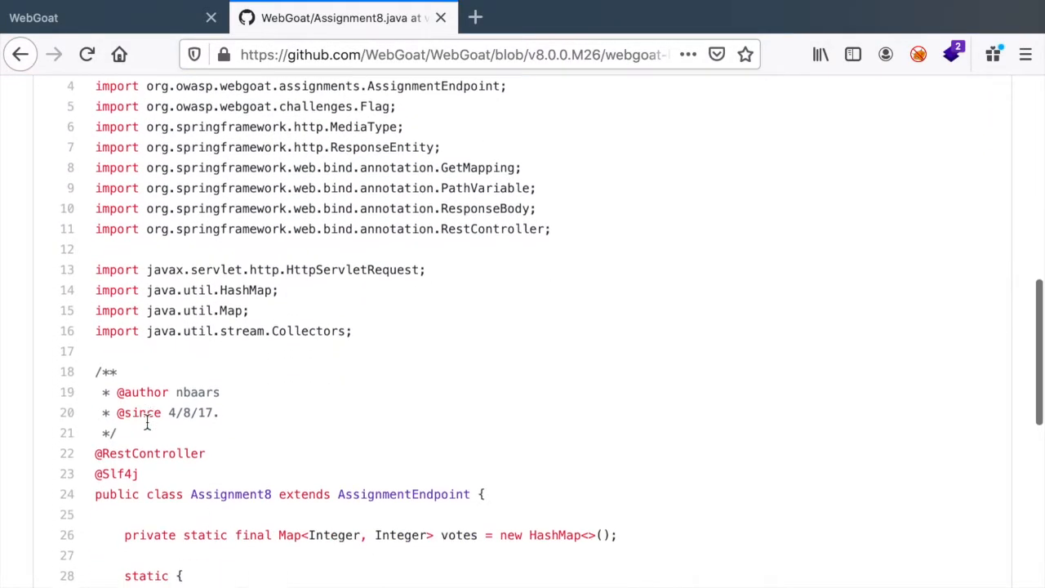
pyautogui.scroll(-3)
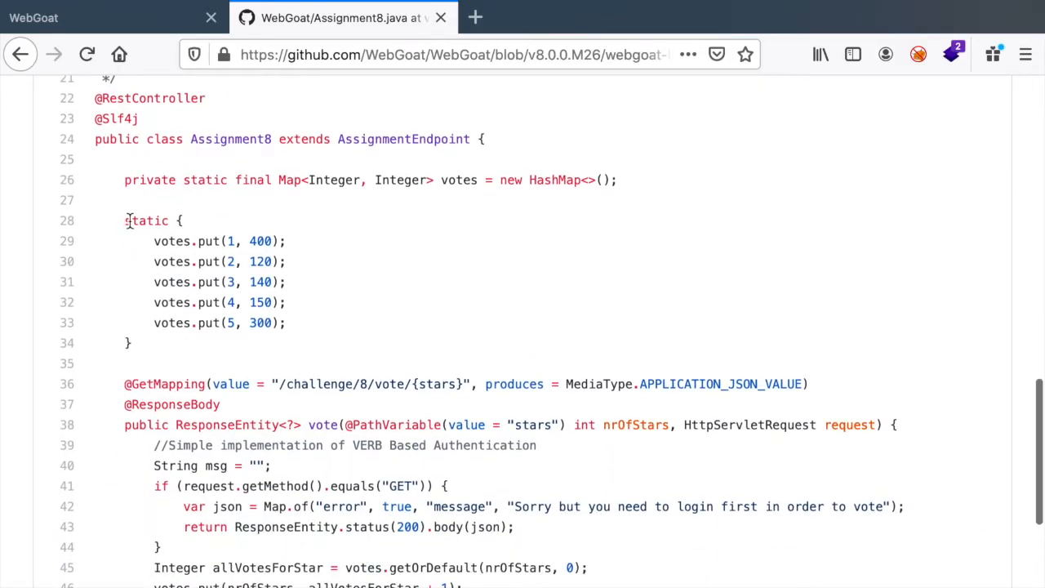
pyautogui.moveTo(124, 221); pyautogui.dragTo(139, 261)
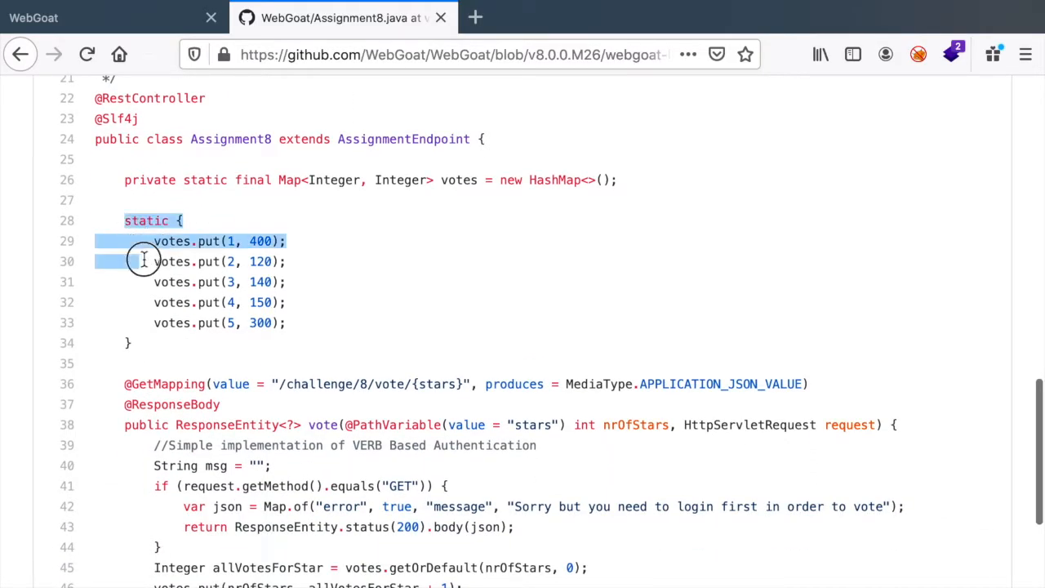
pyautogui.click(261, 241)
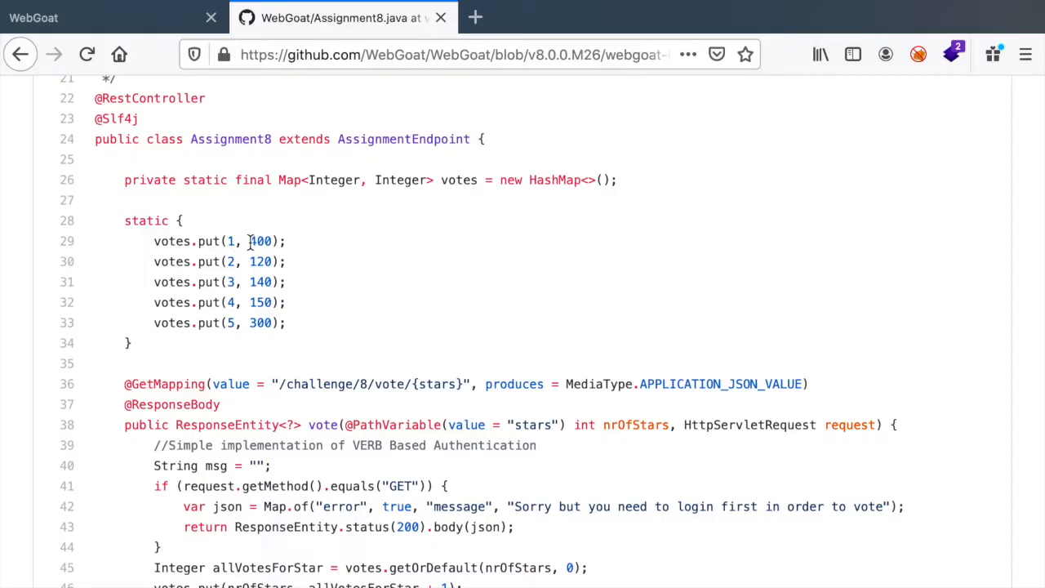
pyautogui.moveTo(249, 241); pyautogui.dragTo(278, 323)
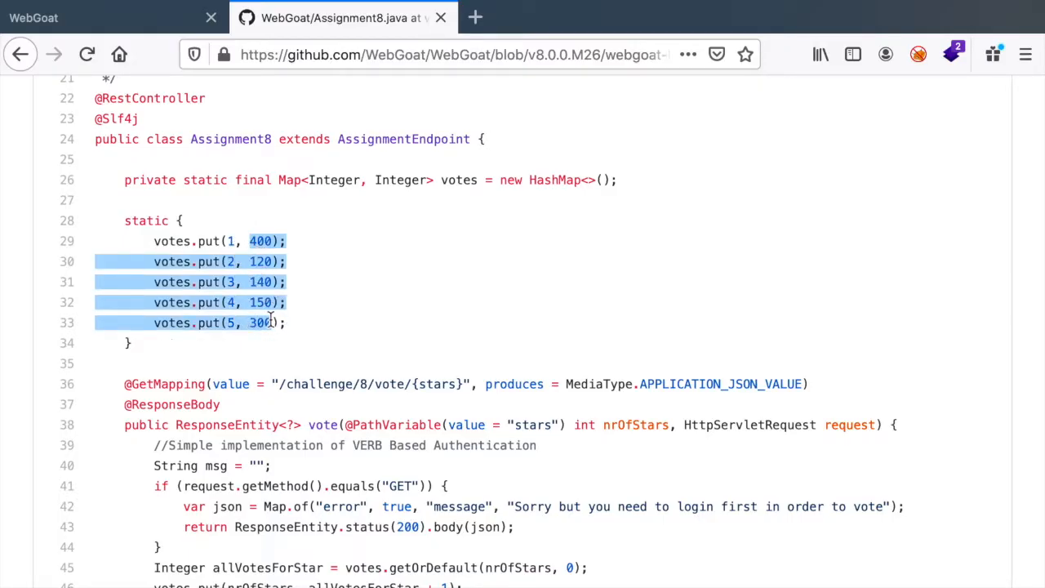
pyautogui.scroll(-3)
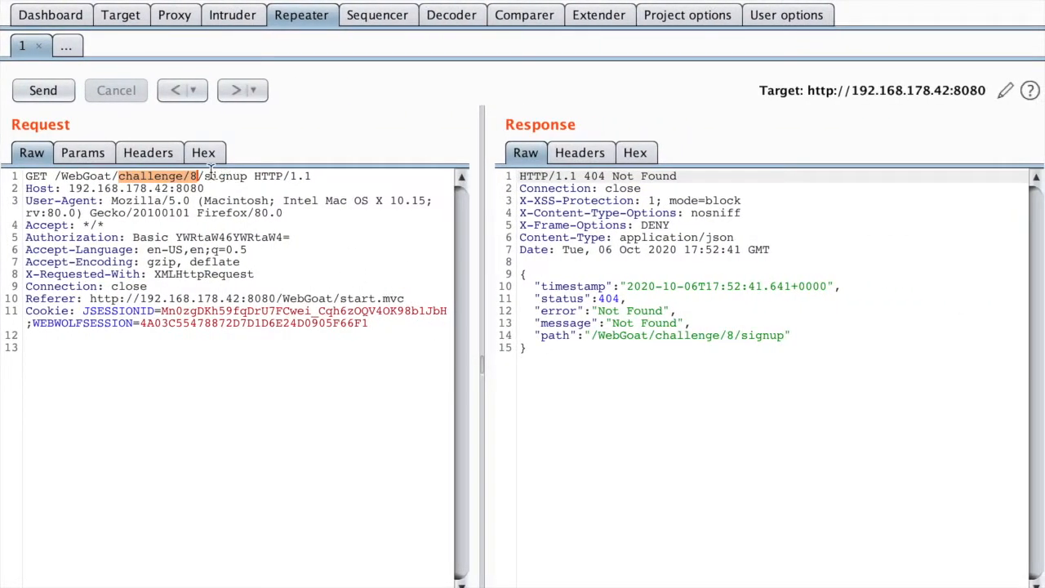
pyautogui.click(175, 90)
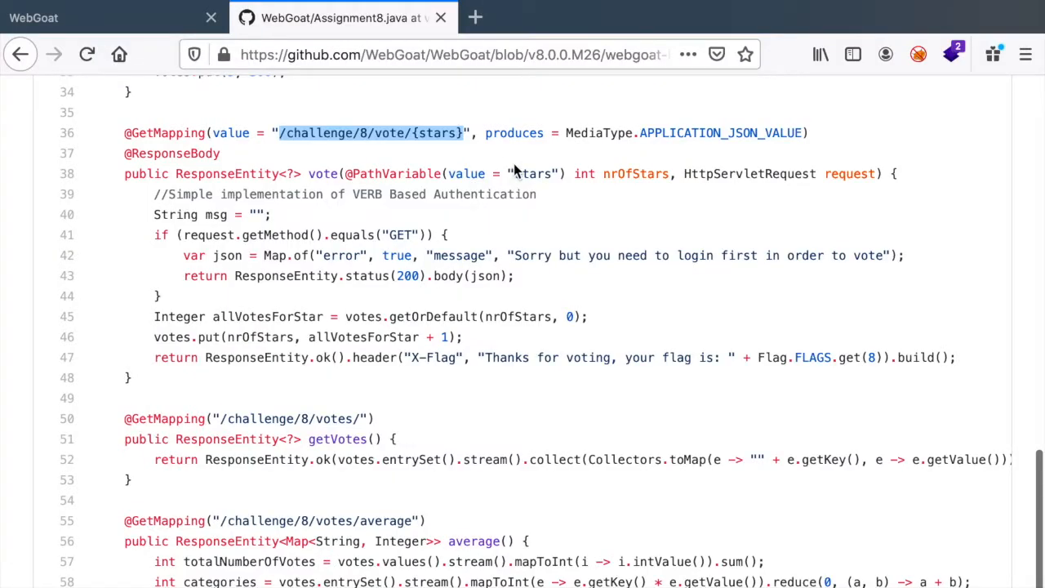
pyautogui.doubleClick(439, 132)
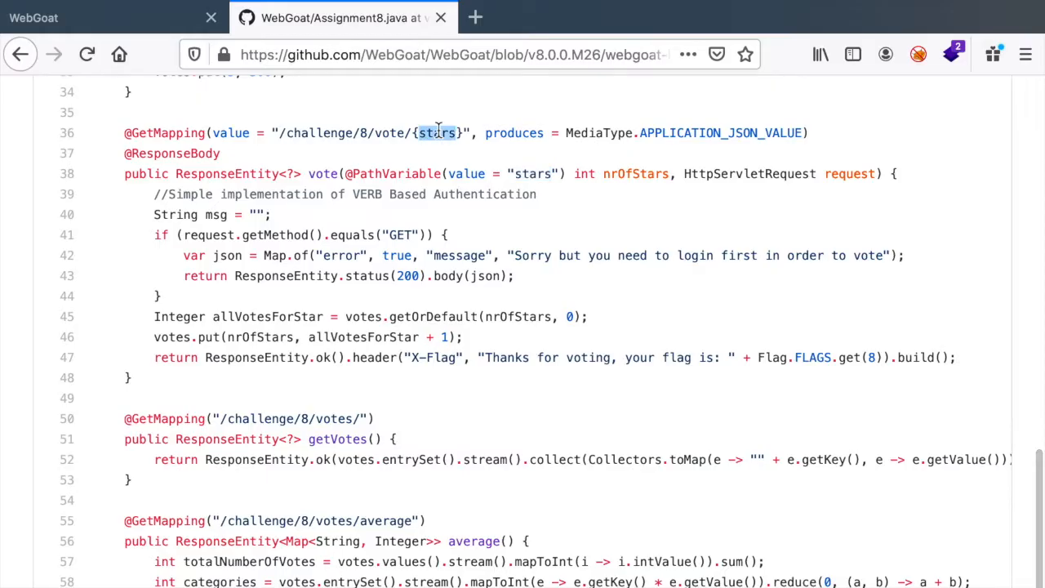
pyautogui.moveTo(270, 238)
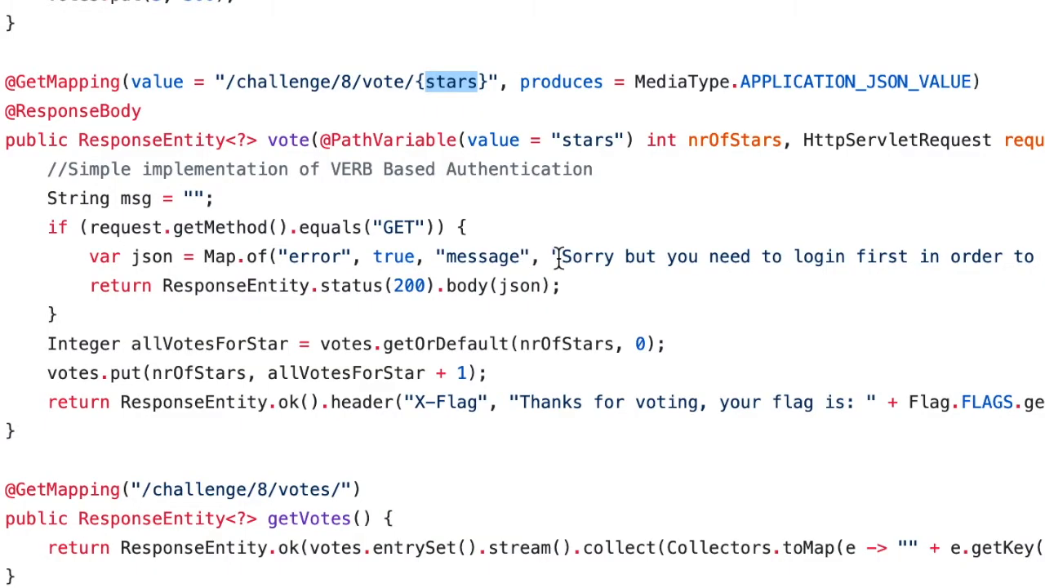
pyautogui.moveTo(560, 256); pyautogui.dragTo(988, 257)
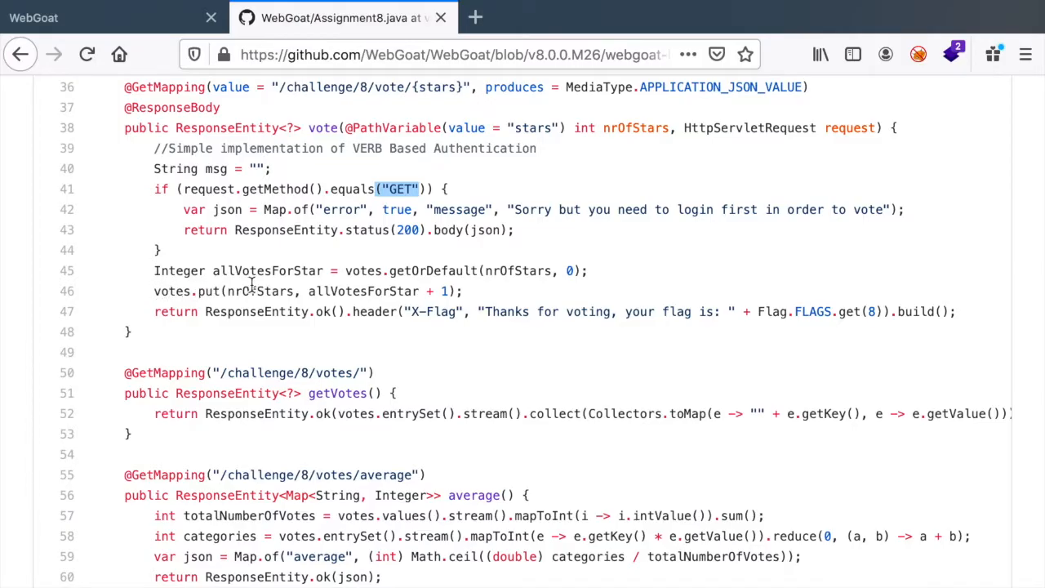
pyautogui.doubleClick(363, 270)
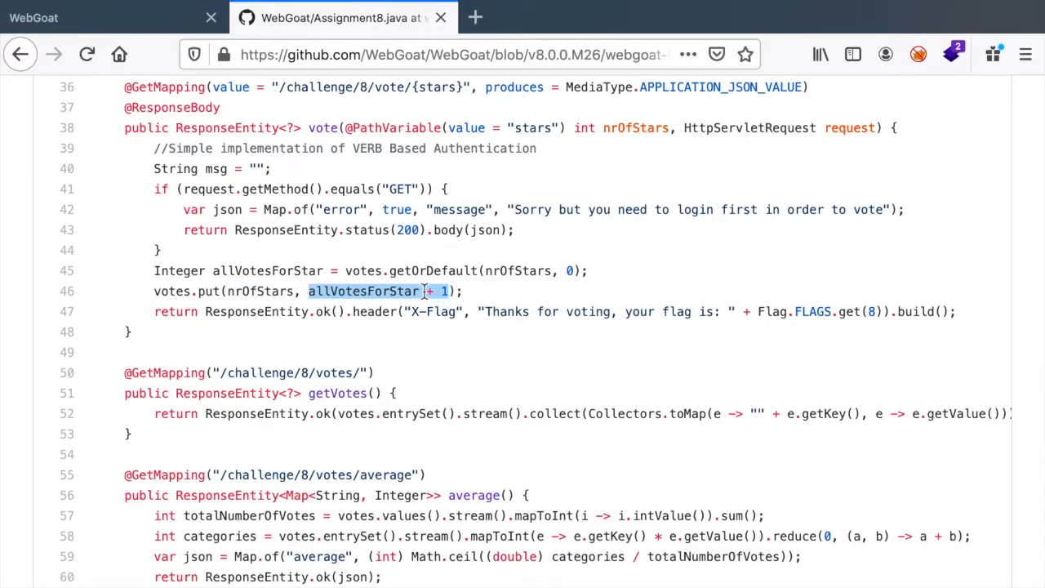
pyautogui.scroll(-3)
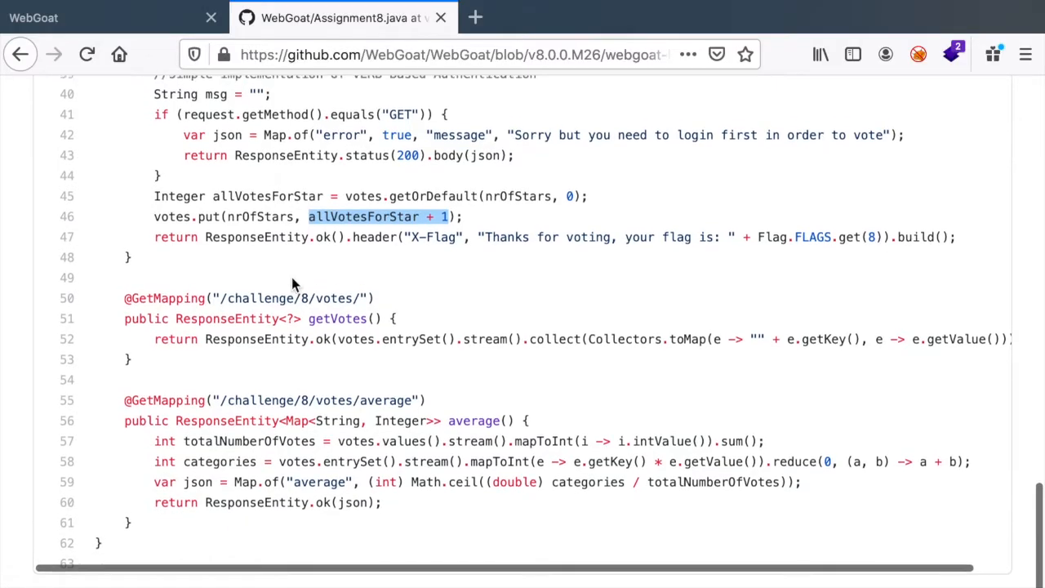
pyautogui.scroll(3)
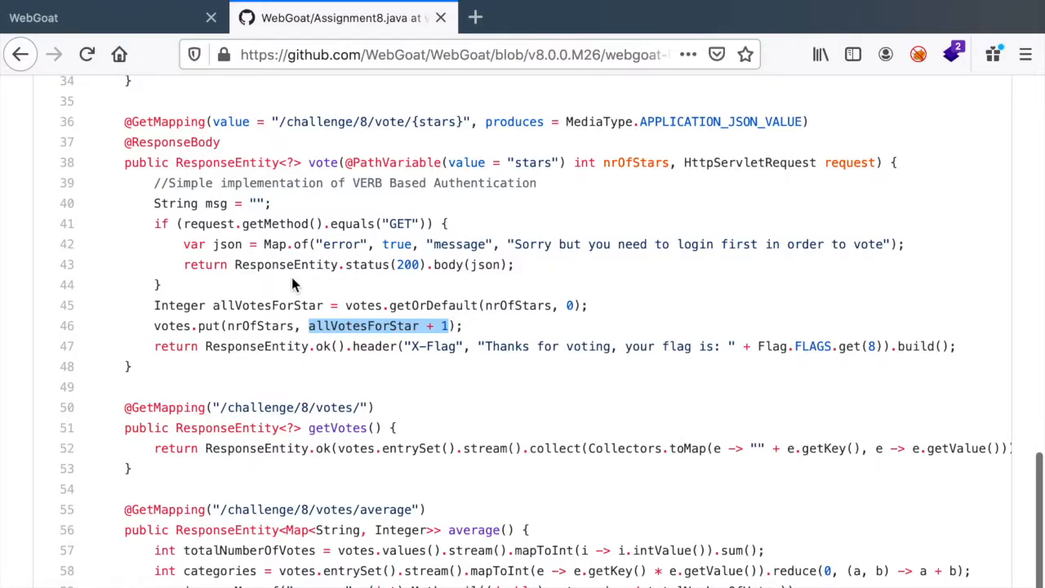
pyautogui.scroll(3)
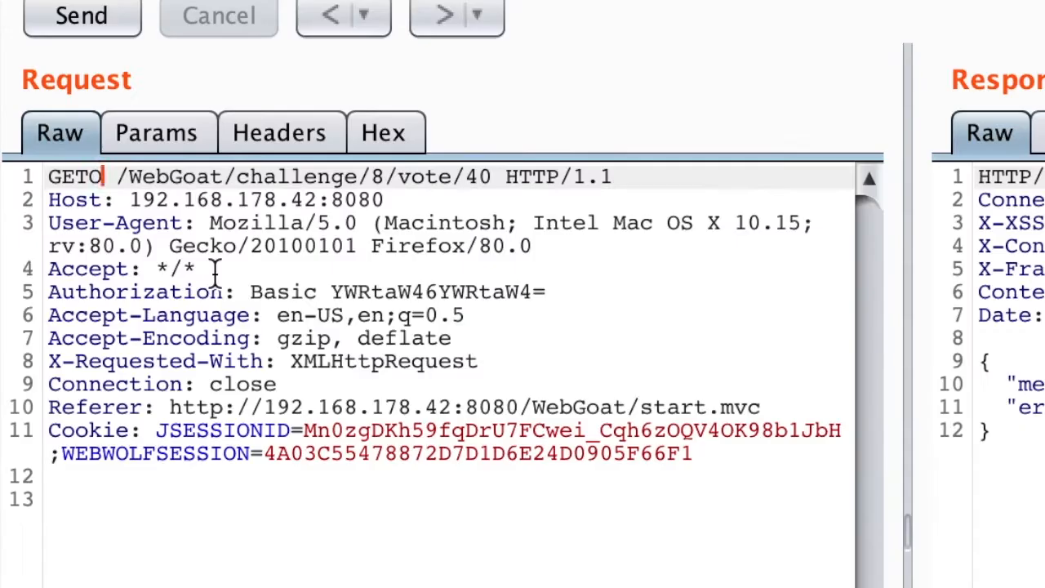
# - Send the GETO request to /WebGoat/challenge/8/vote/40 and return to the source code
pyautogui.click(81, 16)
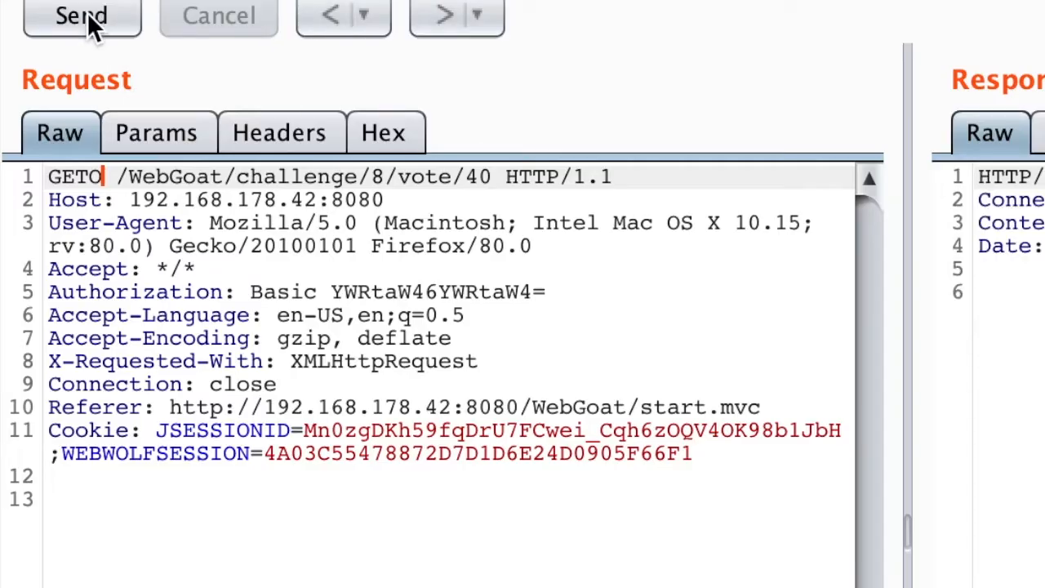
pyautogui.click(81, 16)
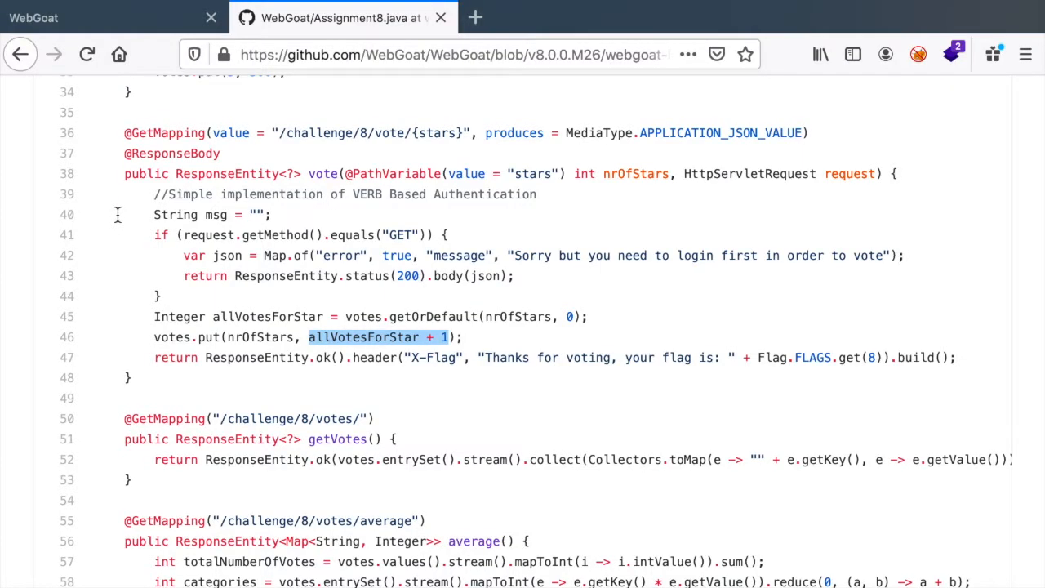
pyautogui.moveTo(296, 312)
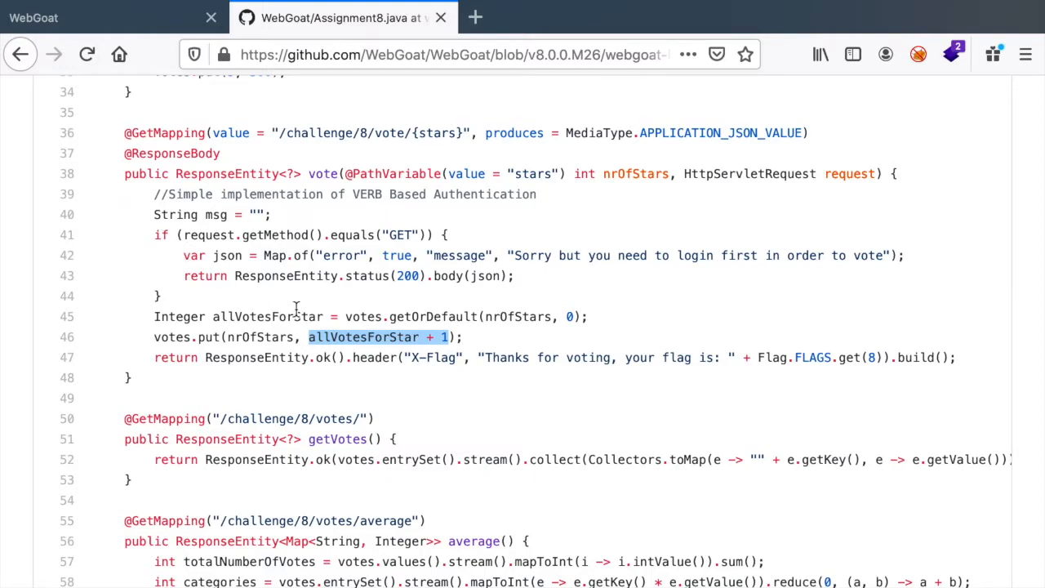
pyautogui.moveTo(344, 316)
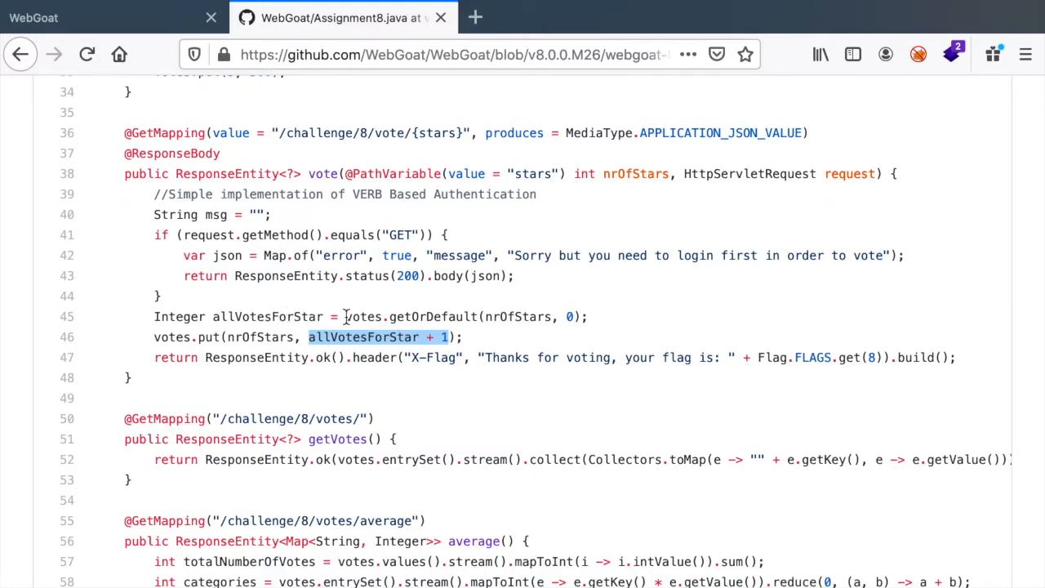
# - Highlight the stars path variable and nrOfStars parameter in the vote mapping and update
pyautogui.doubleClick(363, 317)
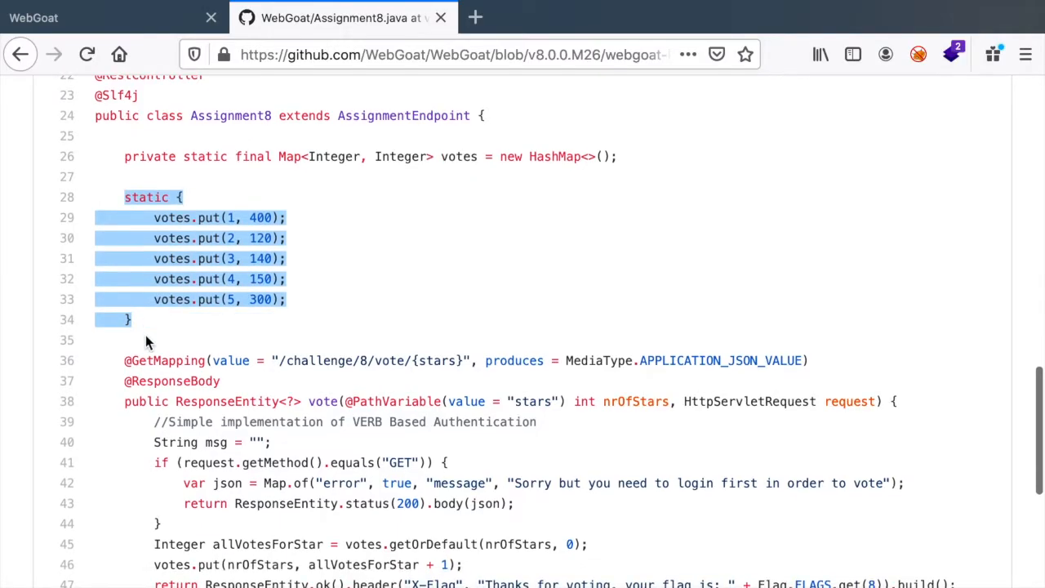
pyautogui.scroll(-3)
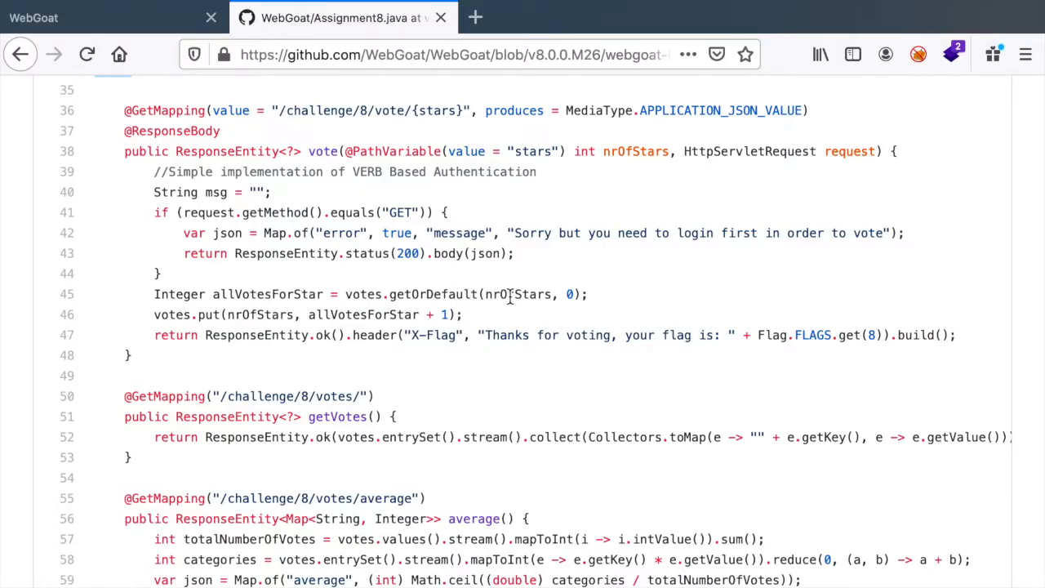
pyautogui.doubleClick(636, 151)
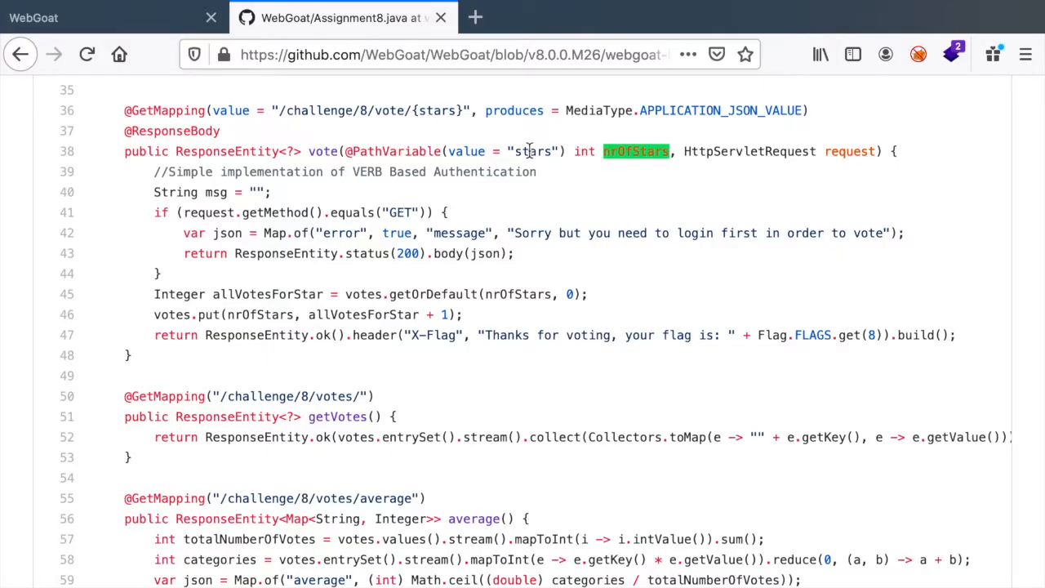
pyautogui.doubleClick(532, 151)
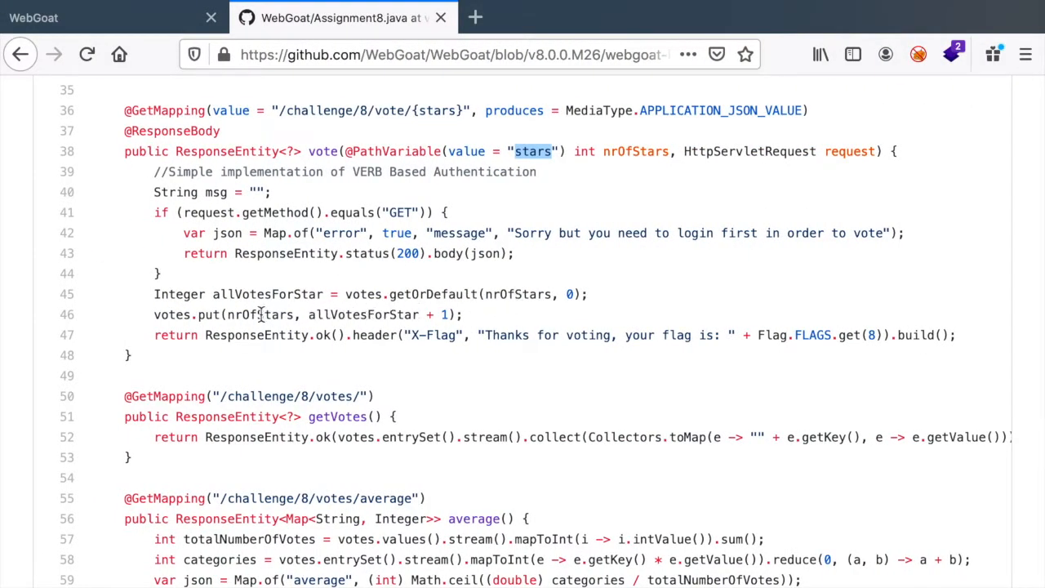
pyautogui.doubleClick(261, 314)
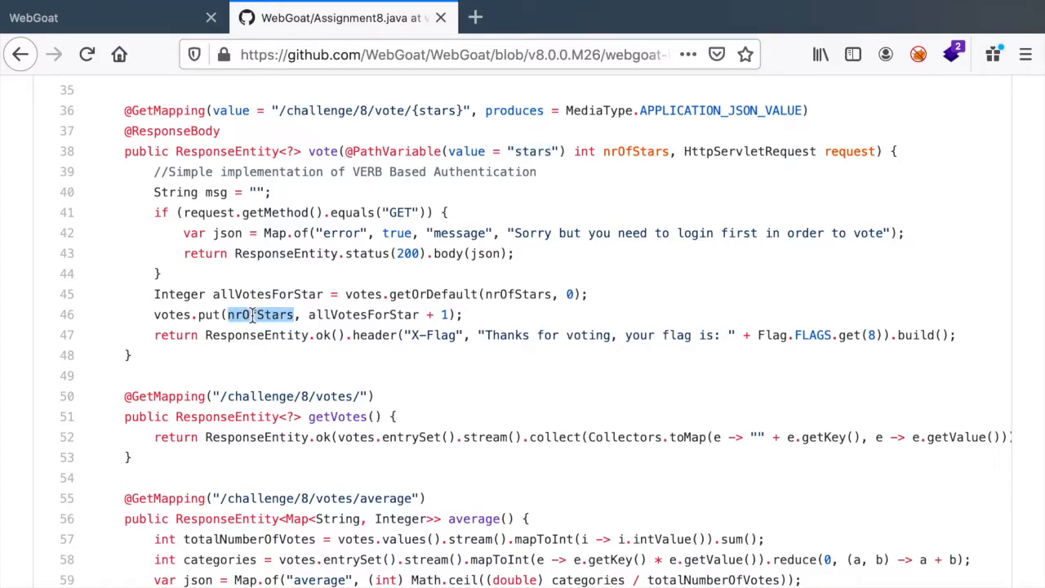
pyautogui.scroll(3)
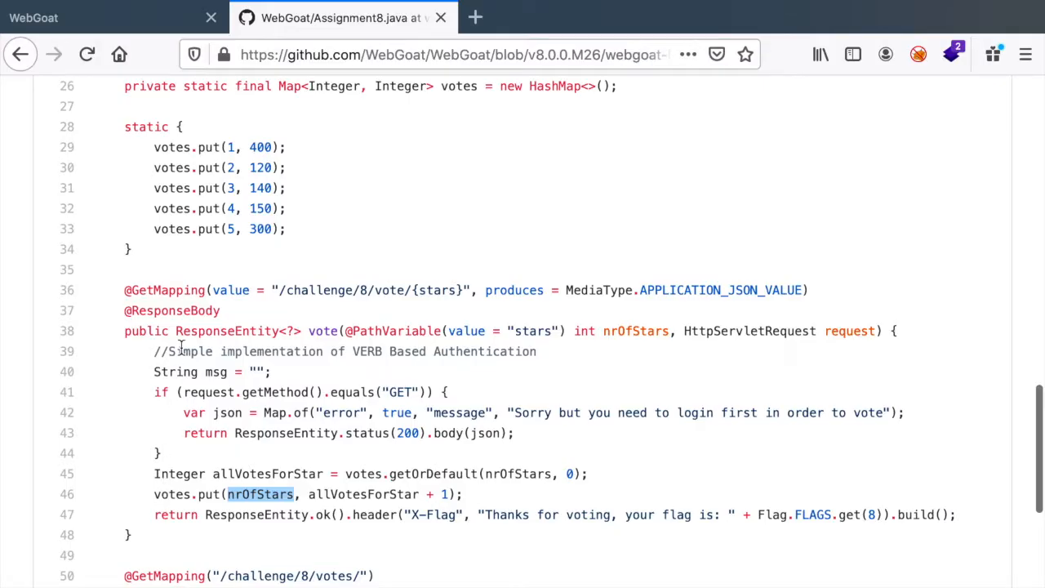
pyautogui.moveTo(237, 243)
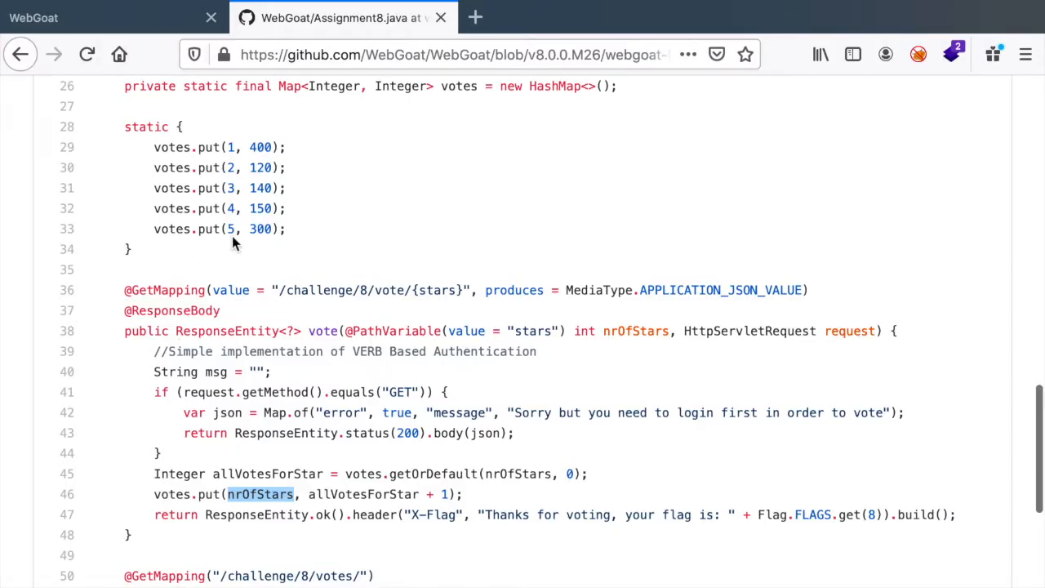
pyautogui.moveTo(231, 207)
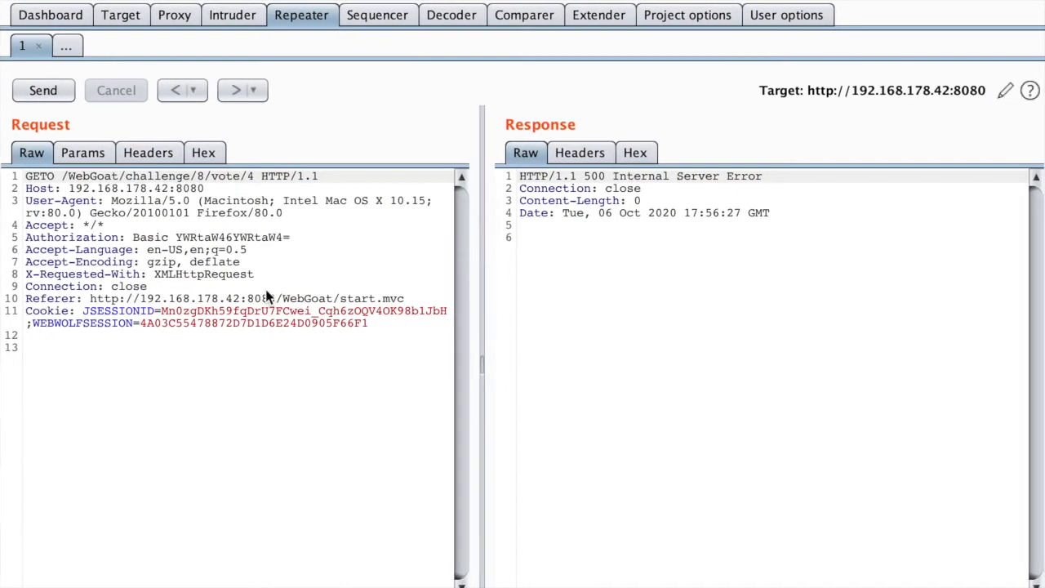
# - Highlight the 150 starting votes for star 4 and the handler's GET check
pyautogui.click(43, 90)
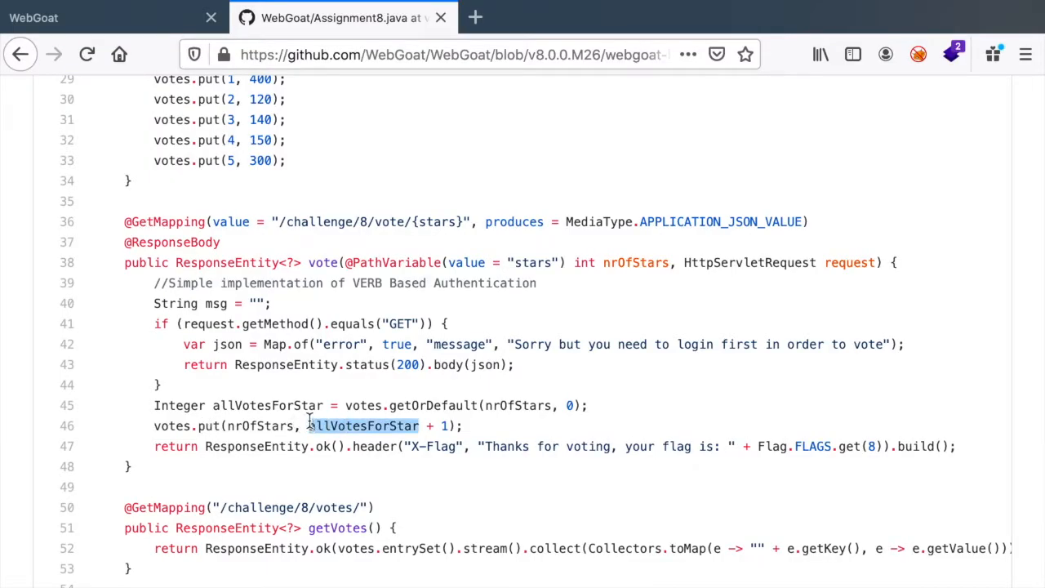
pyautogui.doubleClick(260, 140)
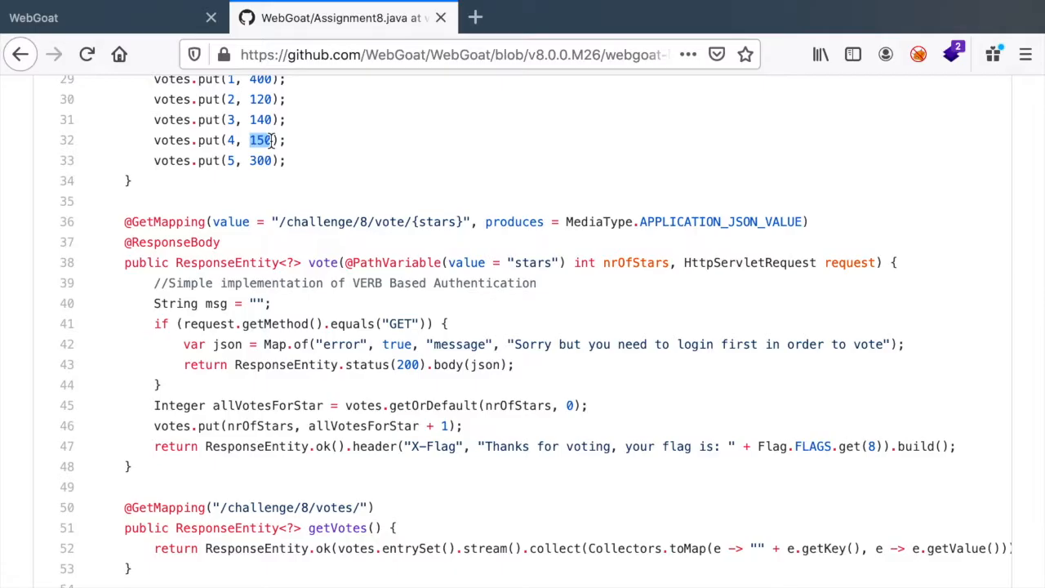
pyautogui.moveTo(375, 446)
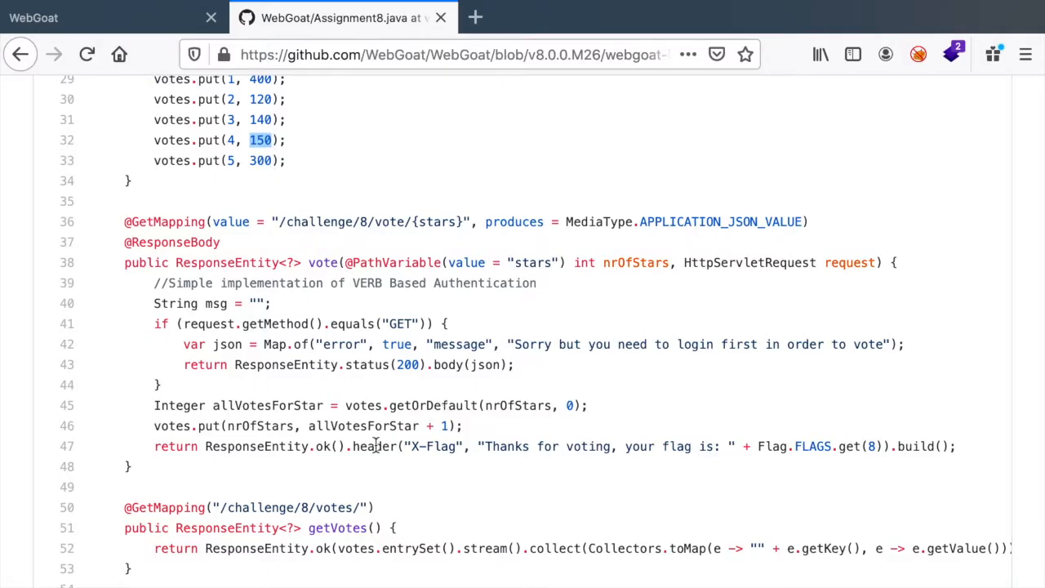
pyautogui.scroll(-3)
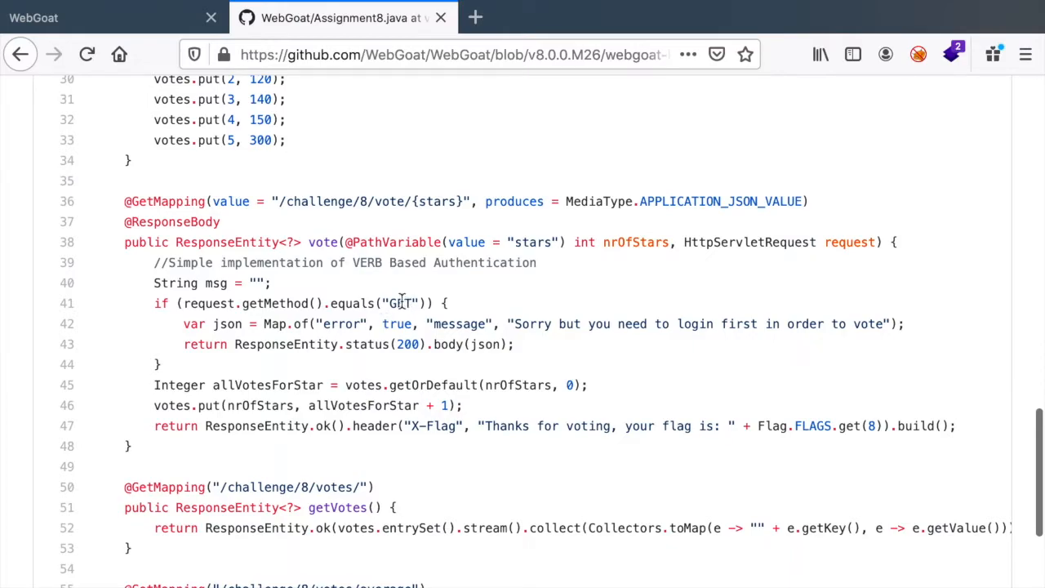
pyautogui.doubleClick(399, 303)
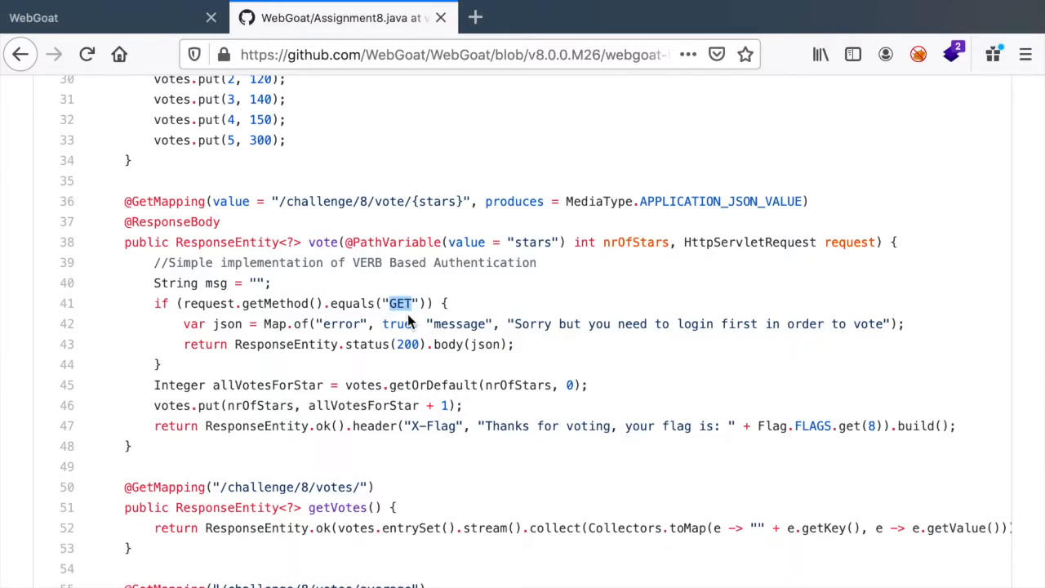
pyautogui.moveTo(408, 321)
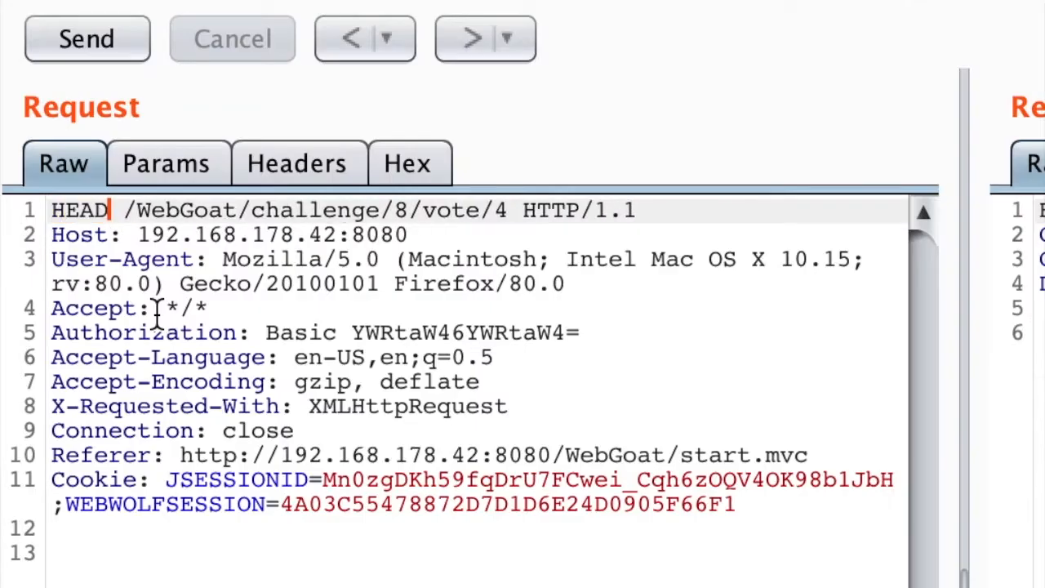
# - Inspect Repeater tab 1's HEAD vote/4 request and its 200 OK response with X-Flag
pyautogui.click(87, 39)
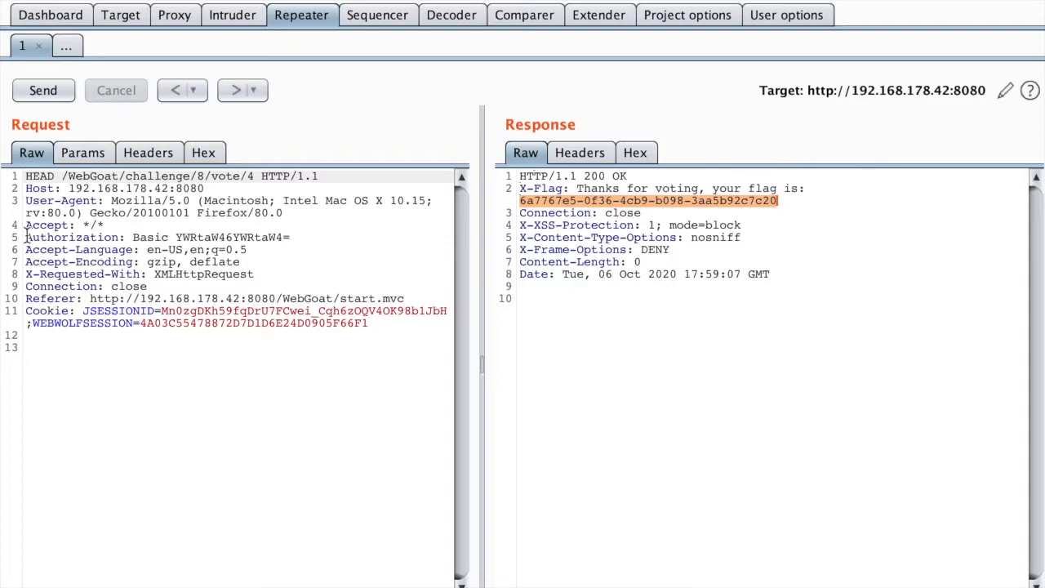
pyautogui.doubleClick(40, 176)
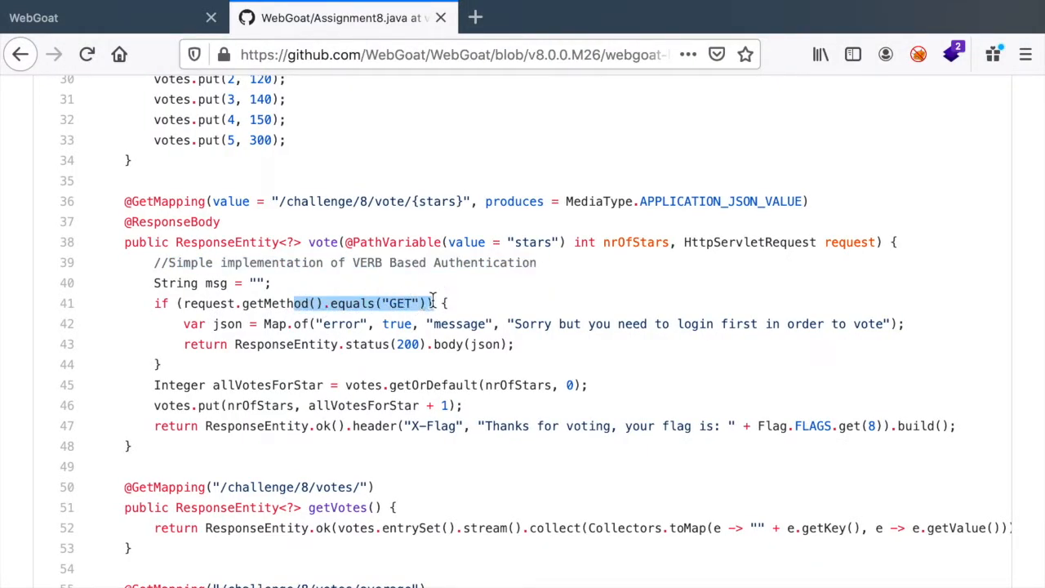
pyautogui.moveTo(400, 303)
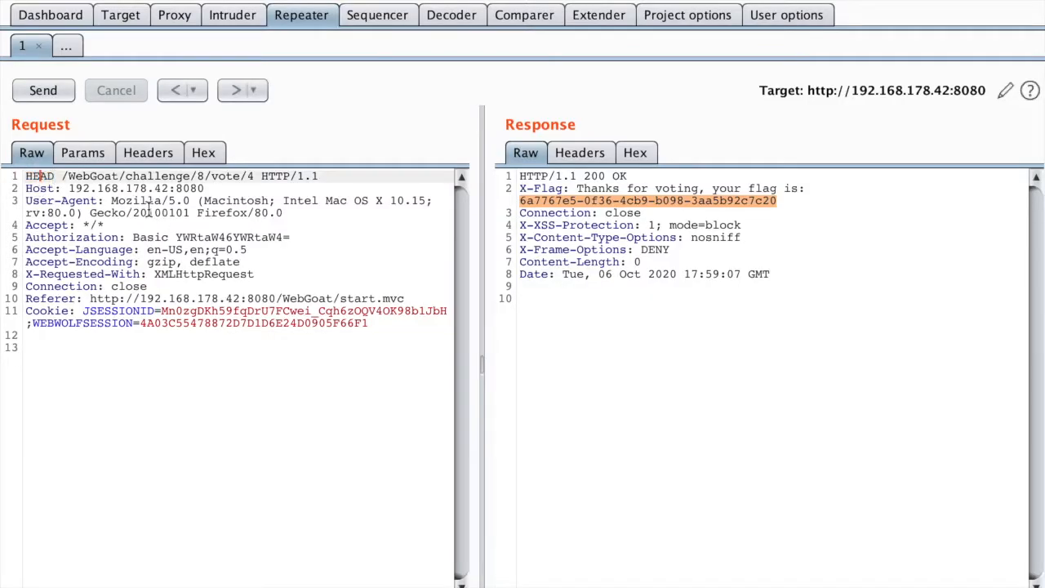
pyautogui.moveTo(181, 124)
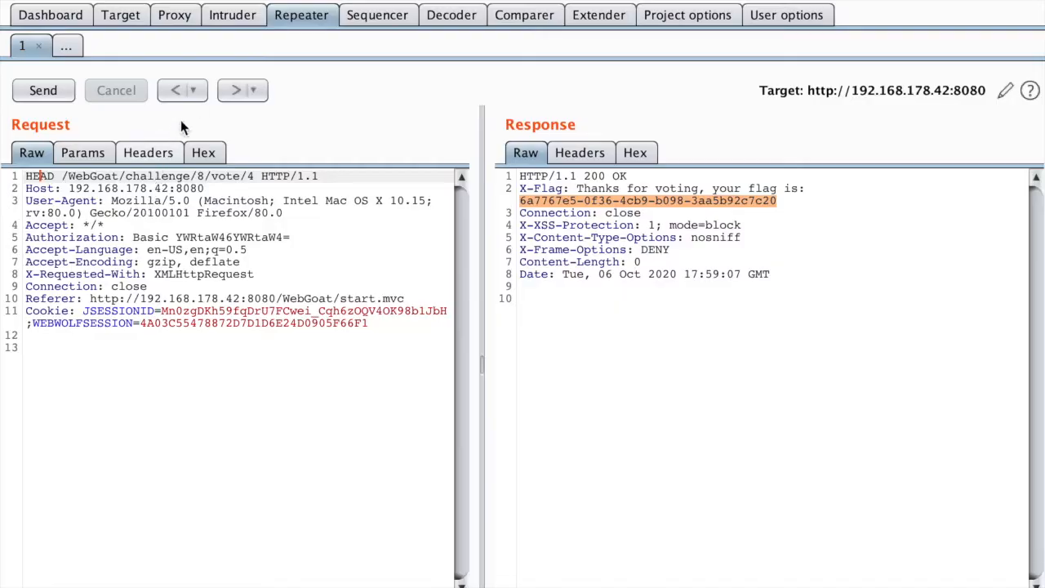
# - Send /WebGoat/challenge/8/votes/ from HTTP history to Repeater and replay it, showing 151 four-star votes
pyautogui.click(175, 15)
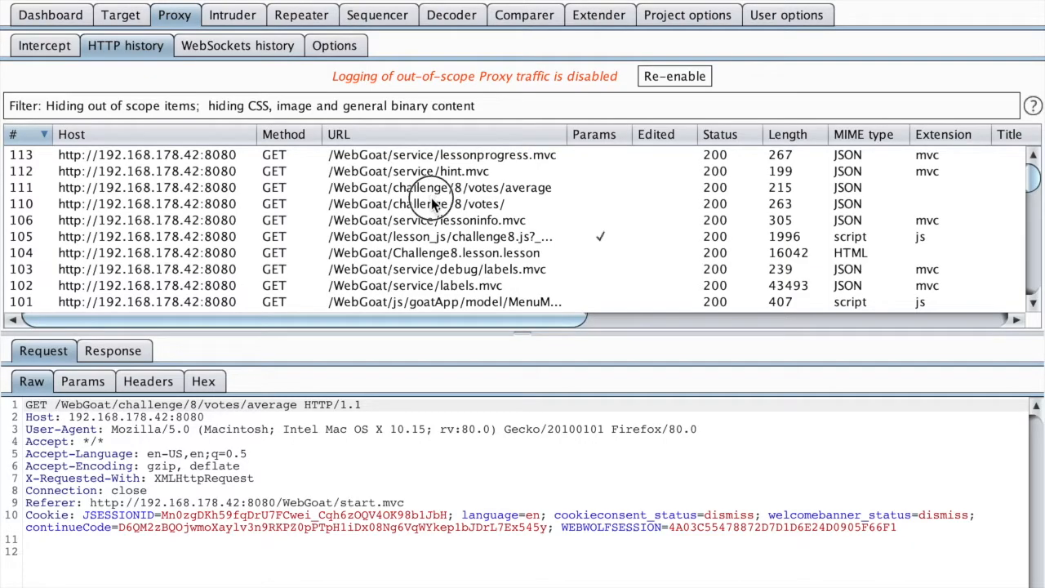
pyautogui.rightClick(416, 203)
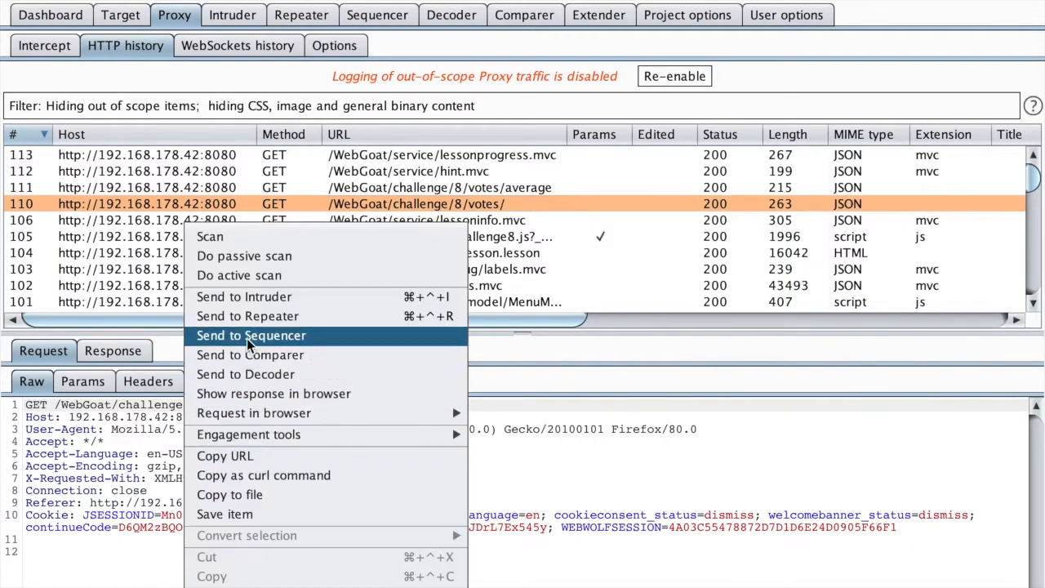
pyautogui.click(248, 316)
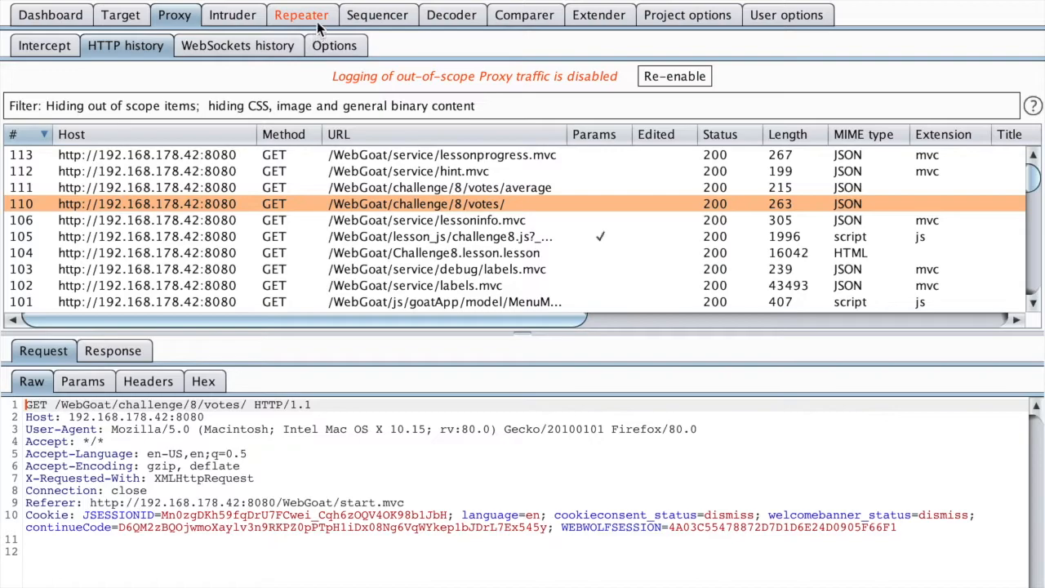
pyautogui.click(302, 15)
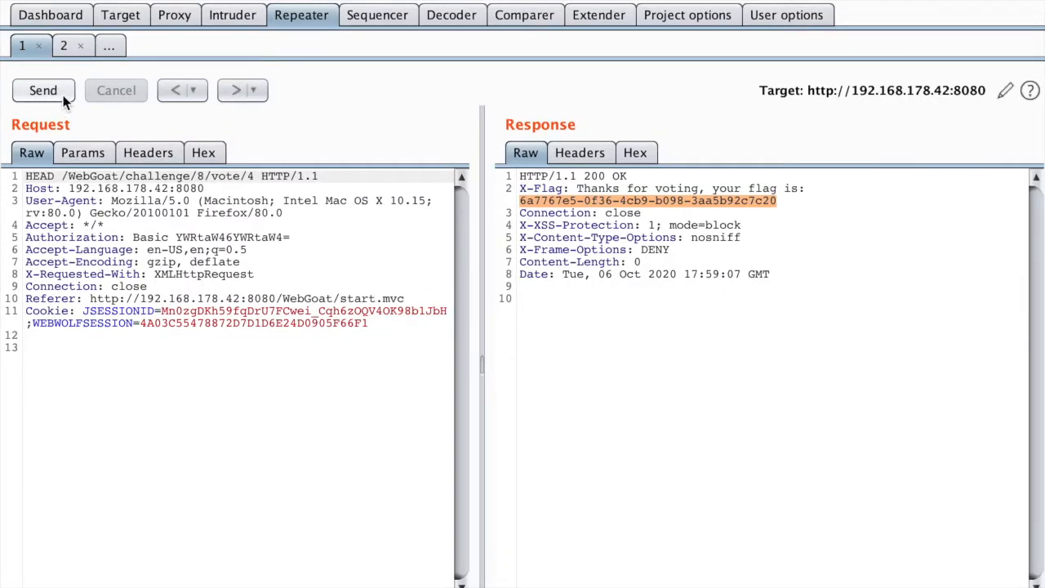
pyautogui.click(63, 45)
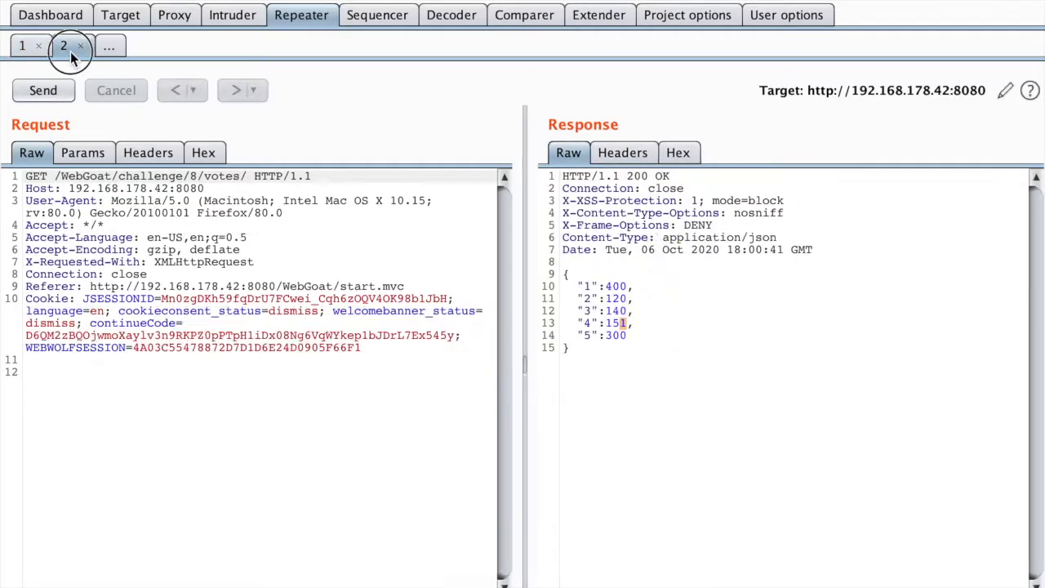
pyautogui.click(43, 90)
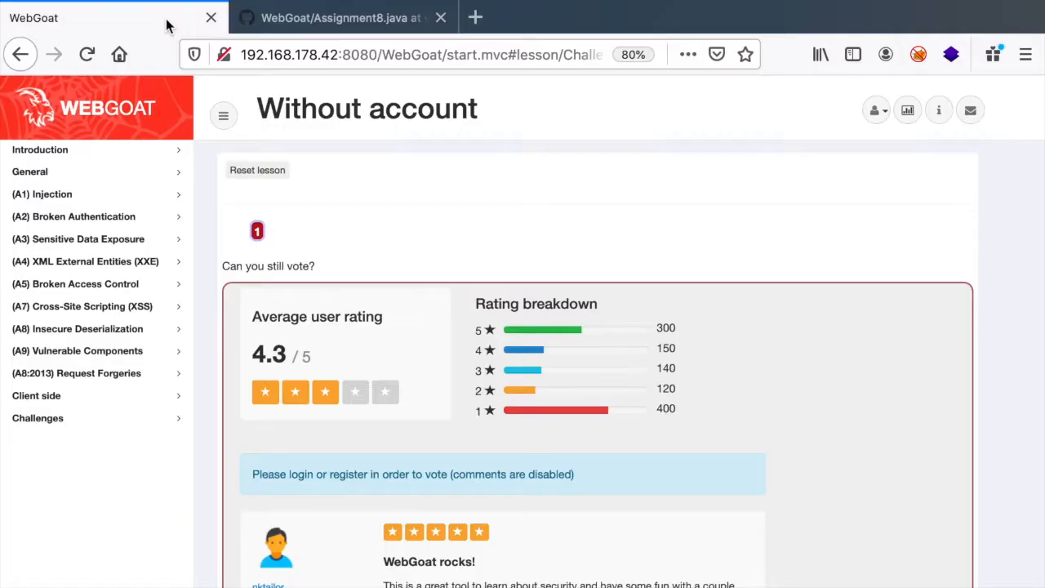
# - Step back in Repeater history to the POST vote request rejected with 405 Method Not Allowed
pyautogui.scroll(-3)
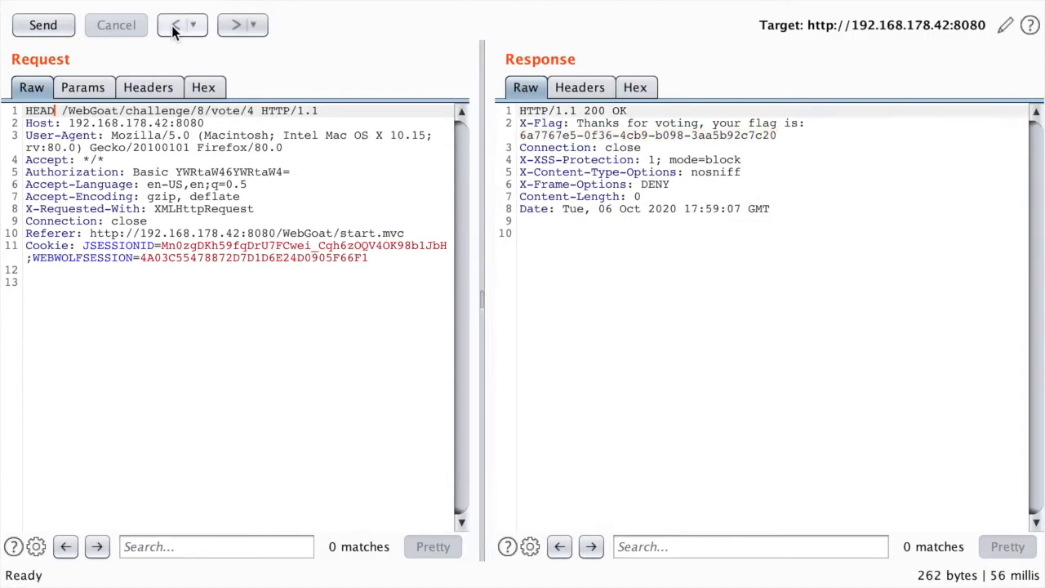
pyautogui.click(176, 25)
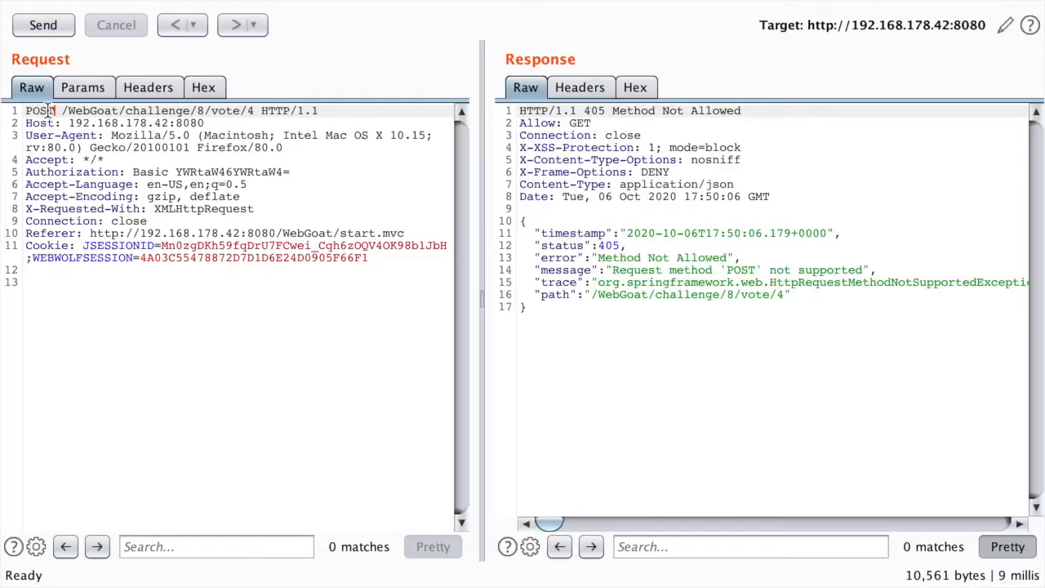
pyautogui.doubleClick(40, 111)
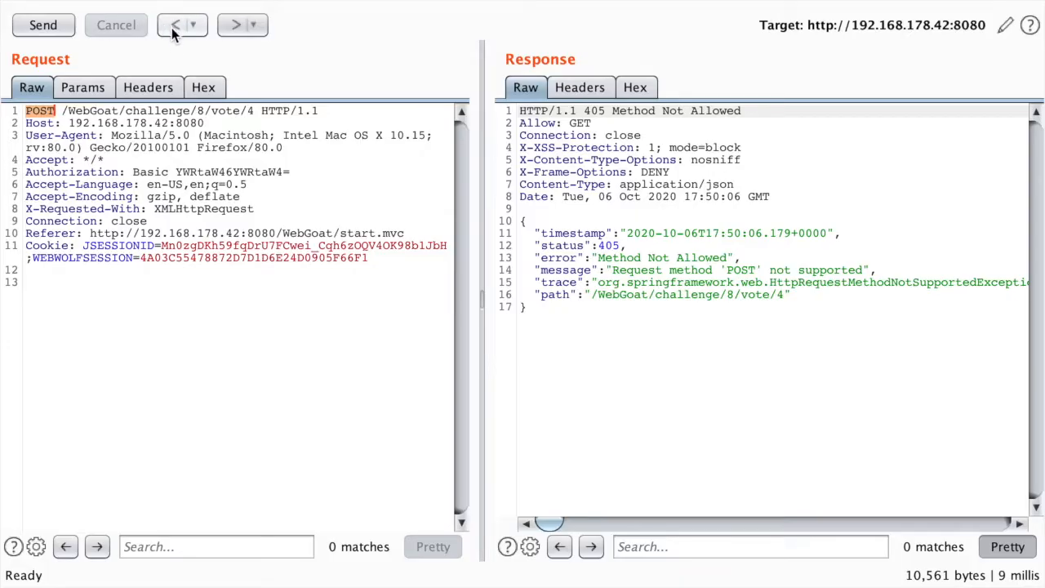
pyautogui.moveTo(182, 204)
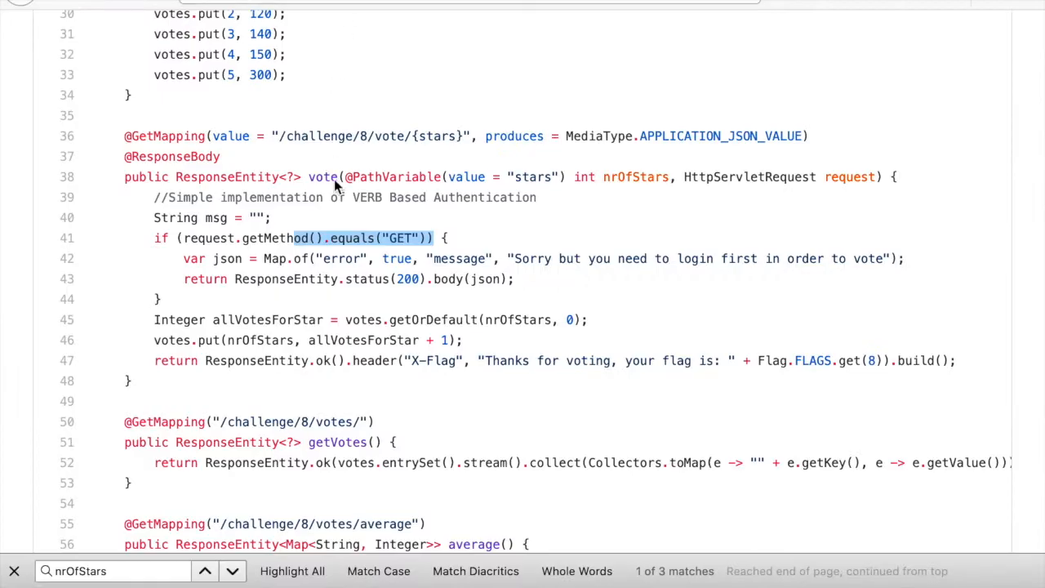
pyautogui.scroll(-3)
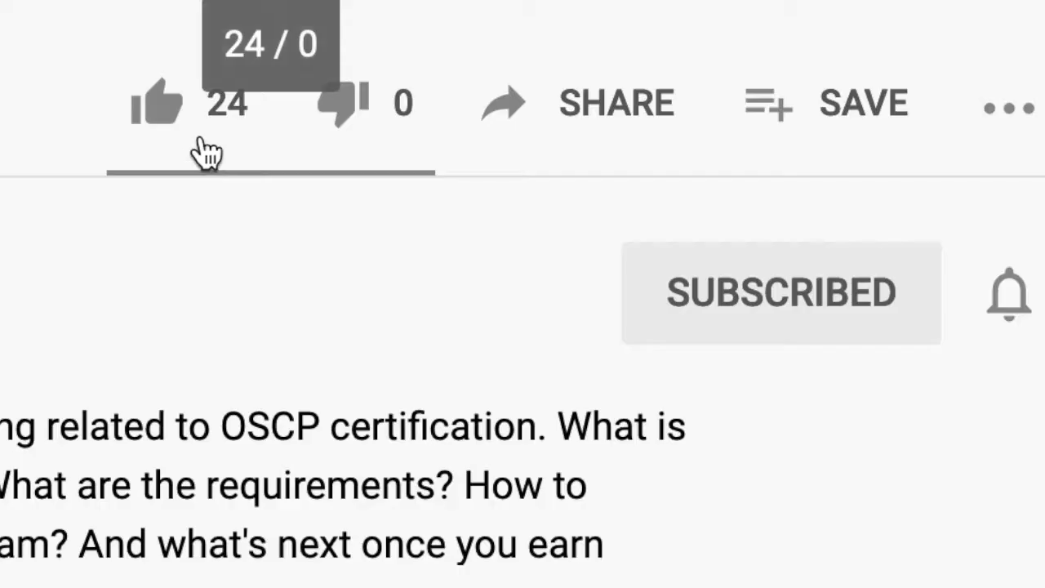
# - Like the video and scroll through the OWASP Top 10 learning guide
pyautogui.click(155, 102)
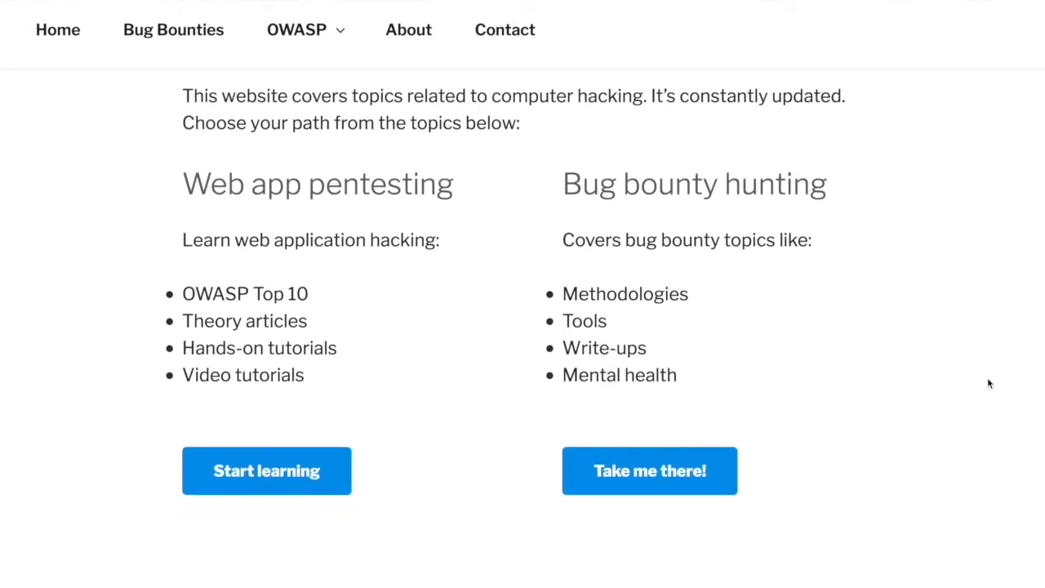
pyautogui.click(267, 470)
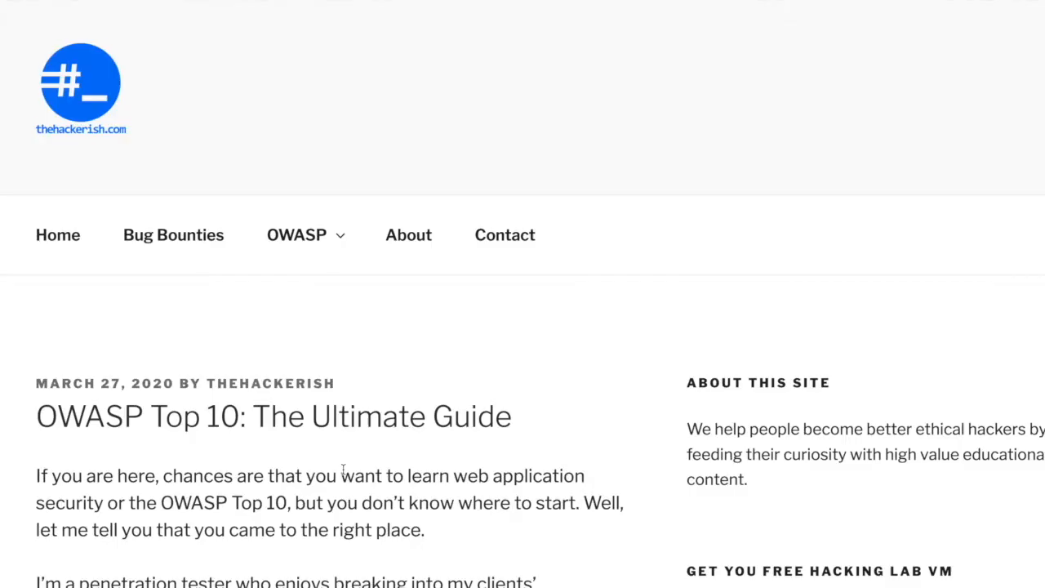
pyautogui.scroll(-3)
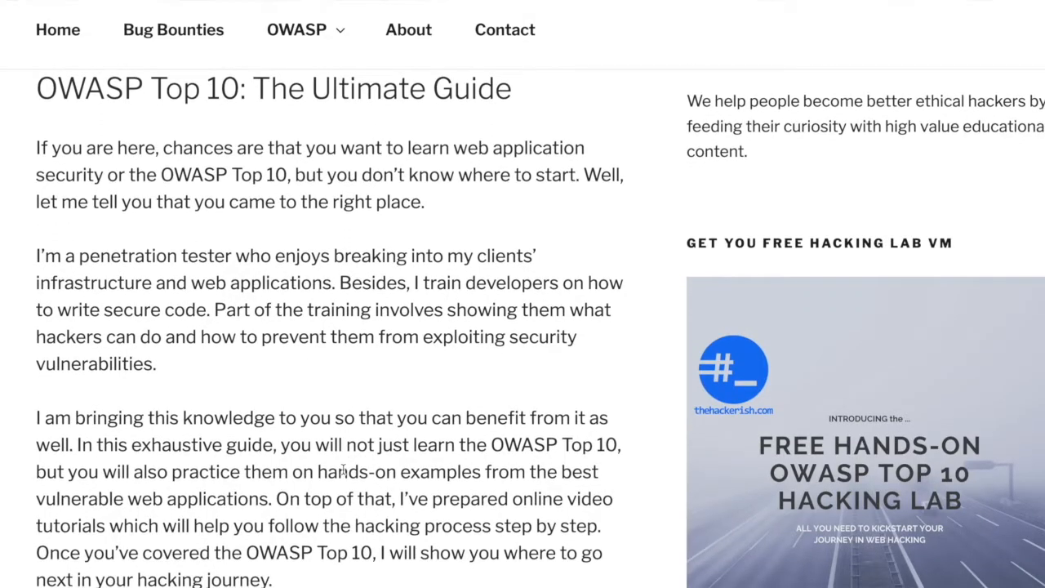
pyautogui.scroll(-3)
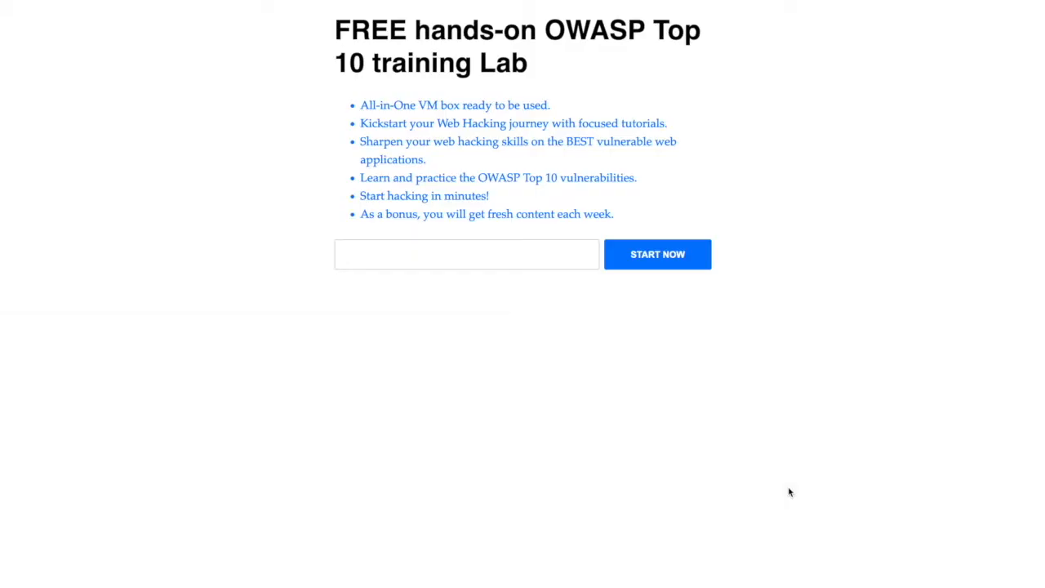
pyautogui.scroll(-3)
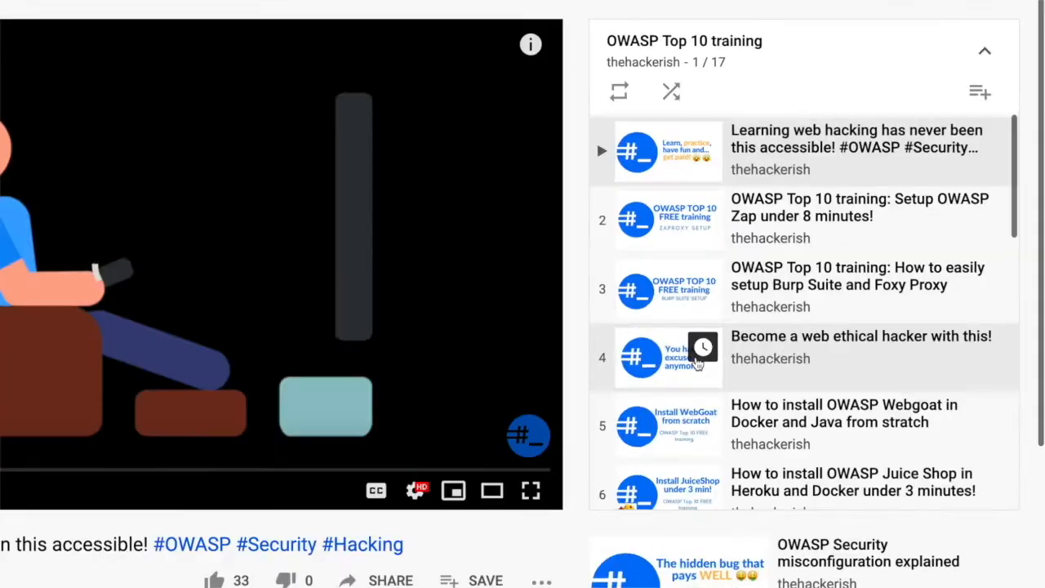
pyautogui.scroll(-3)
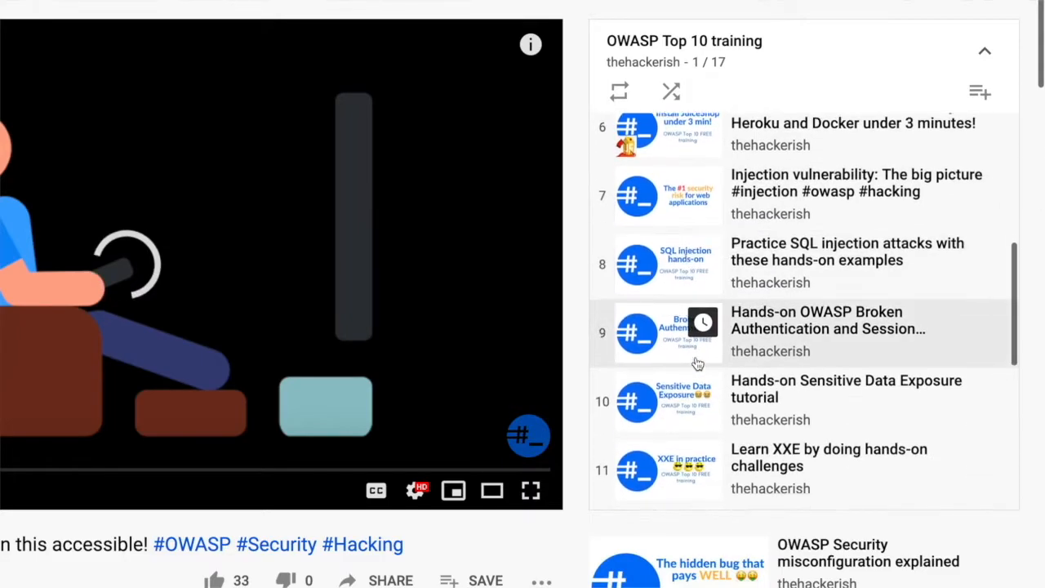
pyautogui.scroll(-3)
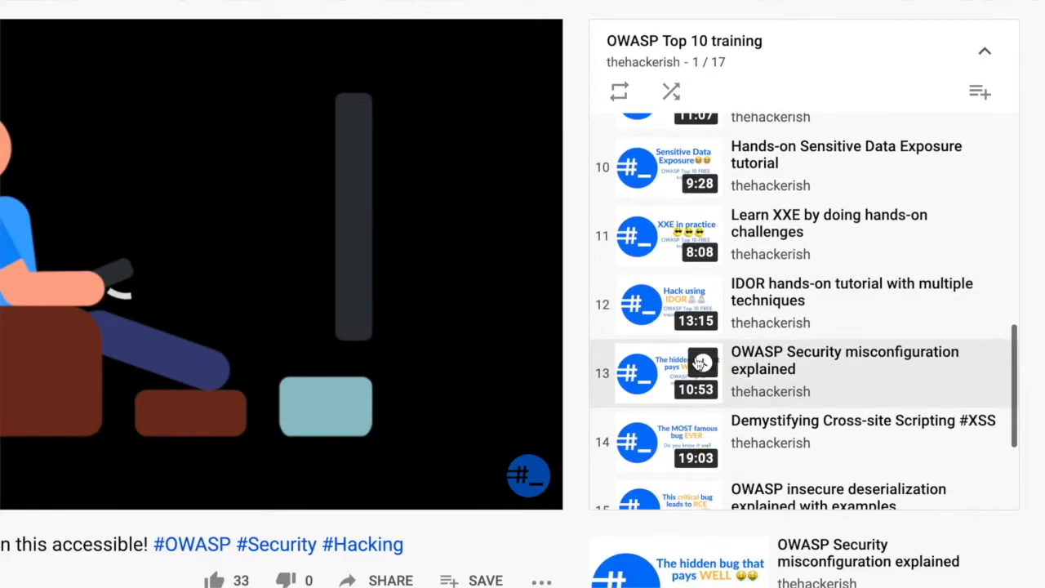
pyautogui.scroll(-3)
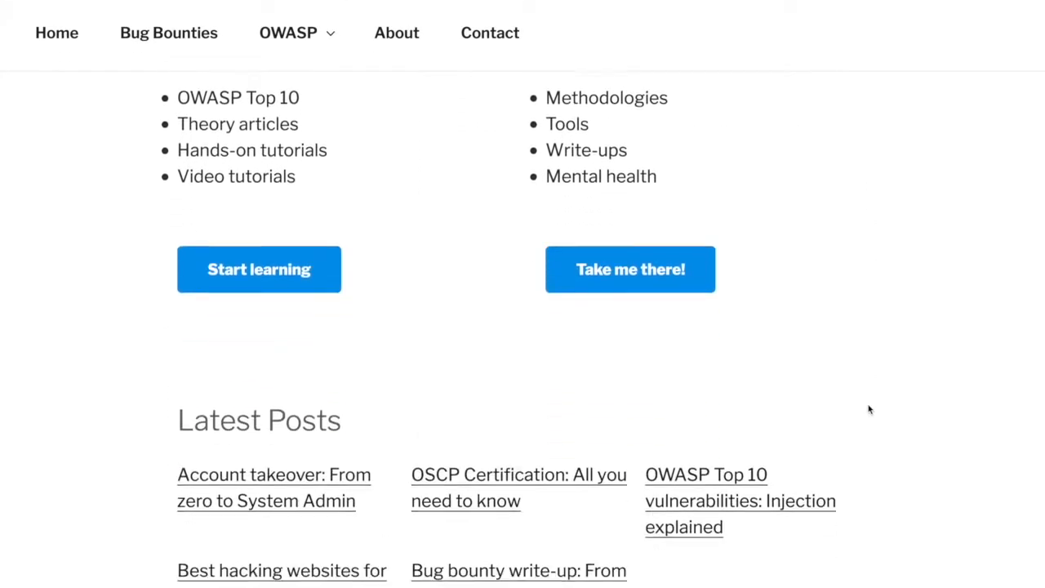
pyautogui.scroll(-3)
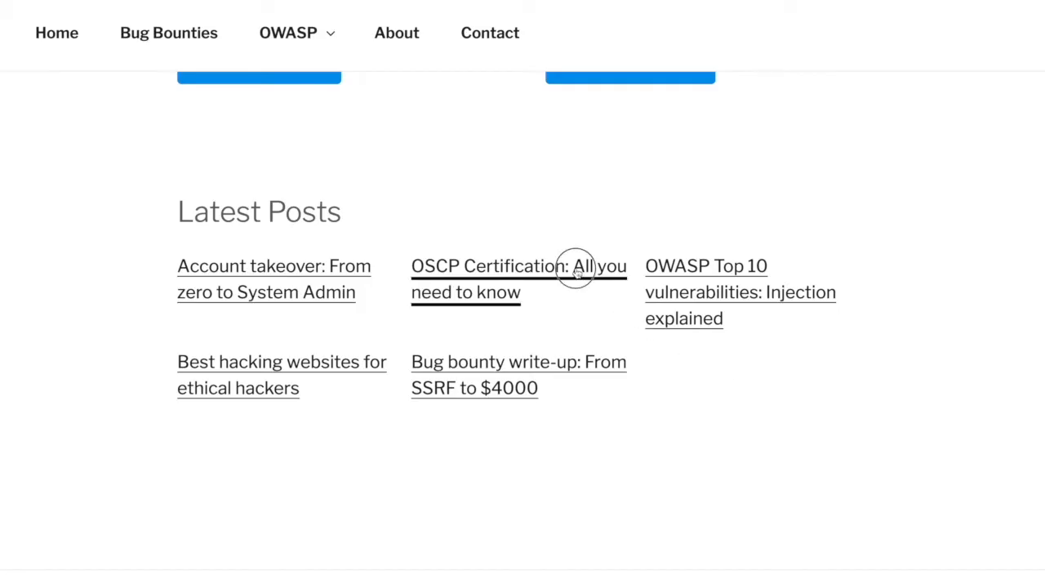
# - Open the OSCP Certification post, subscribe with email@ema, and scroll the podcast episodes
pyautogui.click(518, 265)
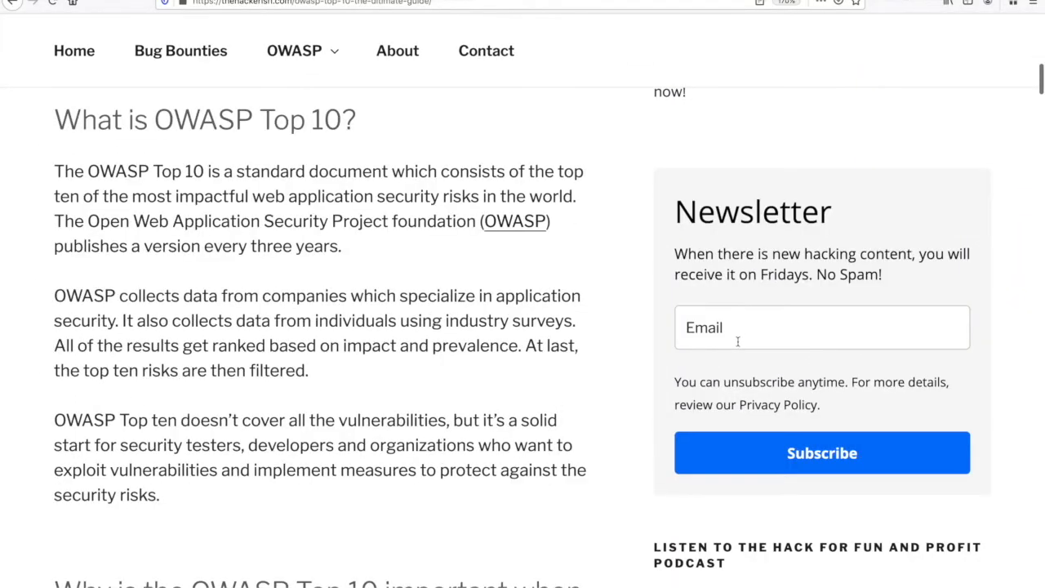
pyautogui.write('email@ema')
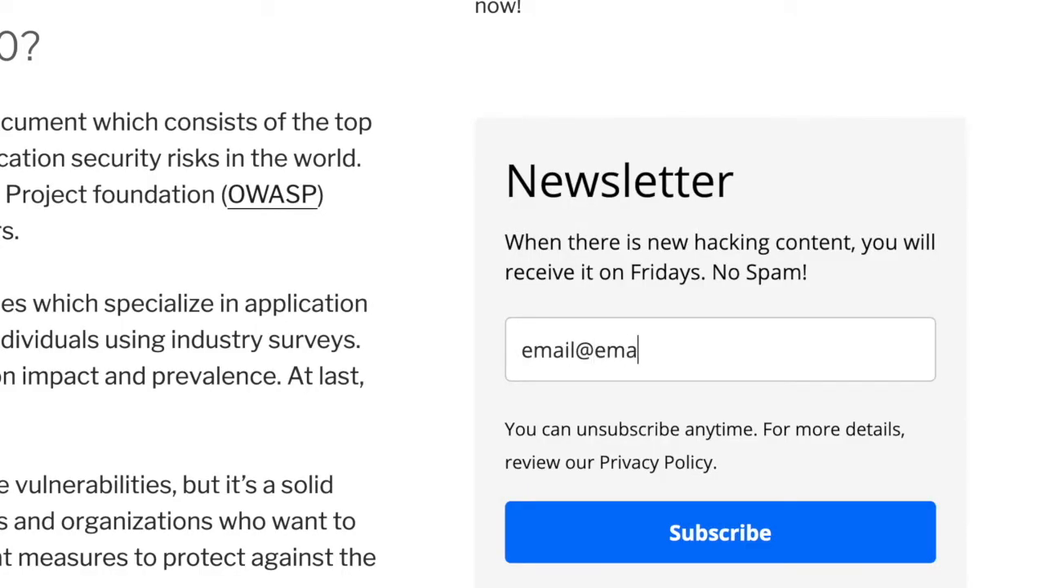
pyautogui.click(720, 531)
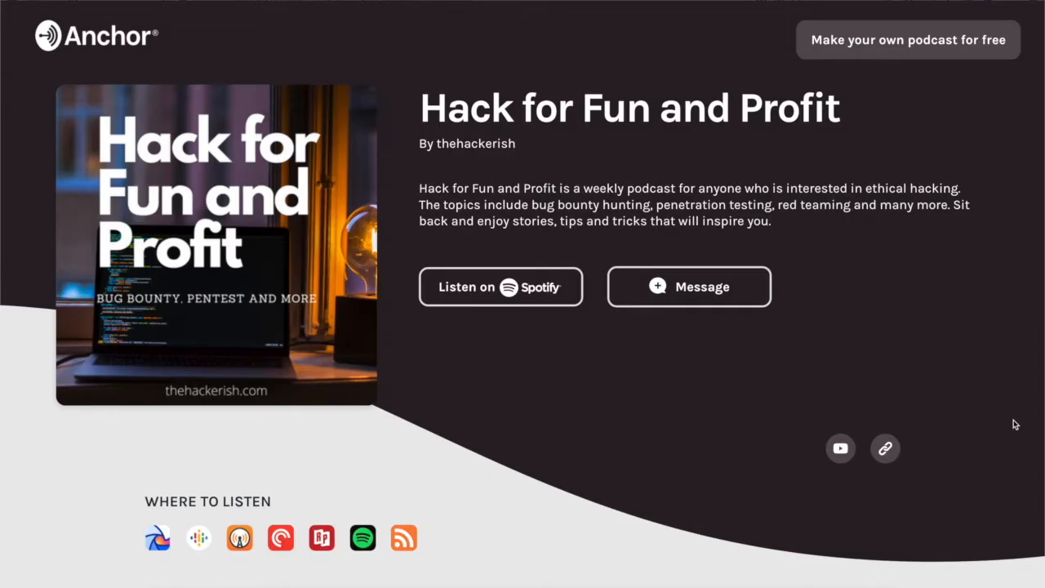
pyautogui.scroll(-3)
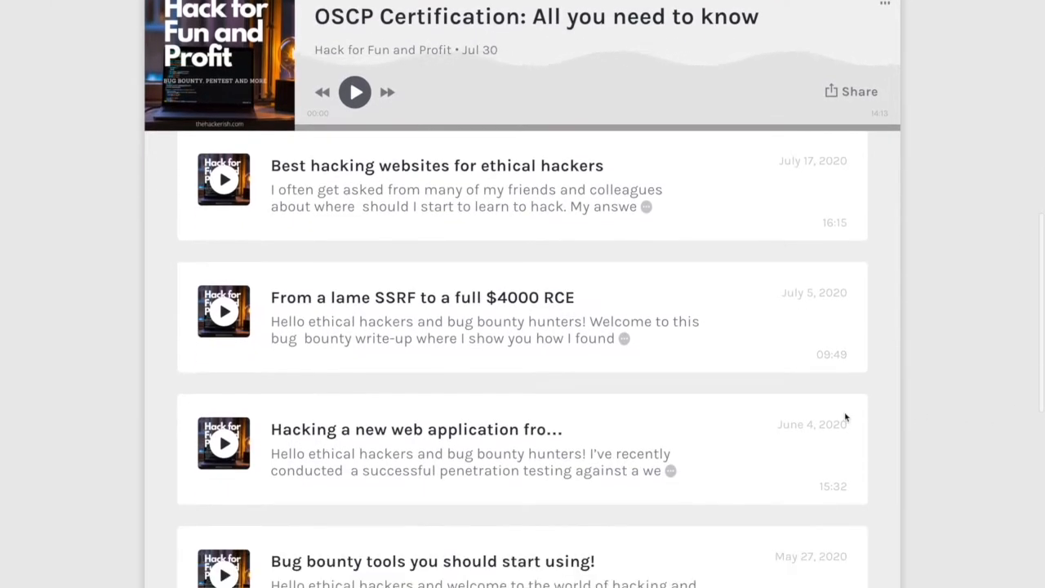
pyautogui.scroll(-3)
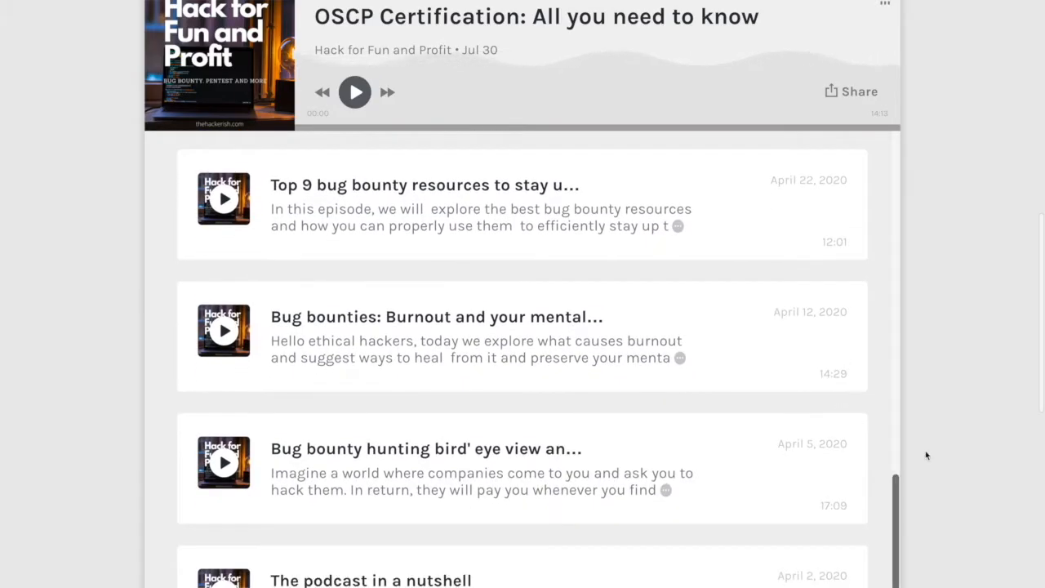